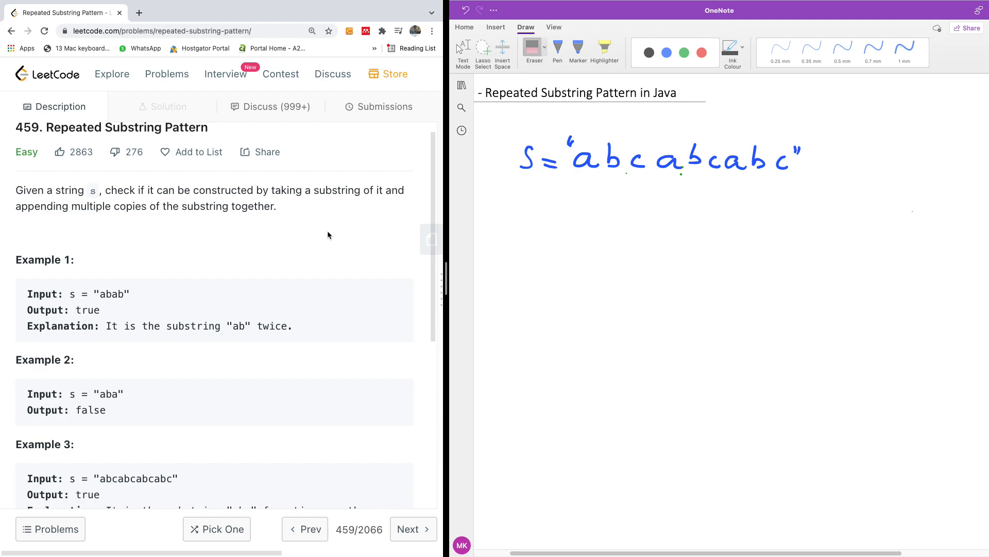
mouse_move(581, 181)
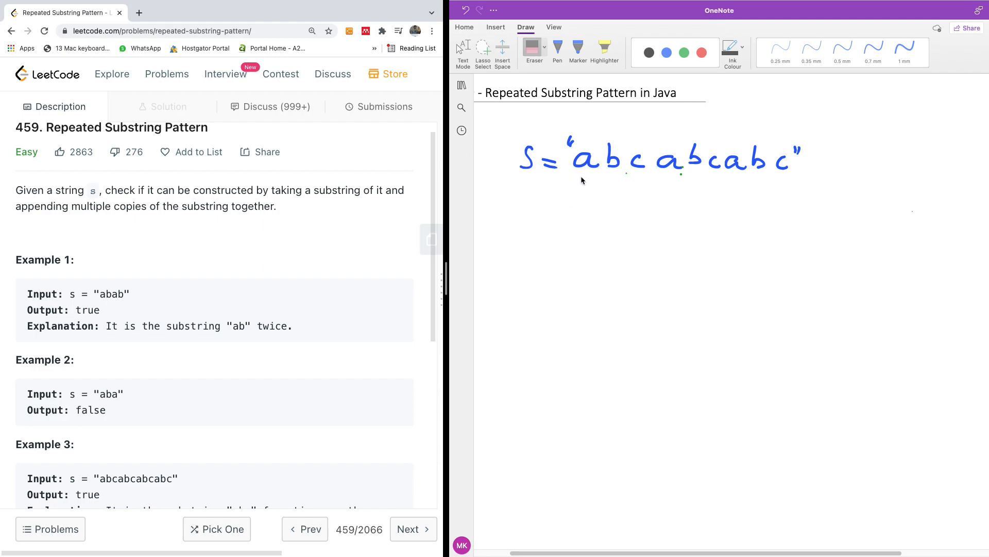
- Switch to the green pen on the Draw tab for annotating the string split
click(683, 53)
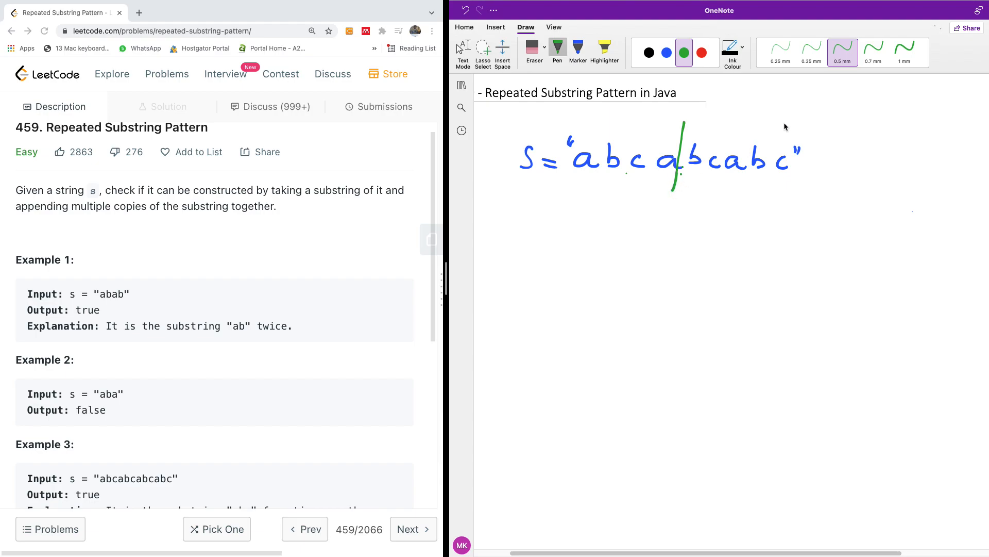
mouse_move(785, 124)
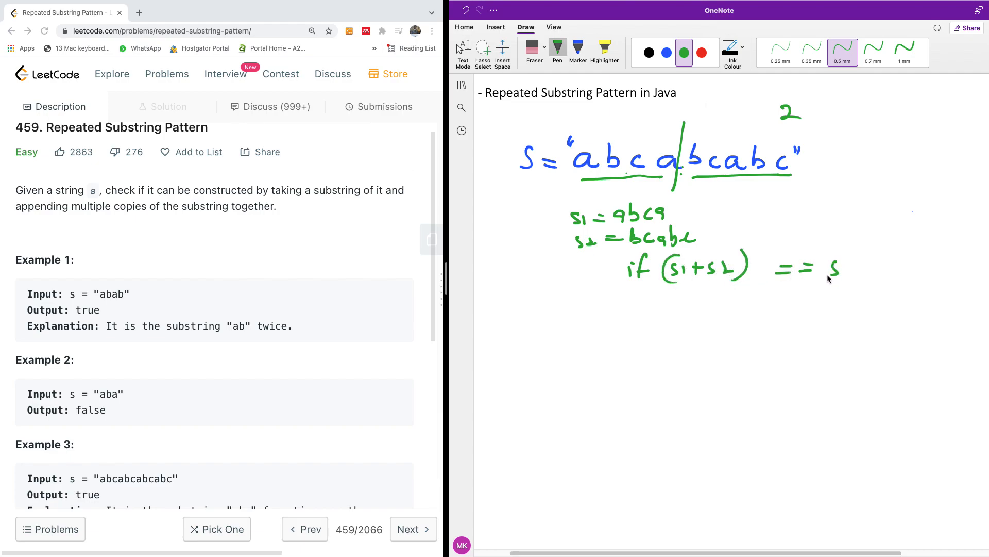
mouse_move(846, 120)
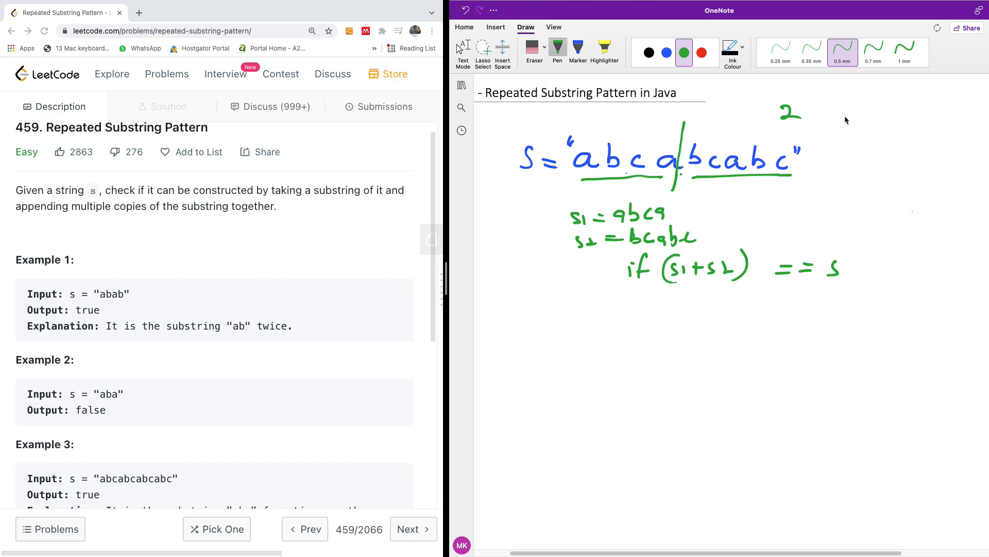
mouse_move(808, 121)
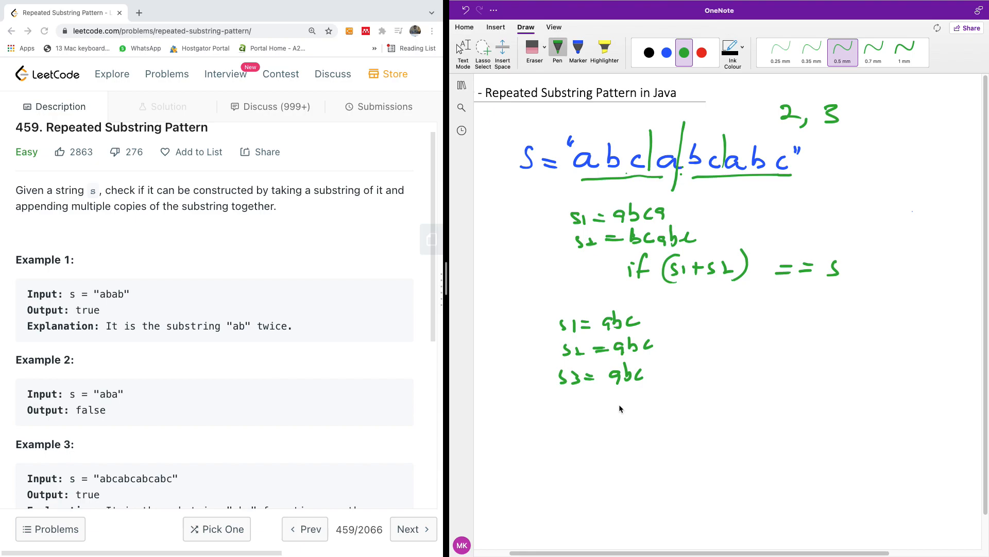
mouse_move(606, 424)
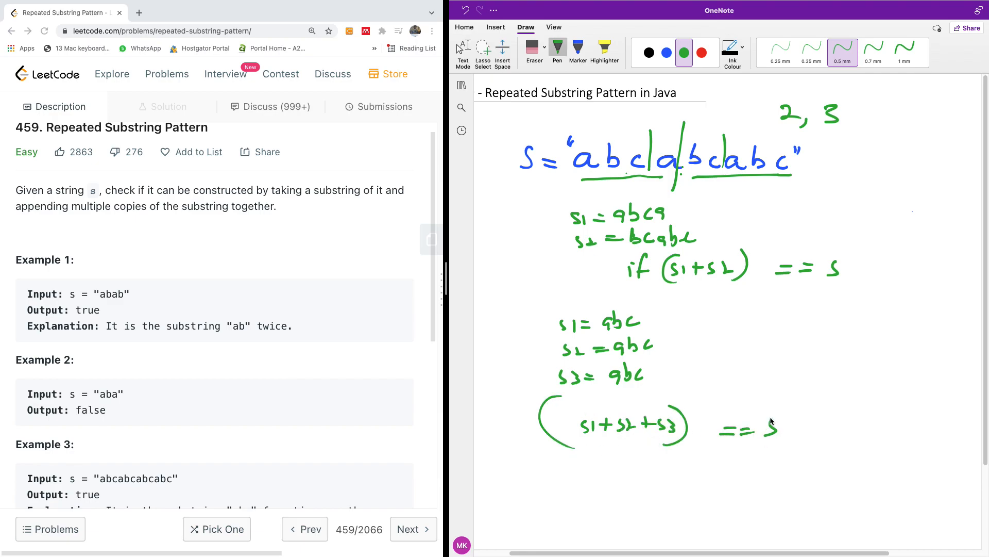
mouse_move(753, 324)
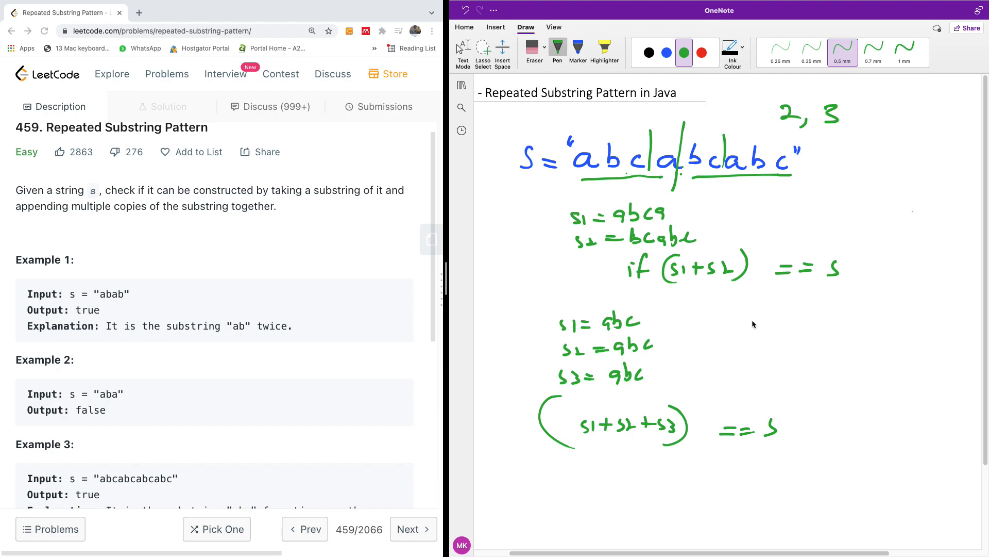
mouse_move(747, 261)
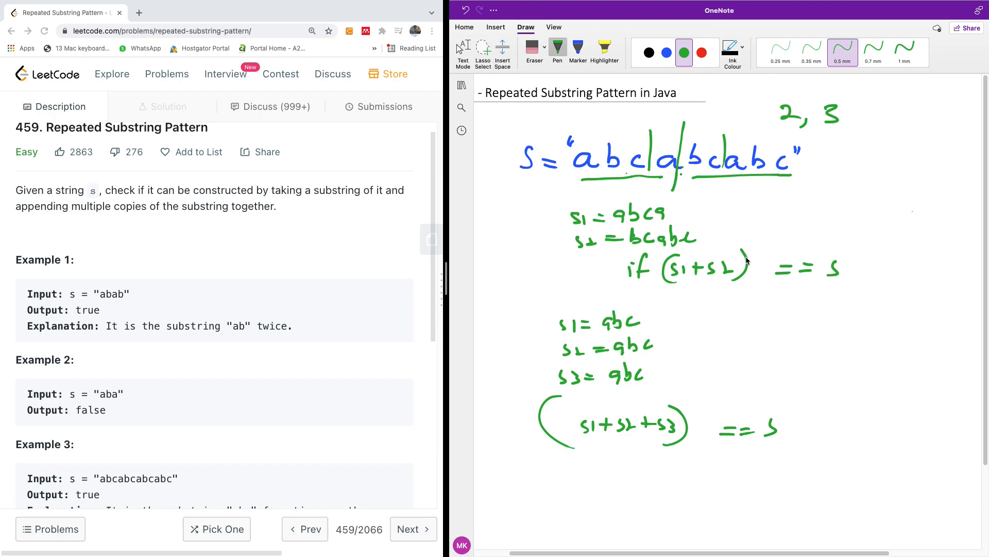
mouse_move(686, 161)
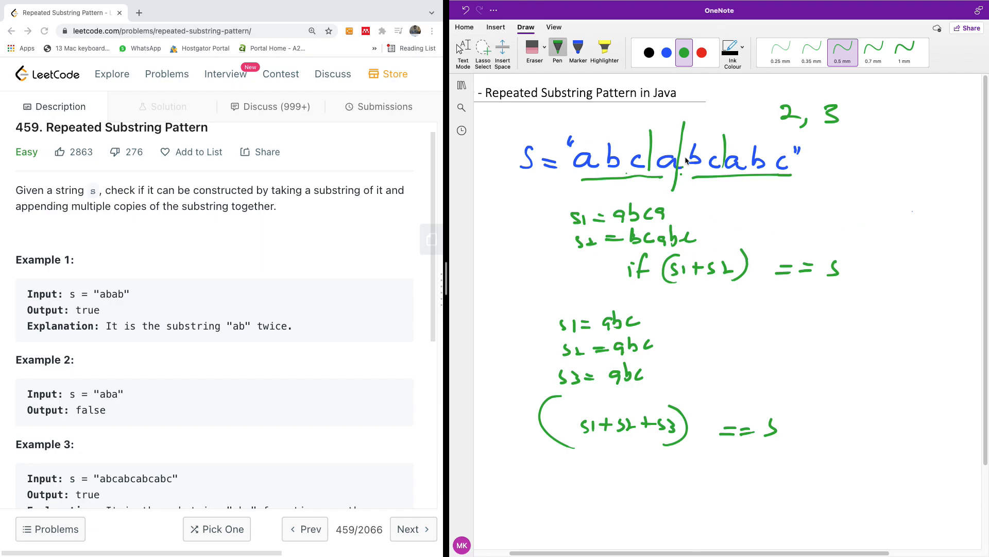
mouse_move(692, 113)
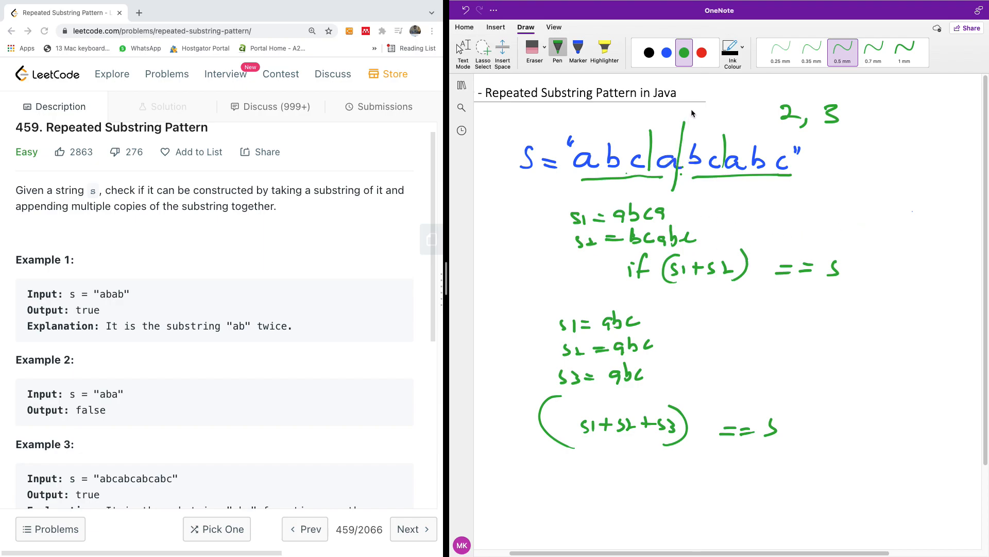
mouse_move(797, 177)
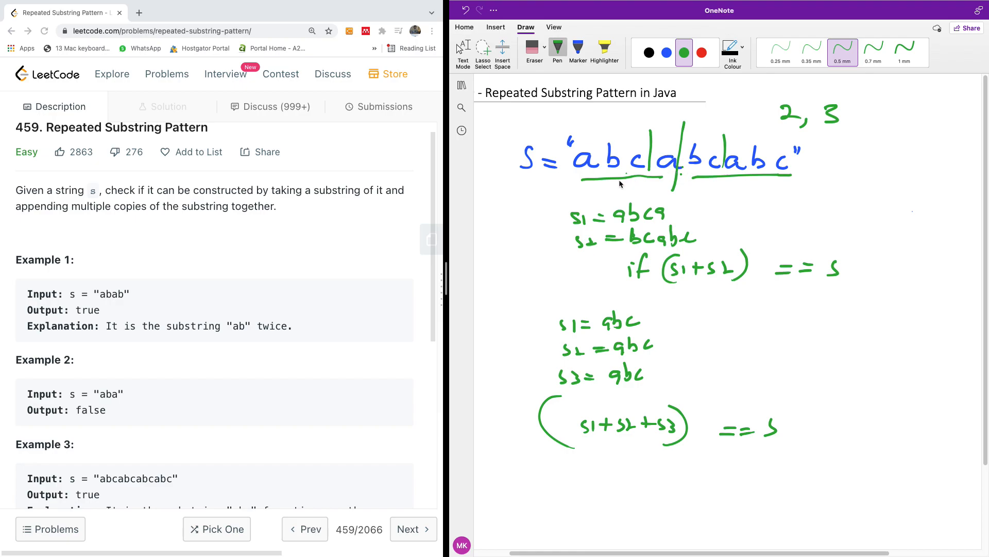
mouse_move(848, 164)
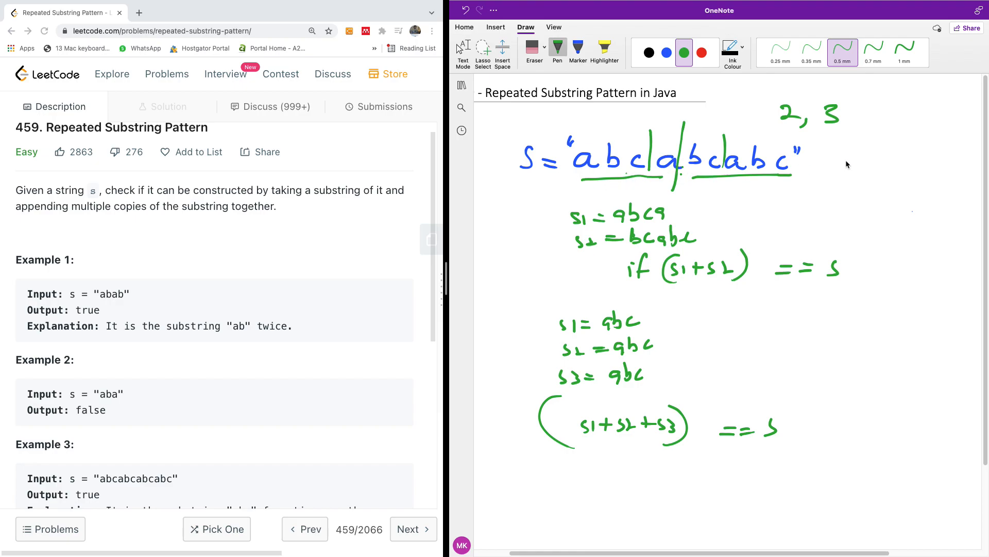
mouse_move(860, 151)
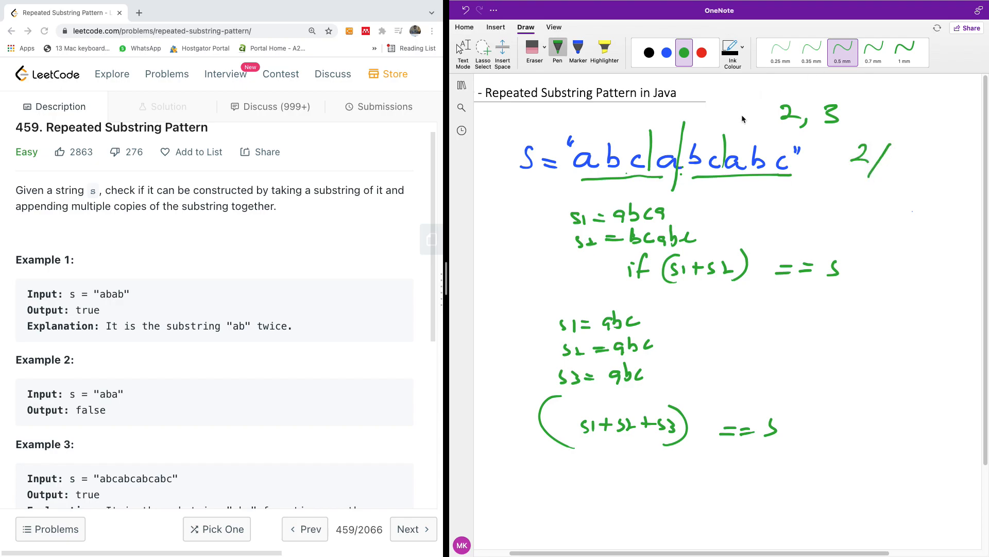
mouse_move(621, 183)
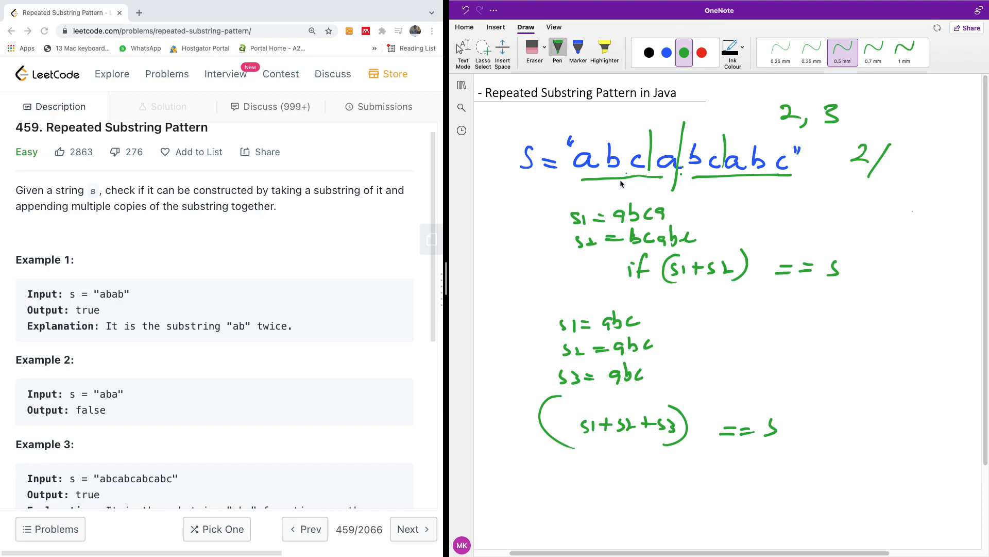
mouse_move(674, 160)
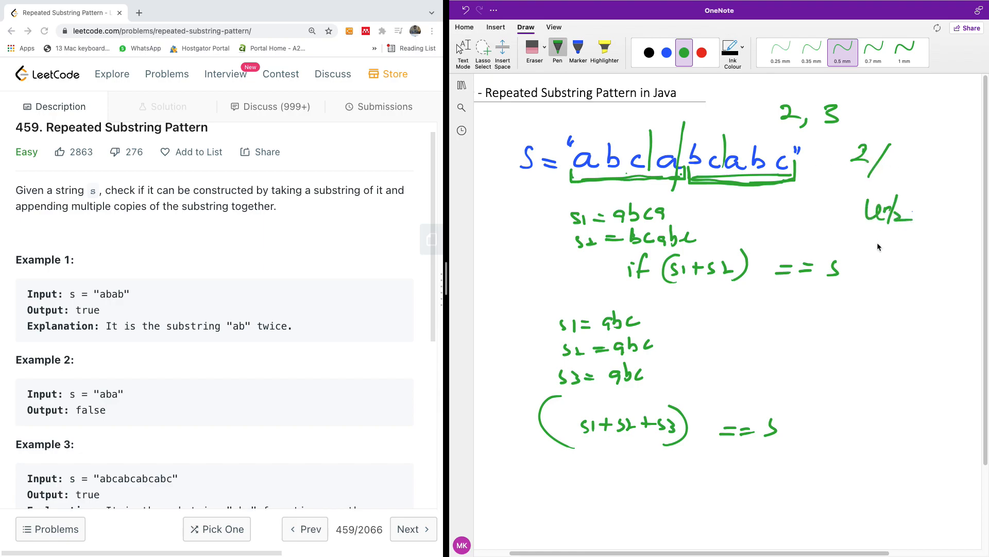
mouse_move(780, 211)
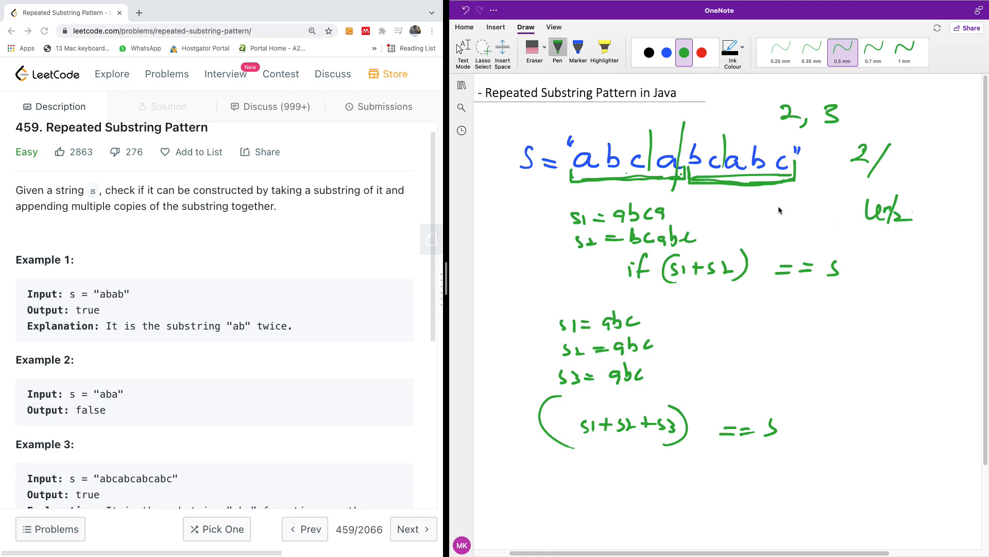
mouse_move(600, 178)
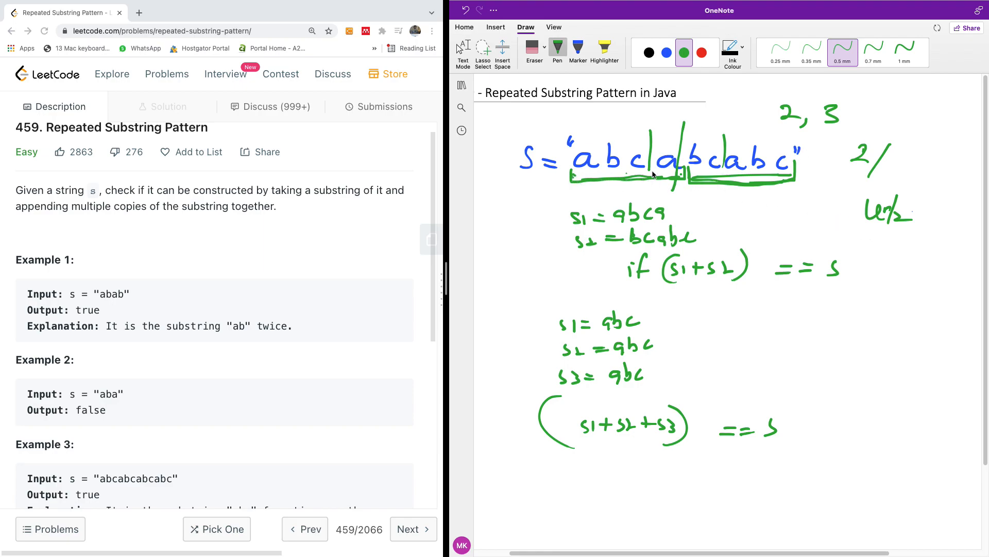
mouse_move(787, 154)
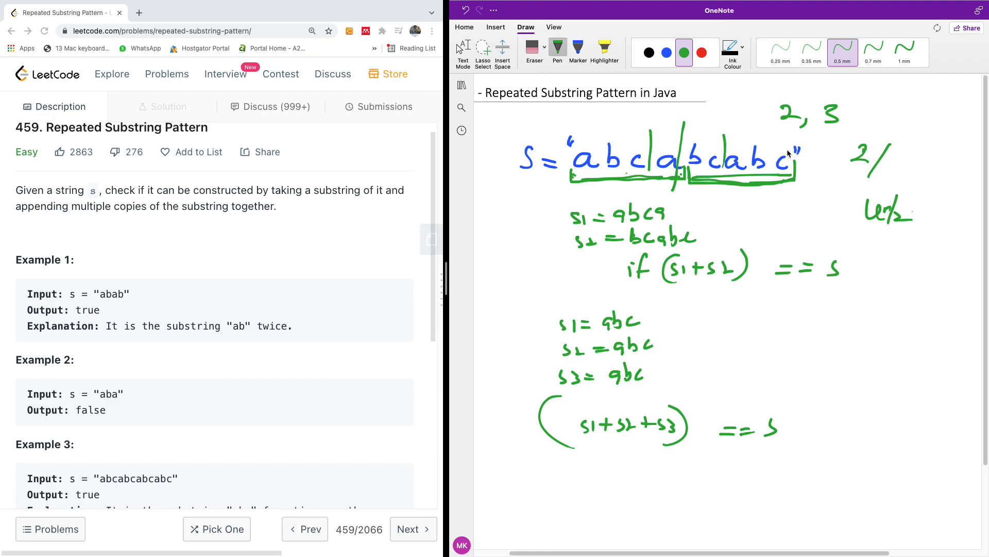
mouse_move(686, 124)
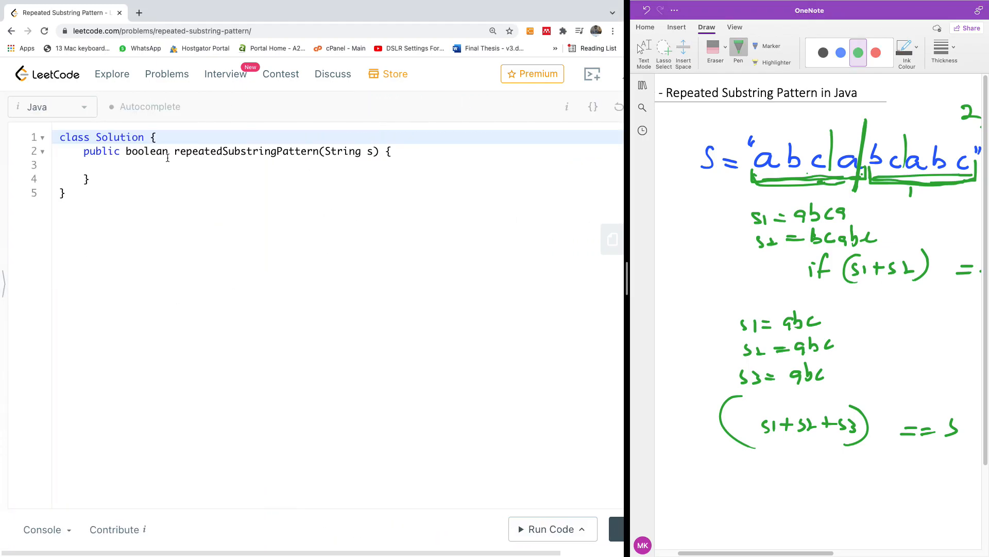
- Begin the method body with int len = s.length(); storing the string's length
click(217, 179)
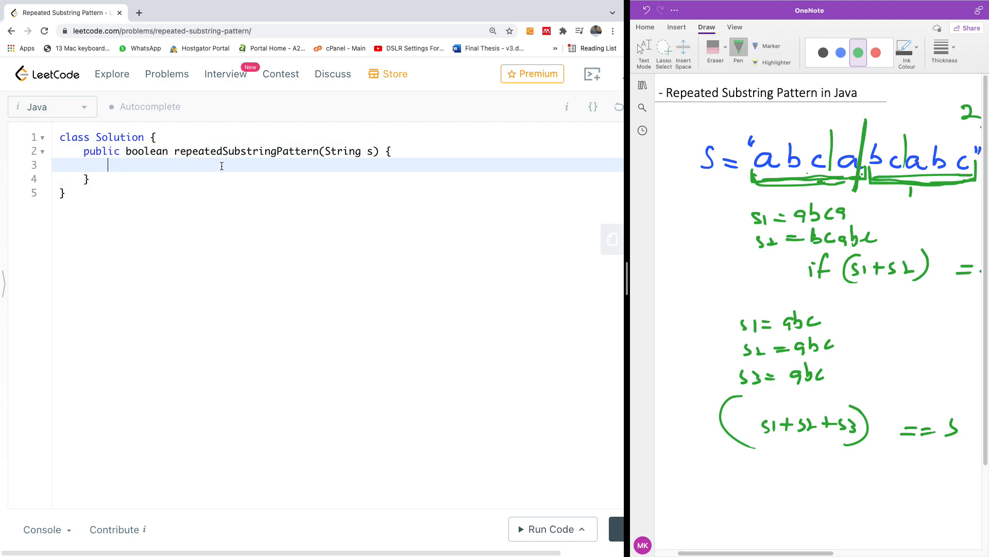
text(int len -)
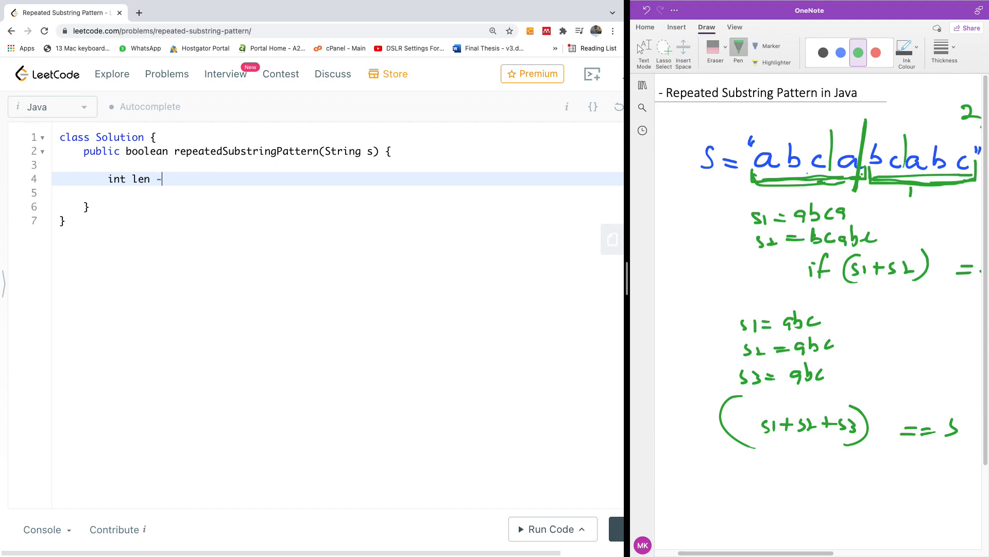
text(=)
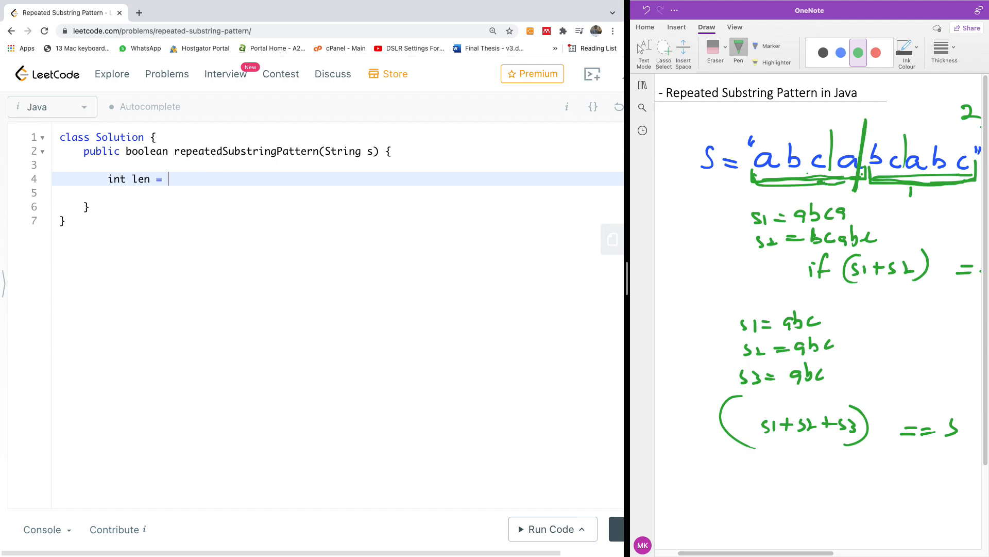
text(s.len)
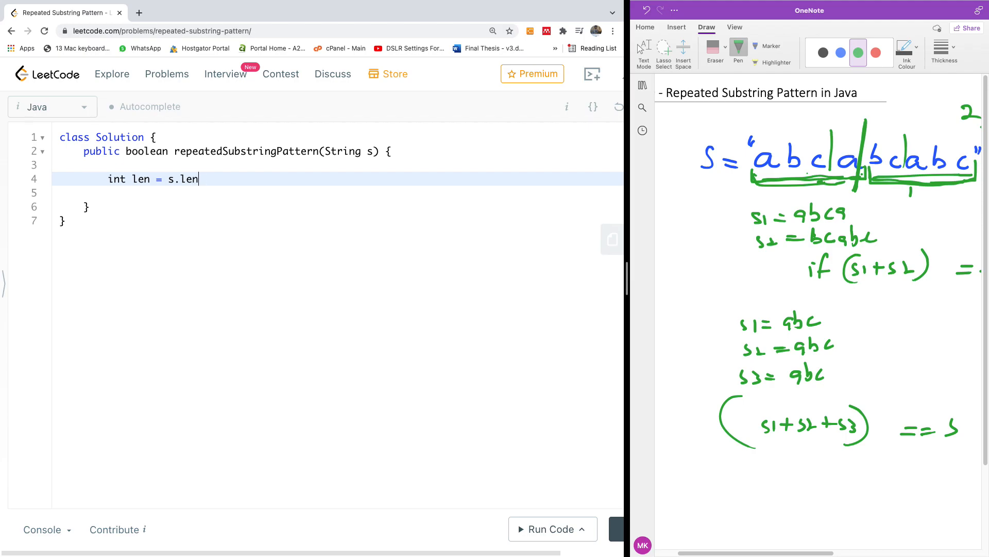
text(gth();)
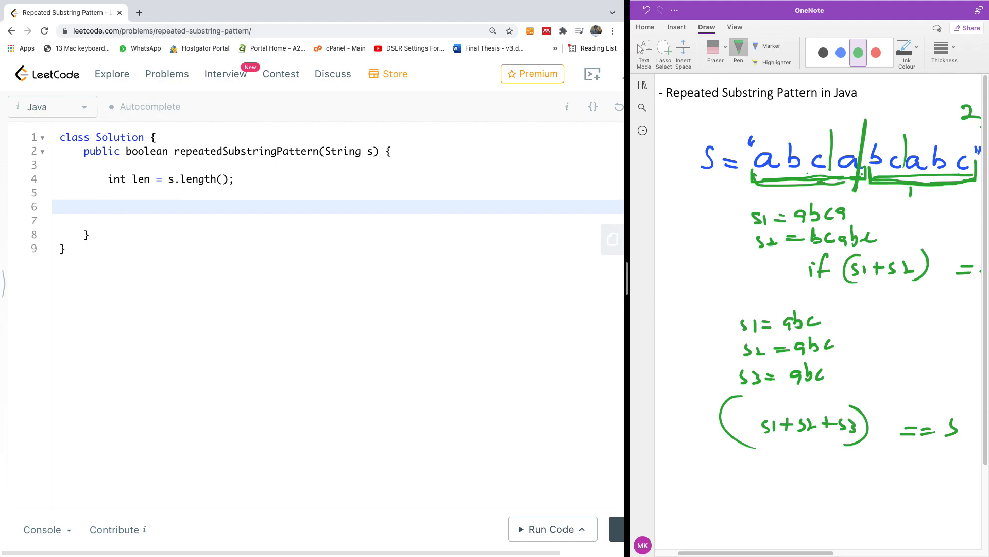
mouse_move(597, 144)
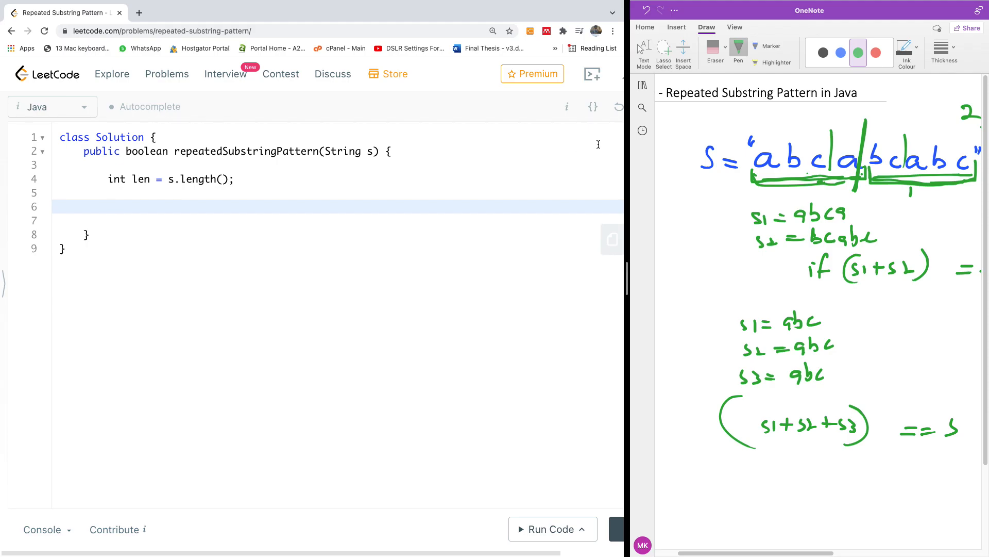
mouse_move(870, 151)
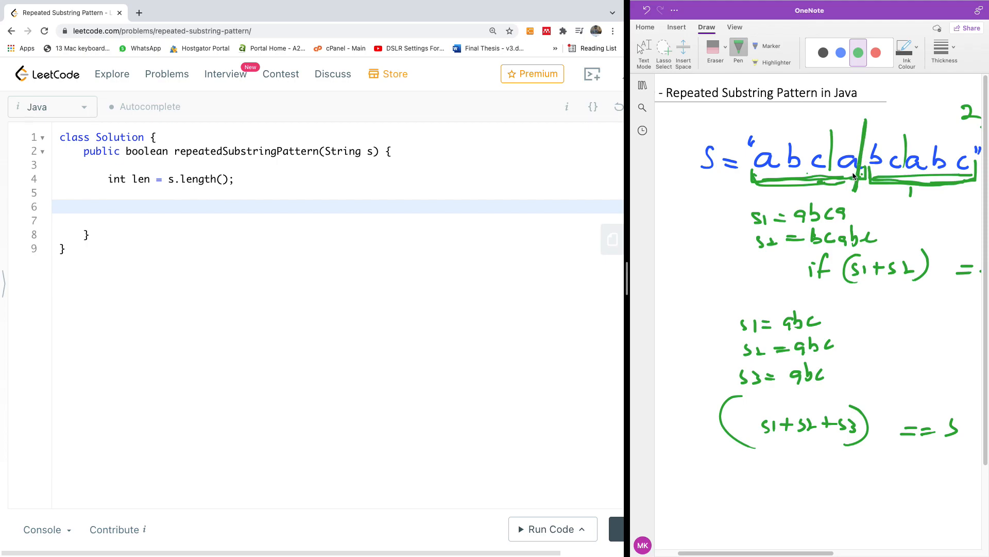
mouse_move(897, 140)
text(for(int )
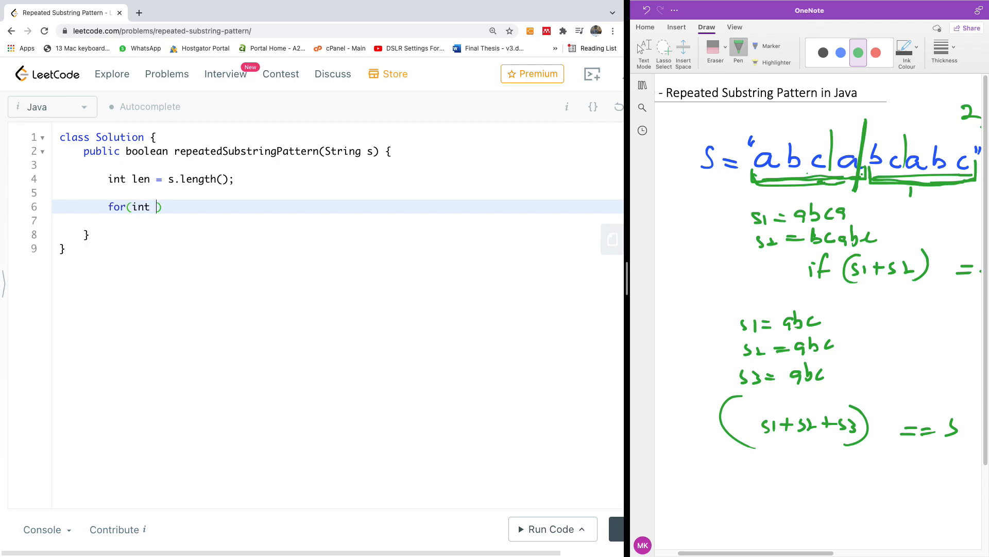
- Draft a loop for(int i = 1; i < len/2; i++){ below the len declaration
text(i -)
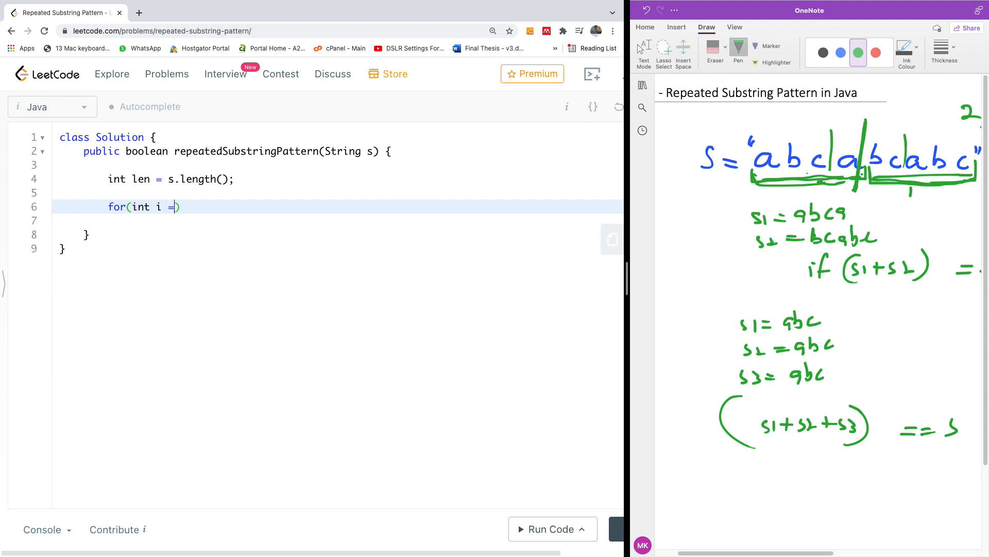
text(1; i)
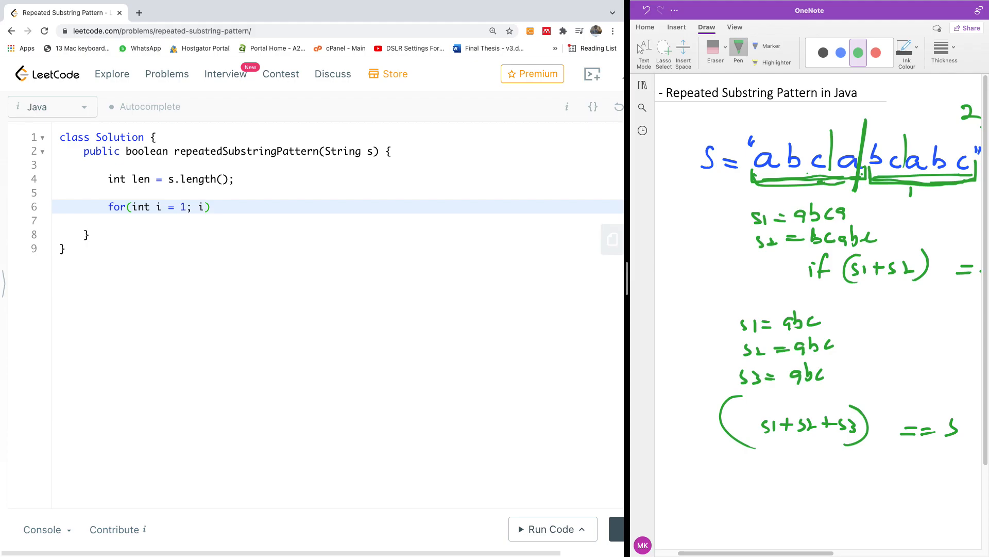
text(<len)
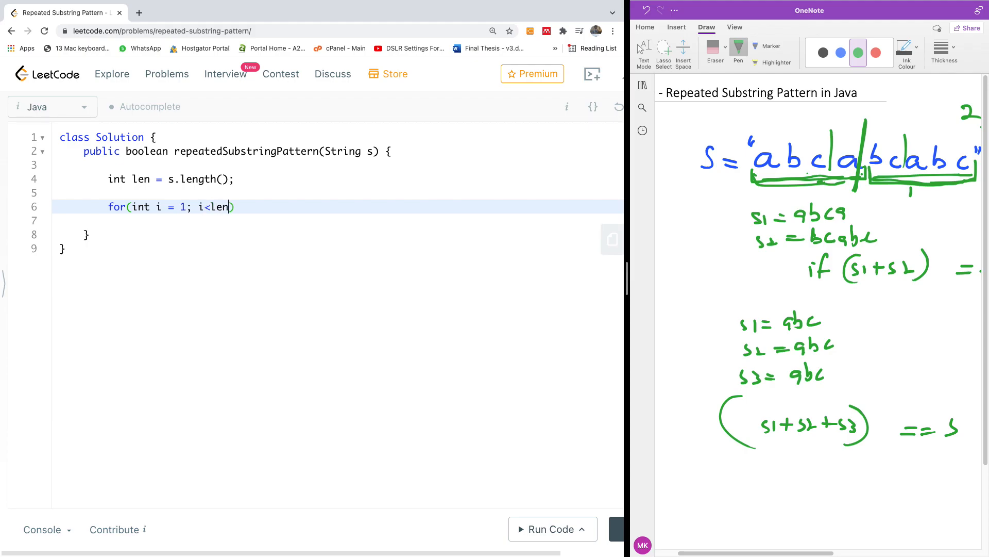
text(/)
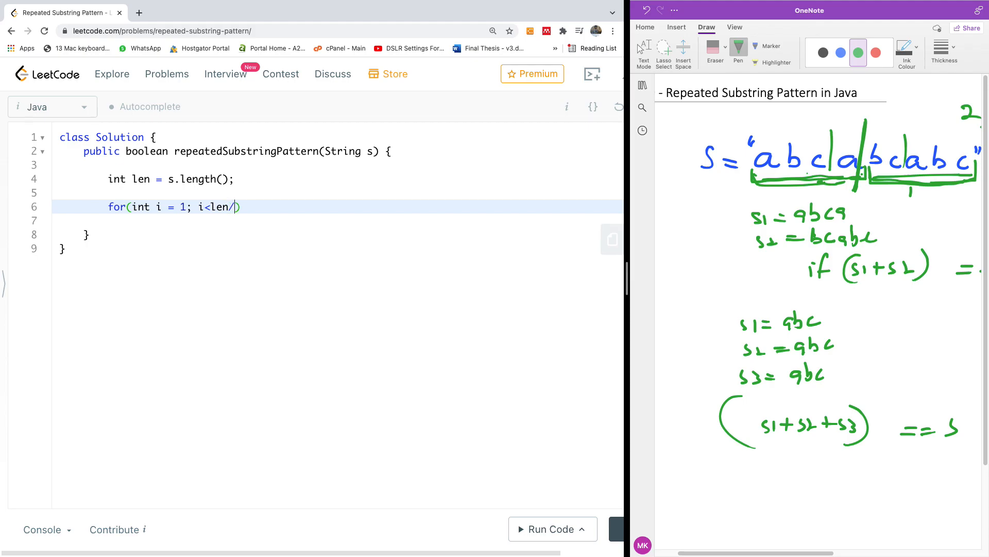
text(2)
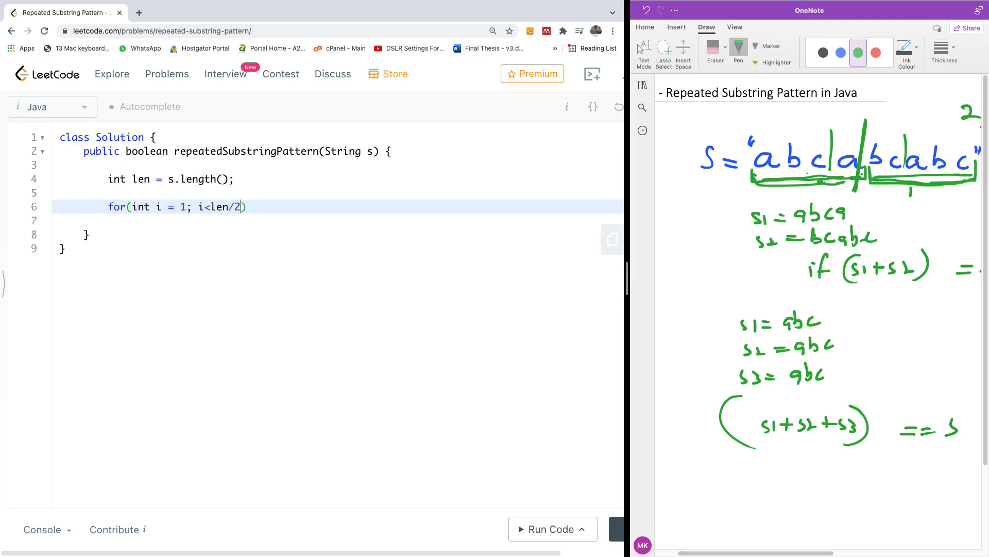
text(; i)
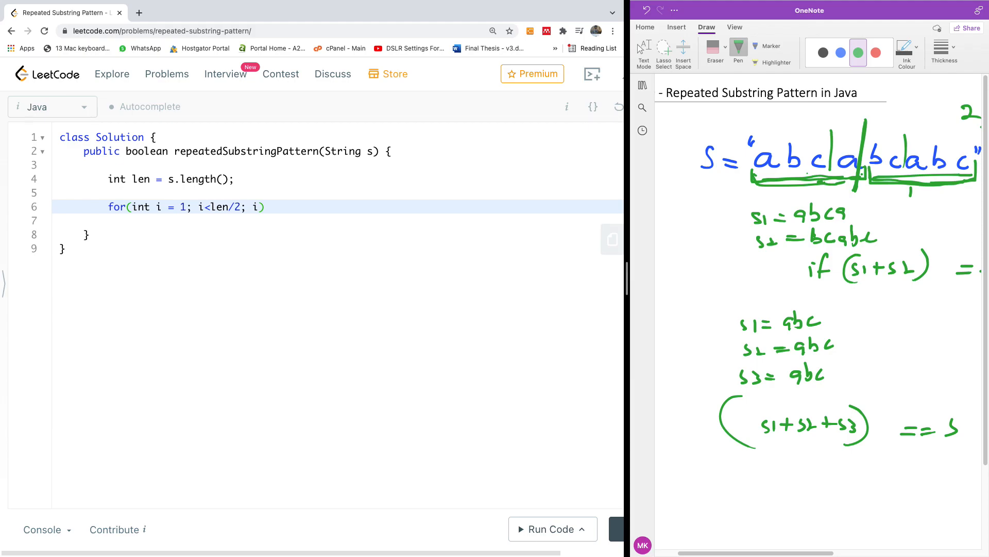
text(++)
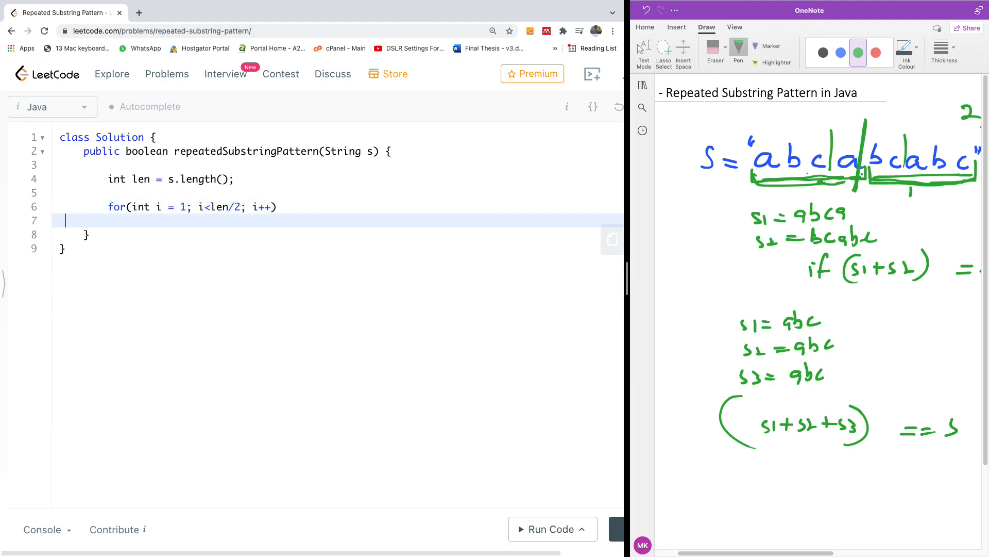
text({)
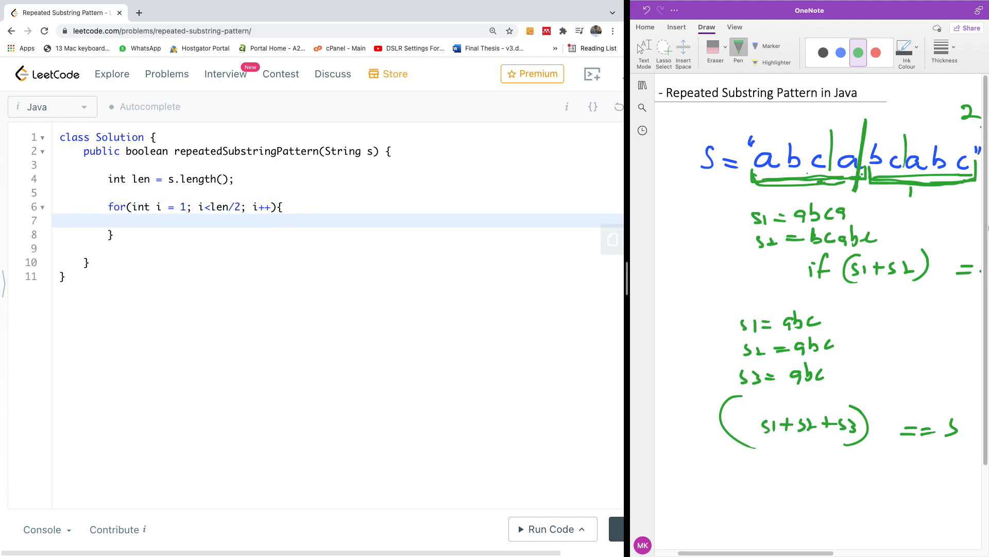
- Rework the loop header to for(int i = len/2; i > 0; i--)
click(187, 206)
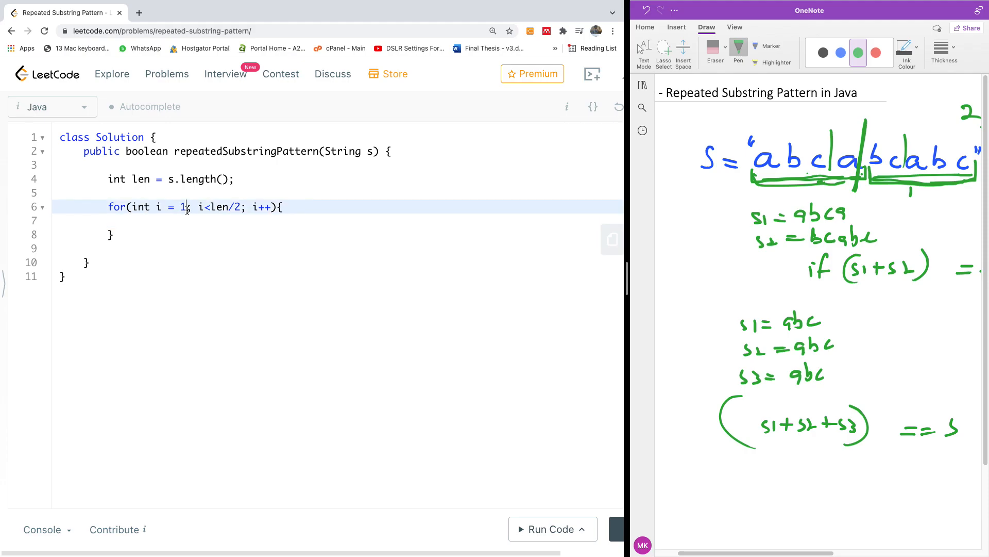
text(len)
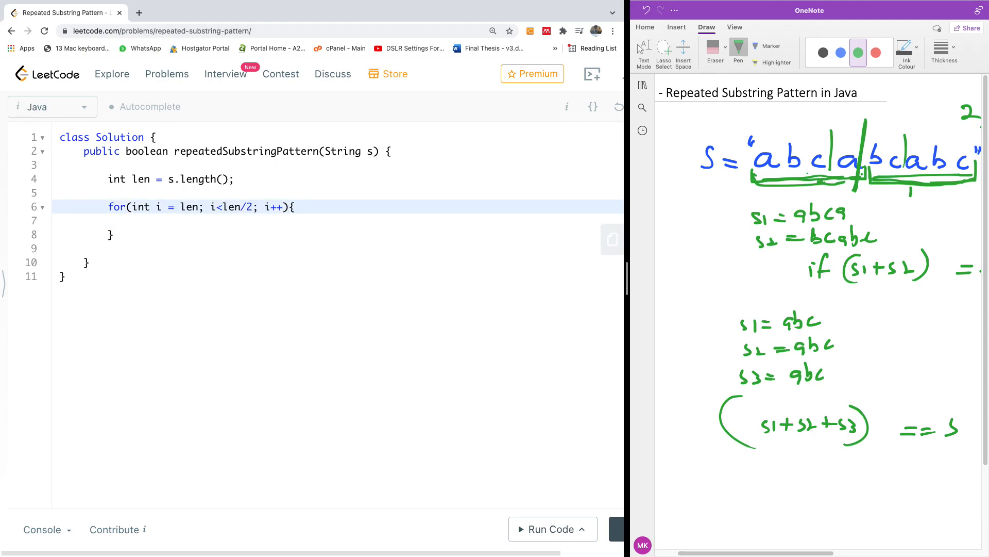
text(/2)
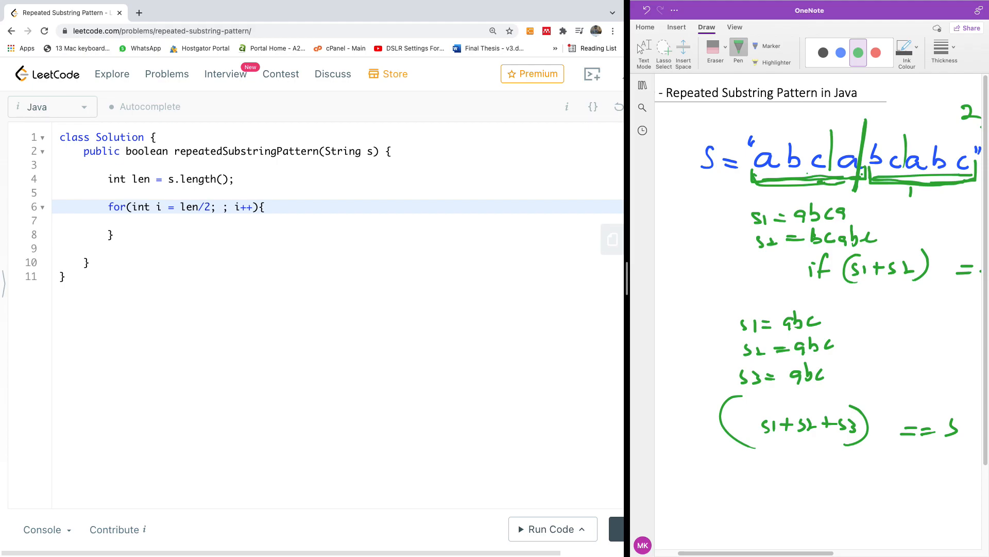
text(>)
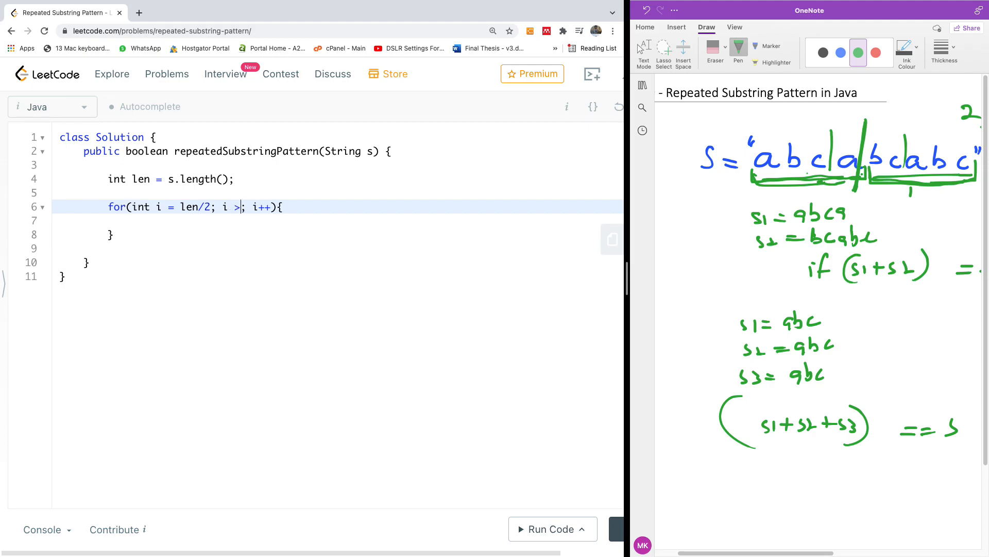
text(0)
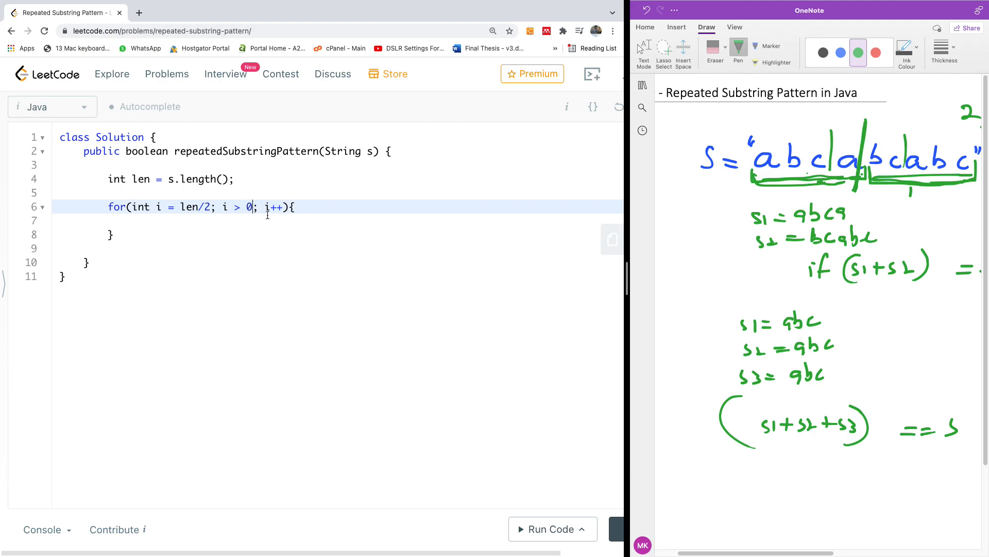
text(--)
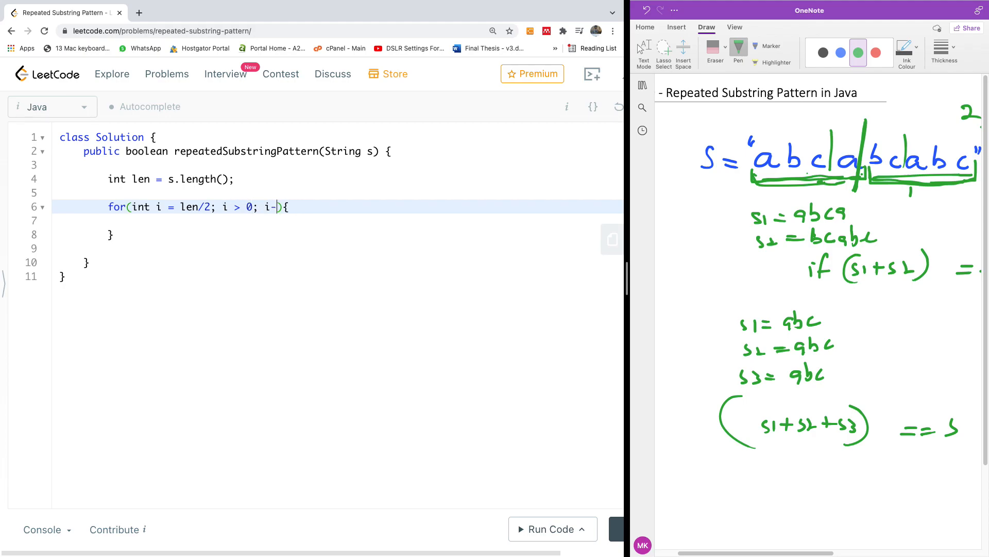
text(-)
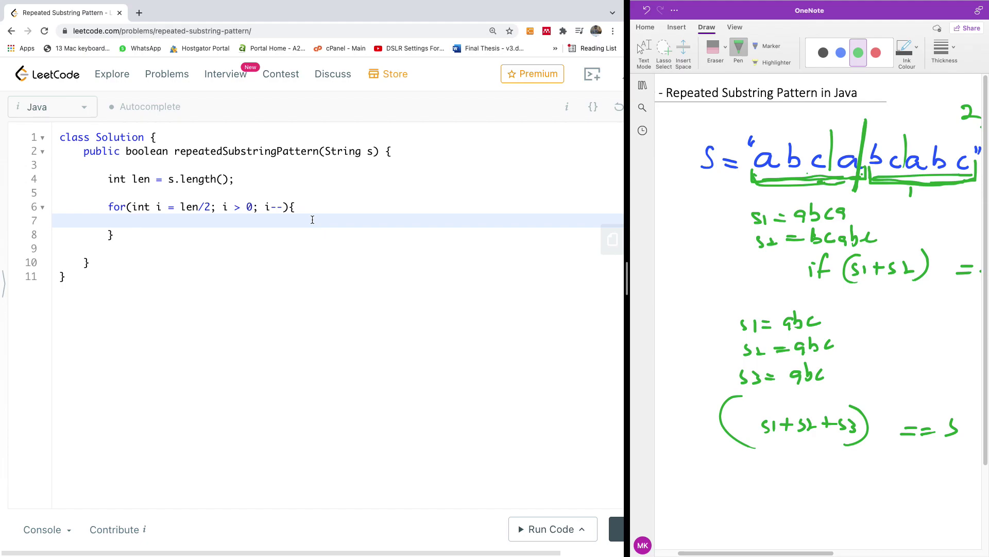
- Add an if (len%2 == 0) block with an empty body inside the for loop
click(132, 220)
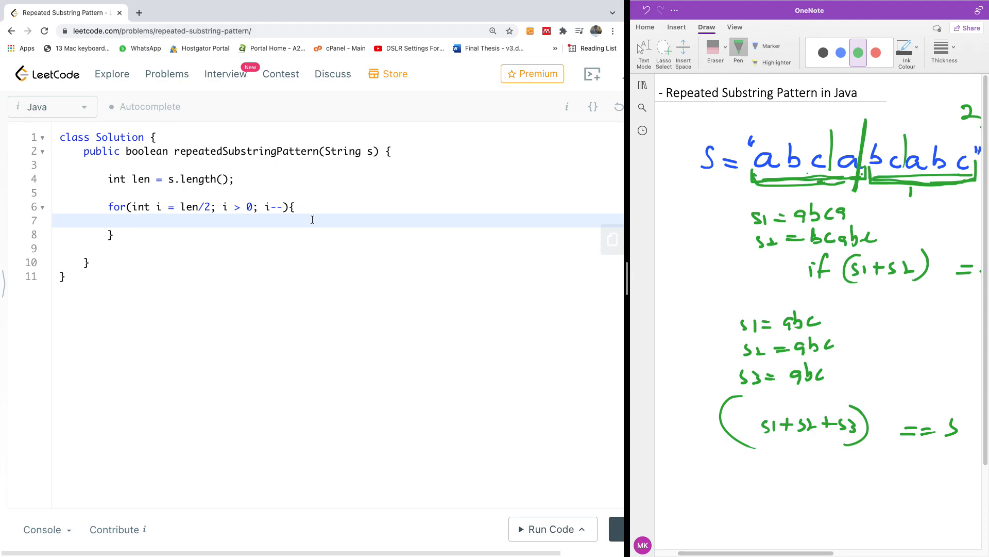
text(if)
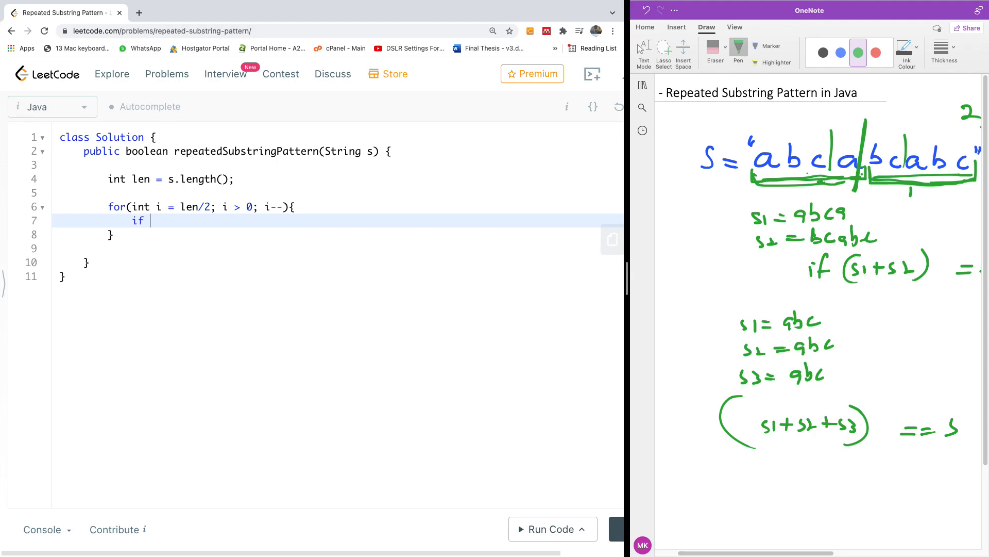
text(())
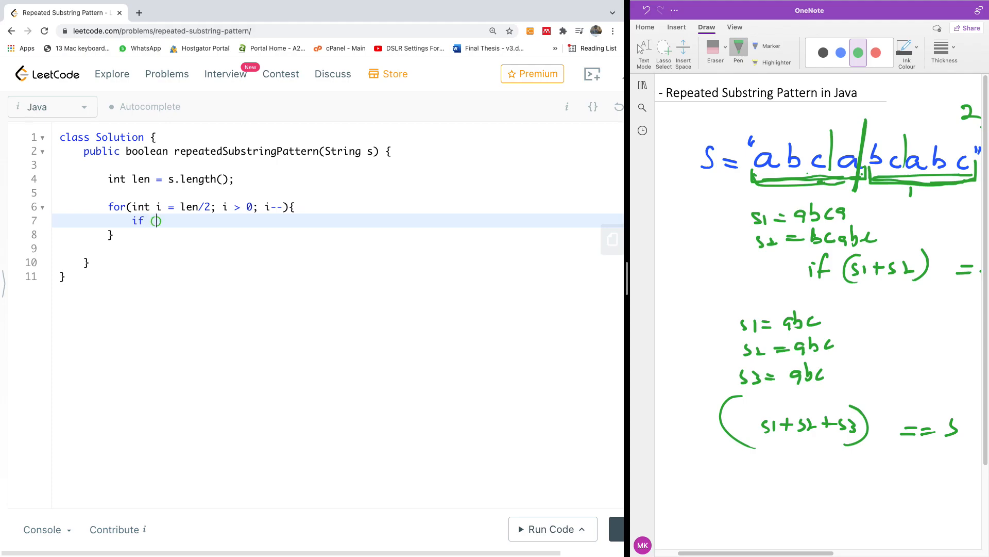
text(len)
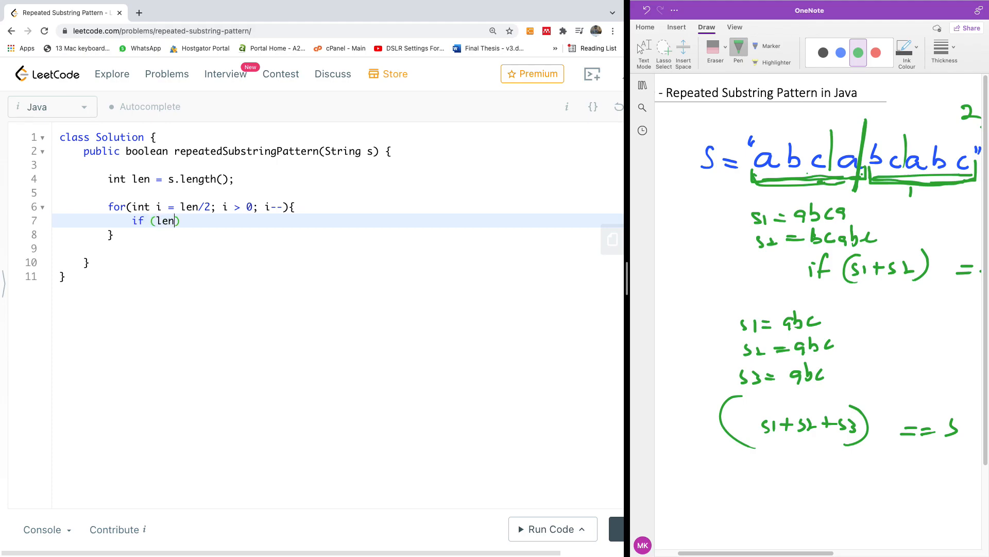
text(%)
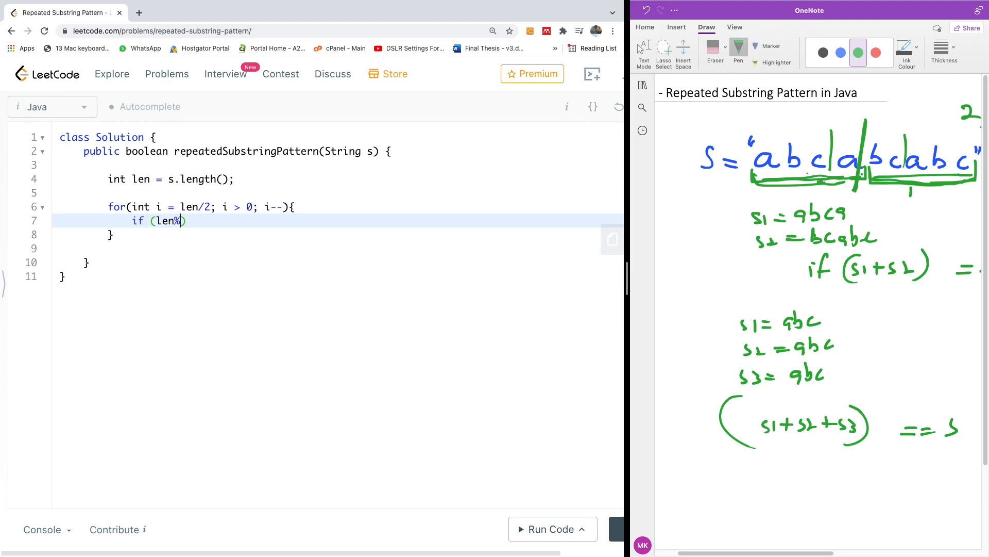
text(2)
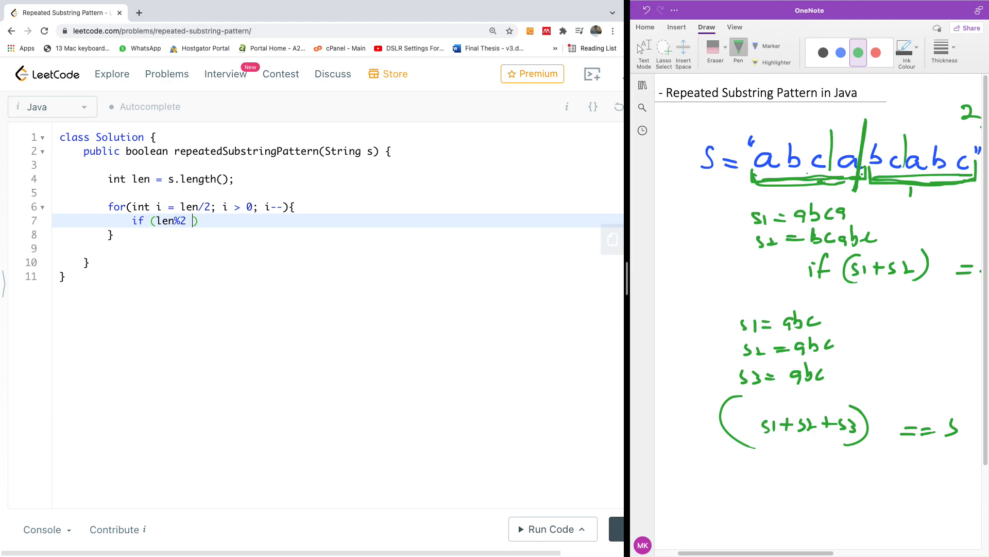
text(== 0)
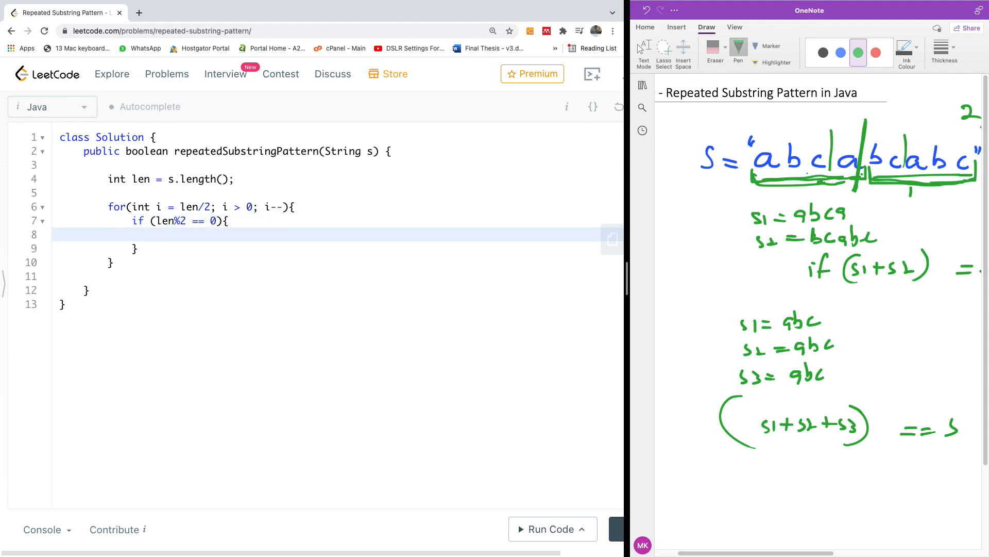
key(enter)
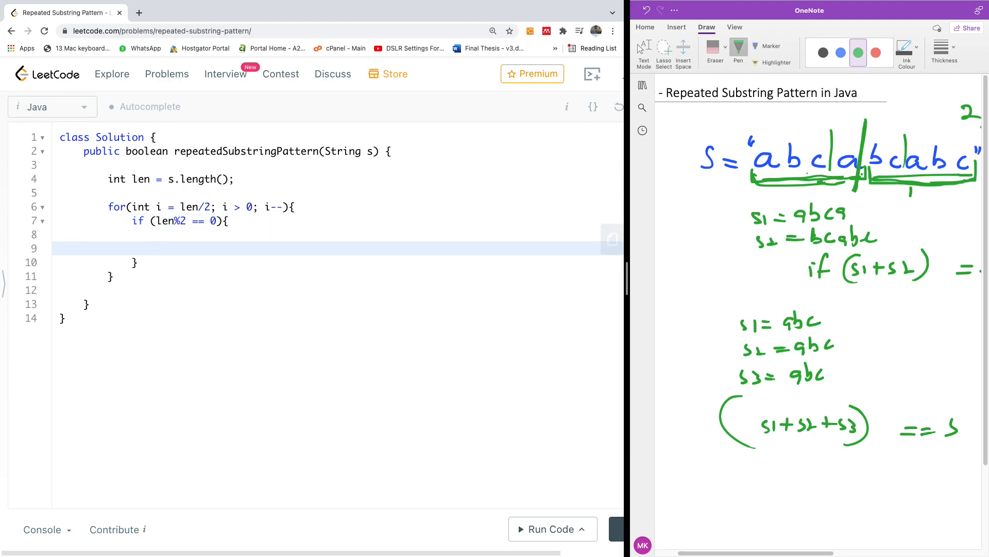
- Write num_substrings = len / i in the if block, correcting an initial /2 to / i
key(enter)
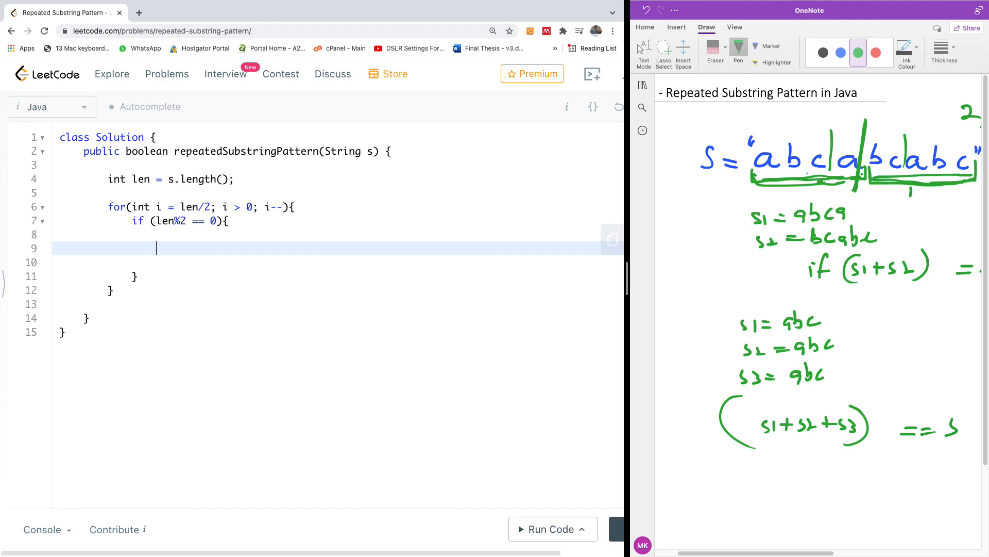
text(nu)
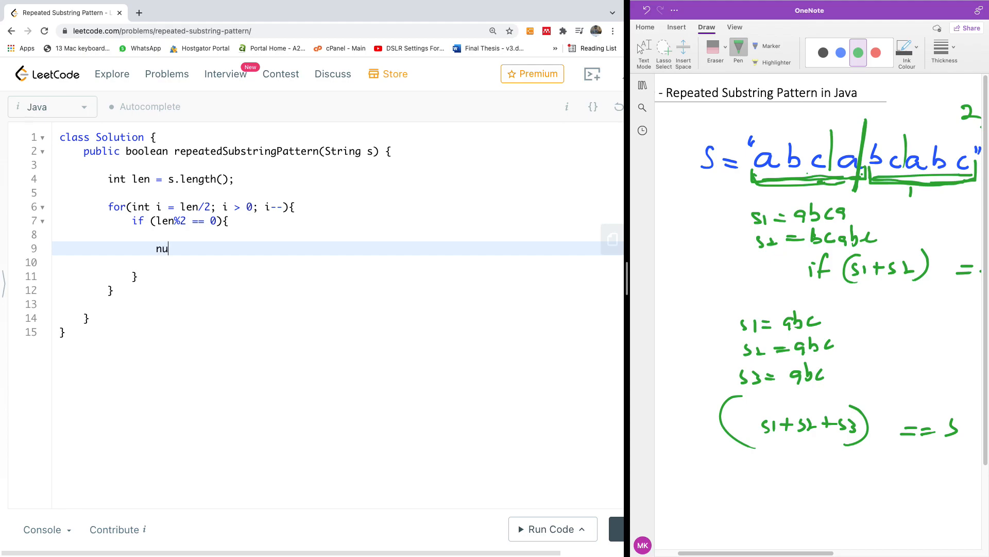
text(m_)
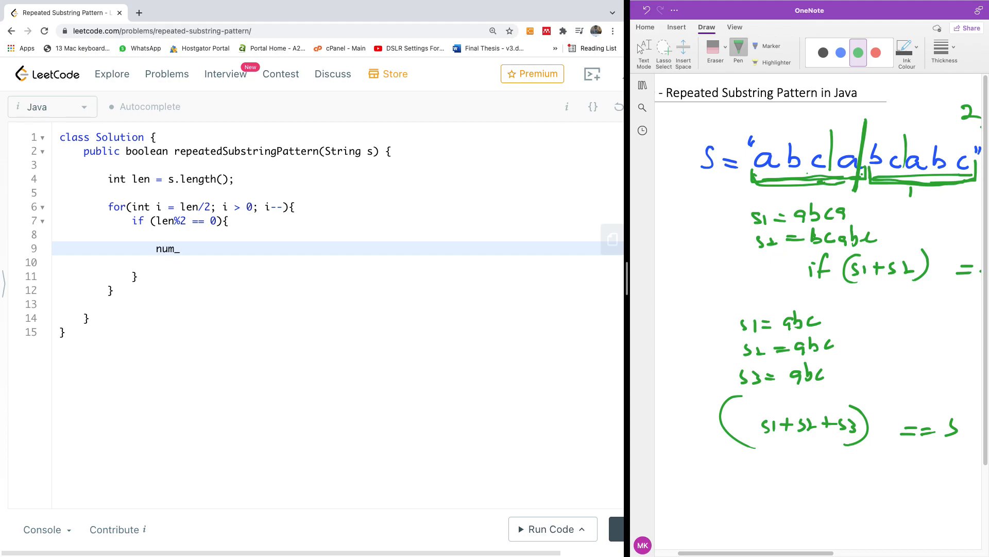
text(subus)
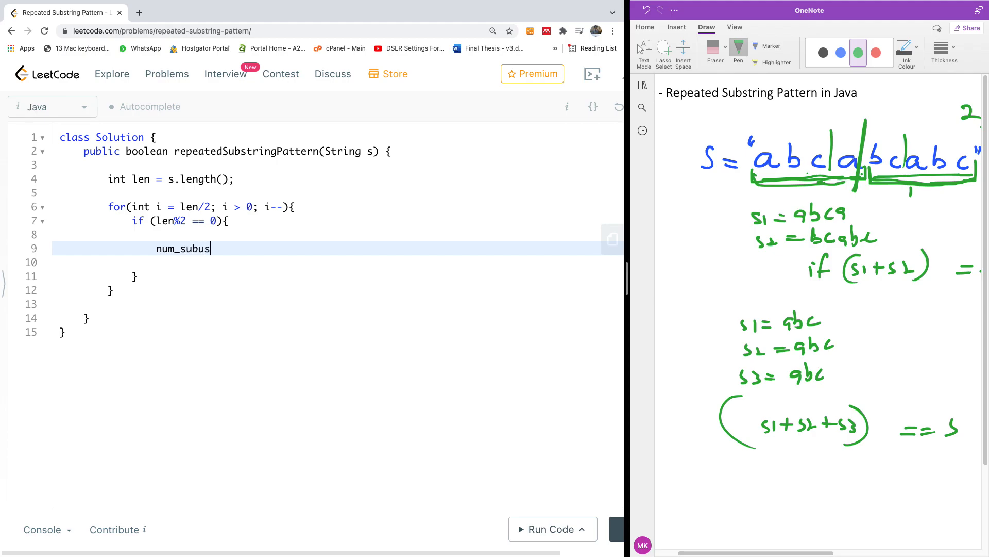
key(Backspace)
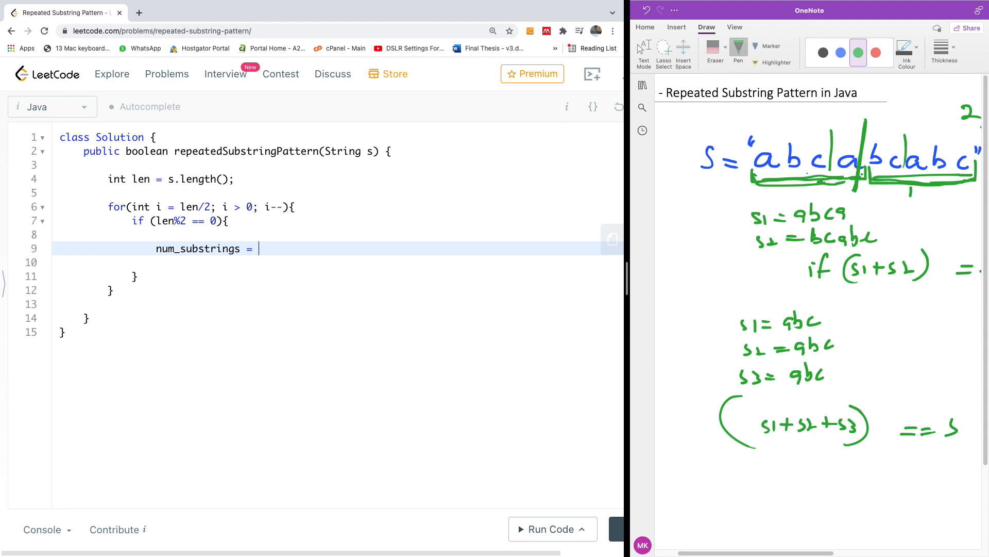
mouse_move(656, 233)
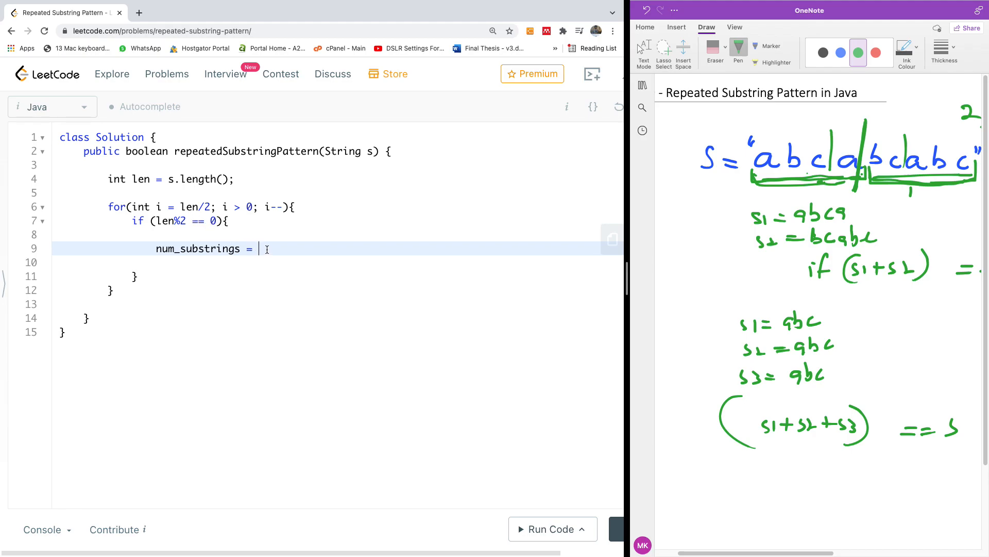
text(len)
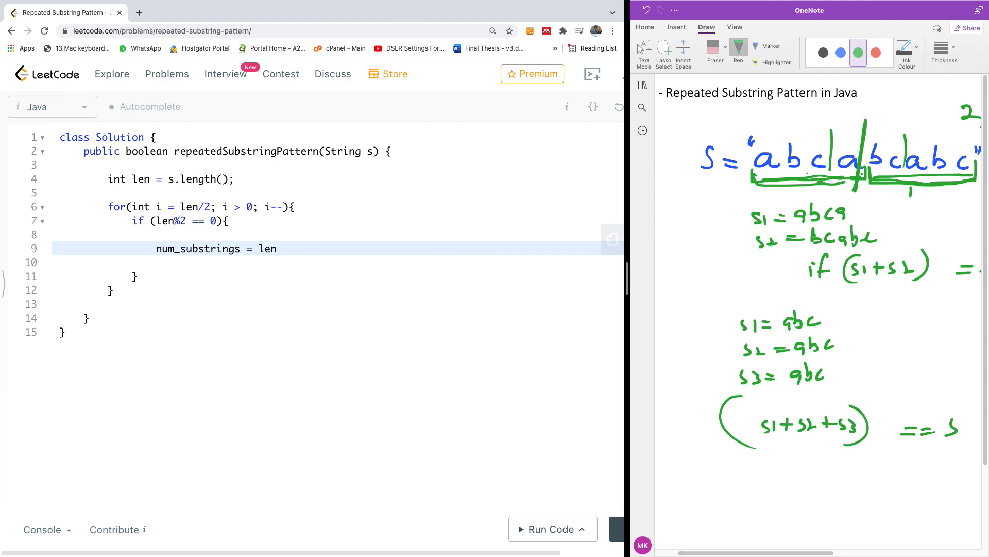
text(/2)
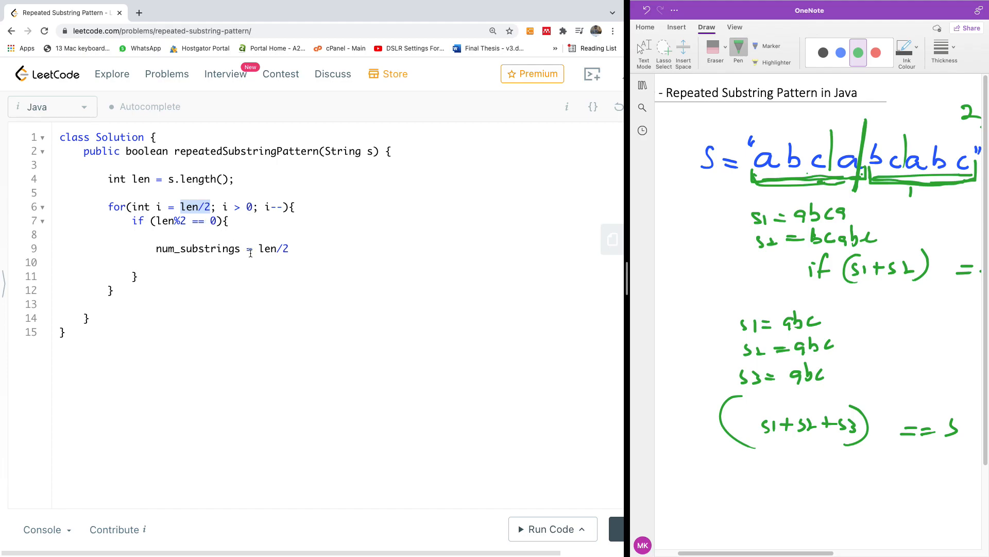
click(291, 248)
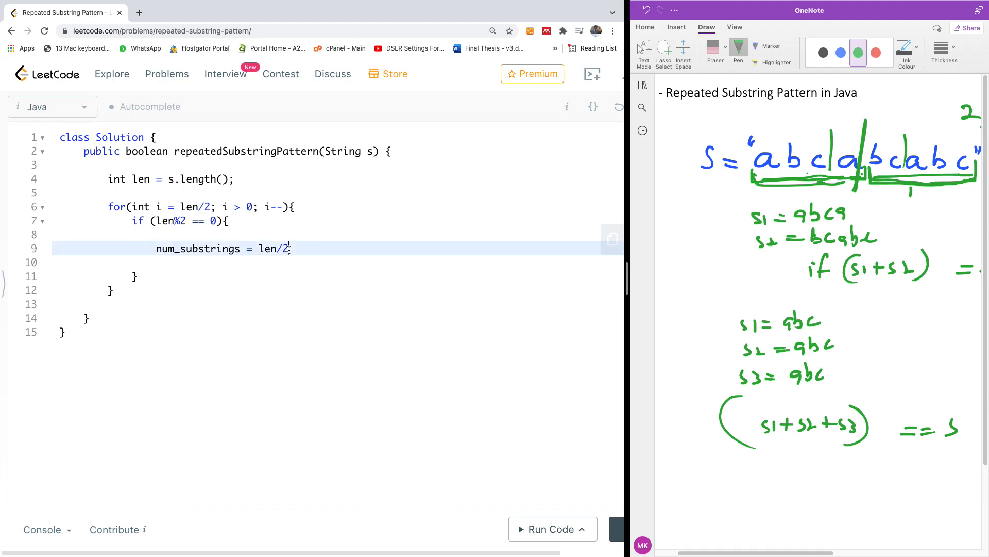
text(i)
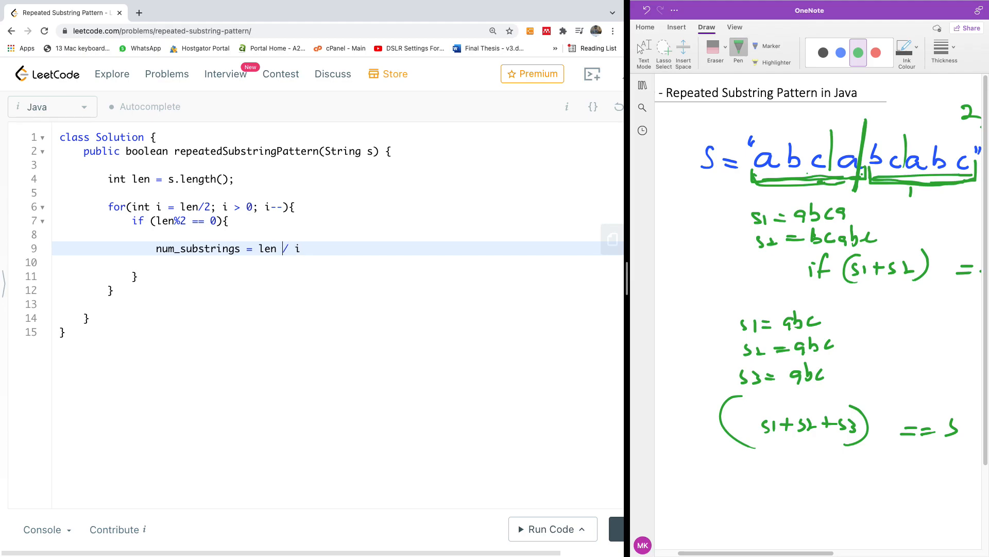
click(283, 262)
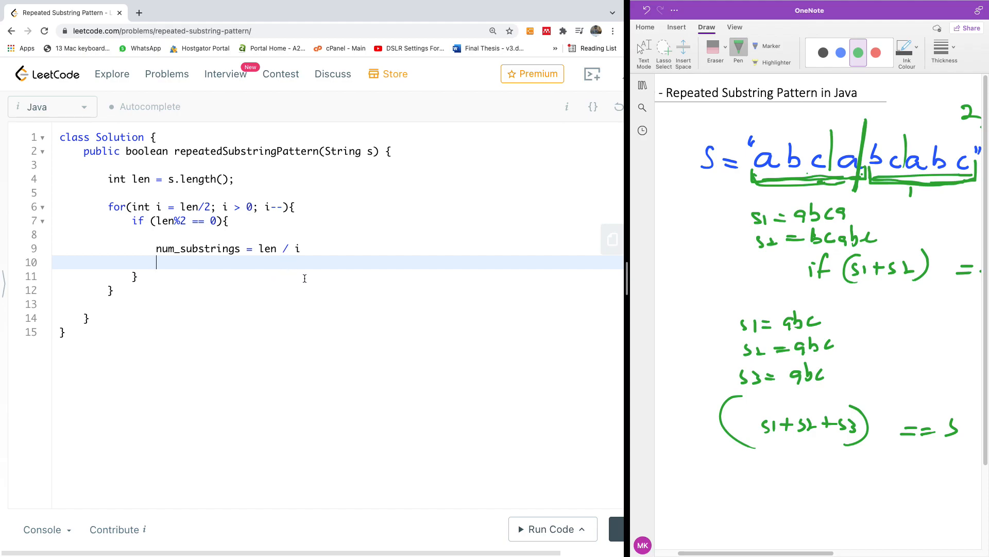
- Declare StringBuilder sb = new StringBuilder(); below the num_substrings line, ending line 9 with a semicolon
text(S)
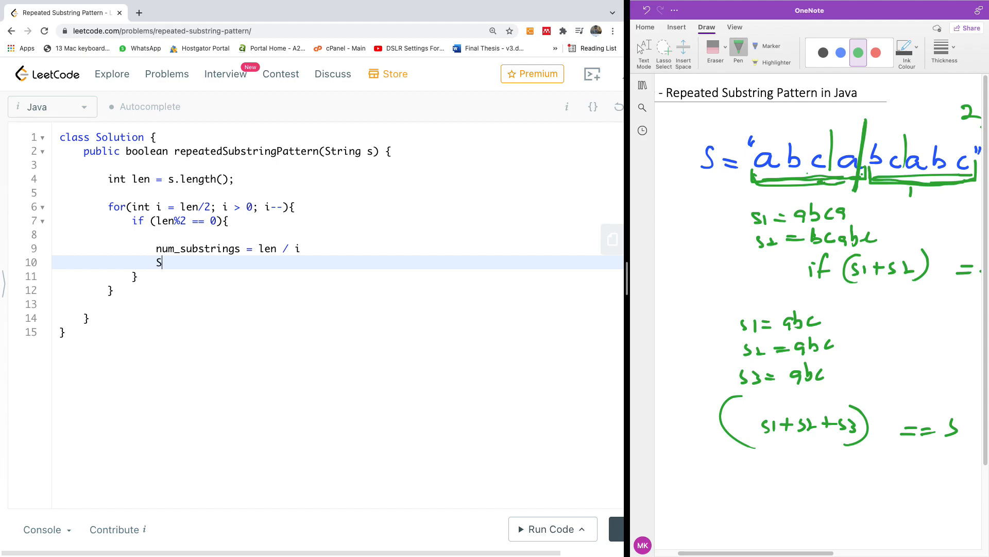
text(tring)
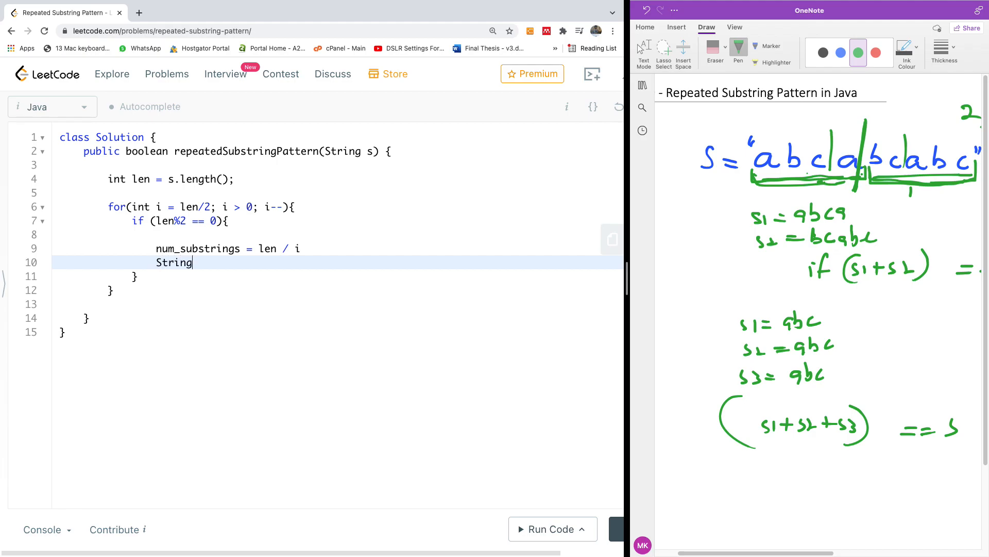
text(Builder sb = new)
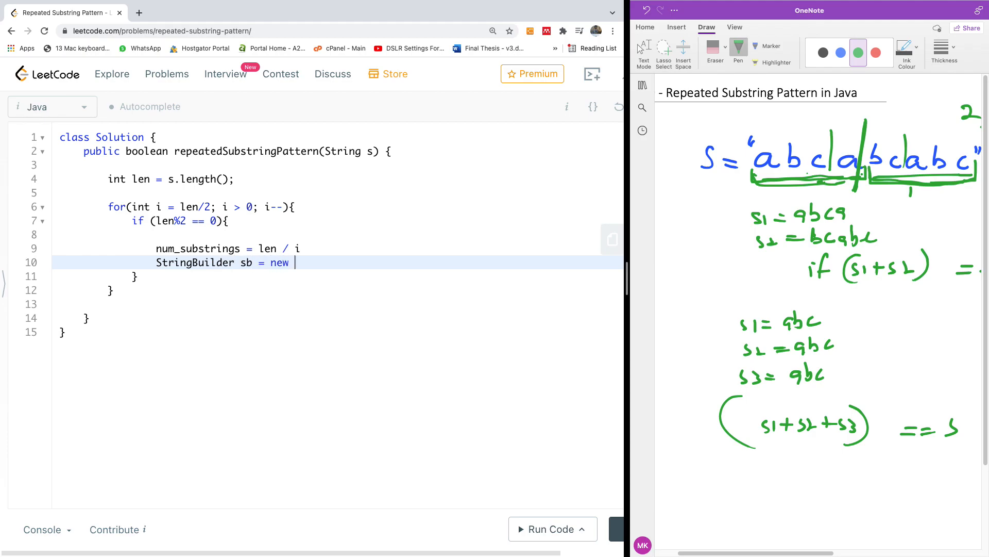
text(Str)
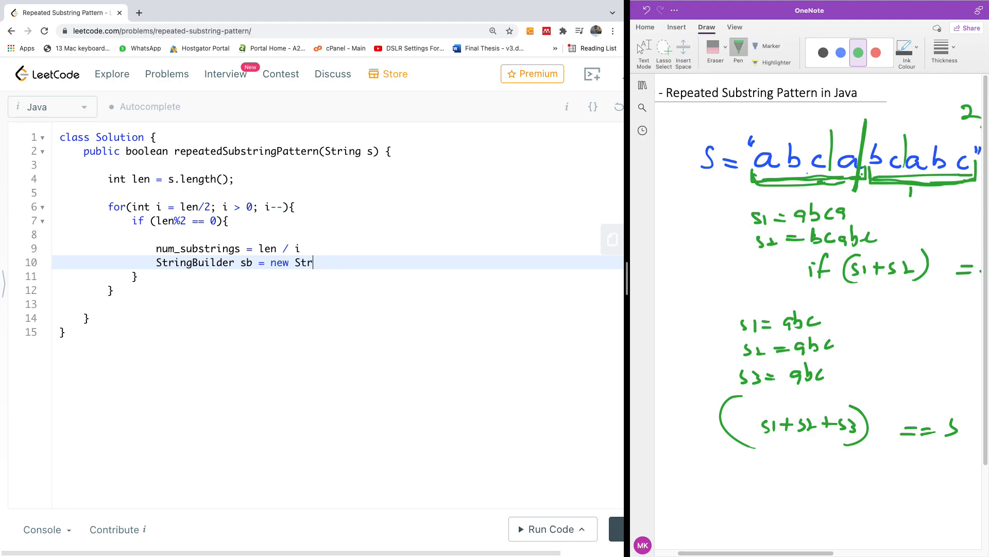
text(ingBu)
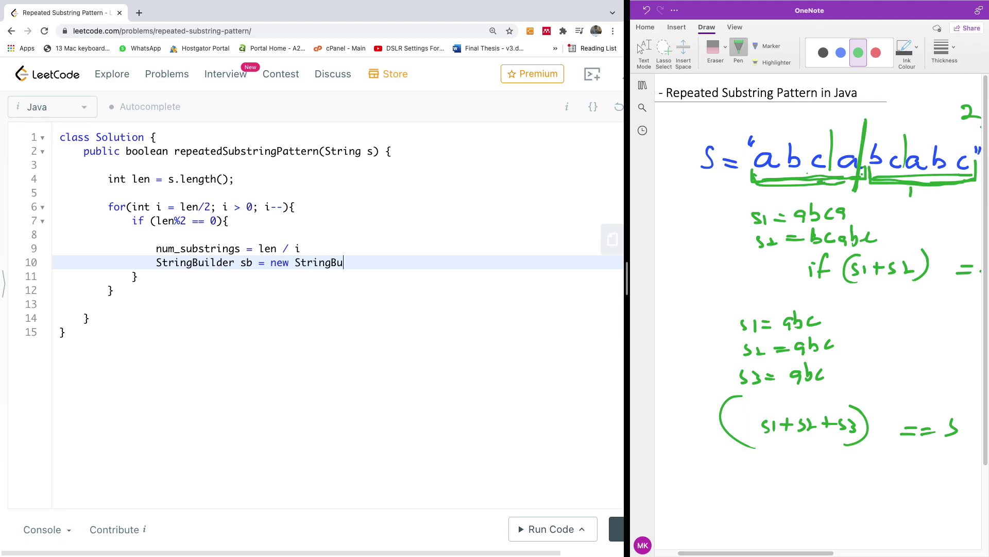
text(ilder)
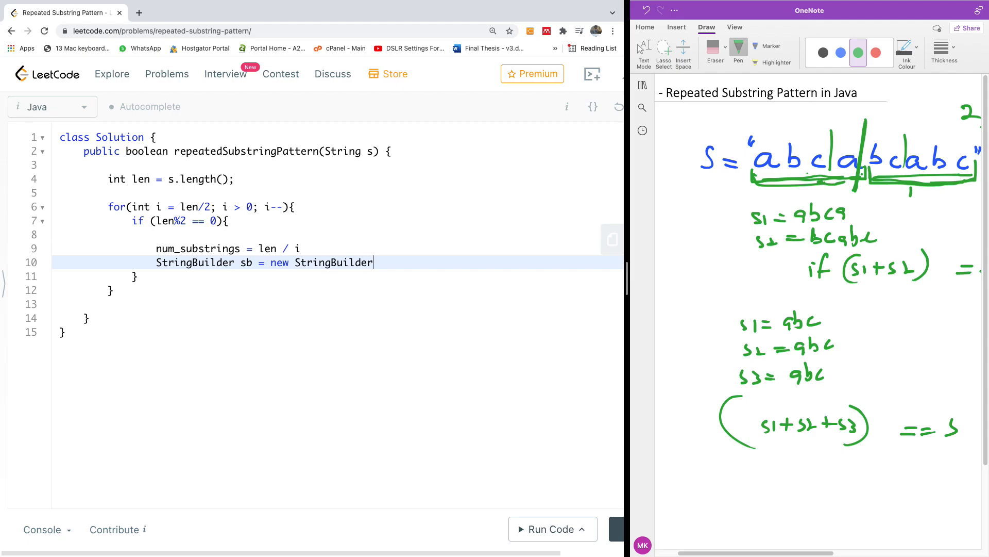
text(();)
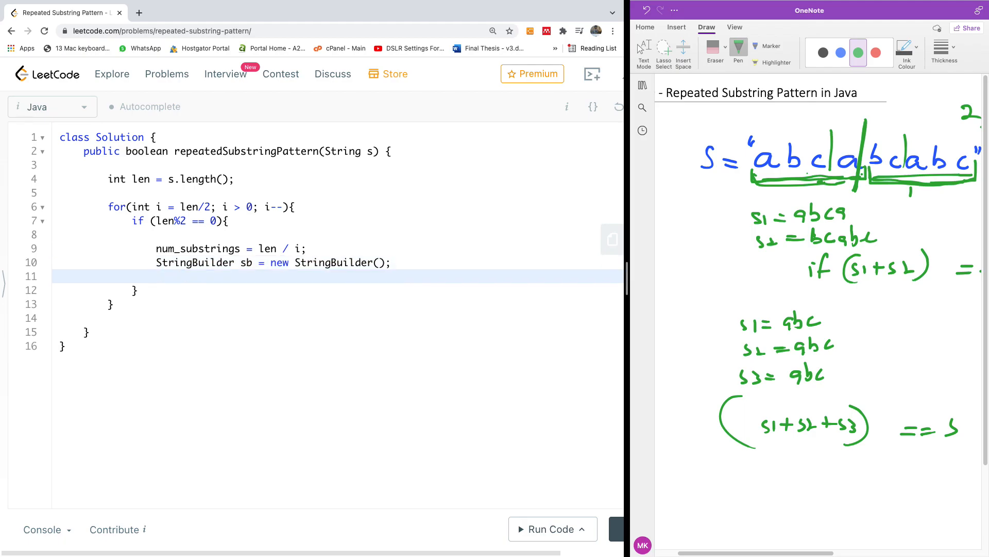
key(enter)
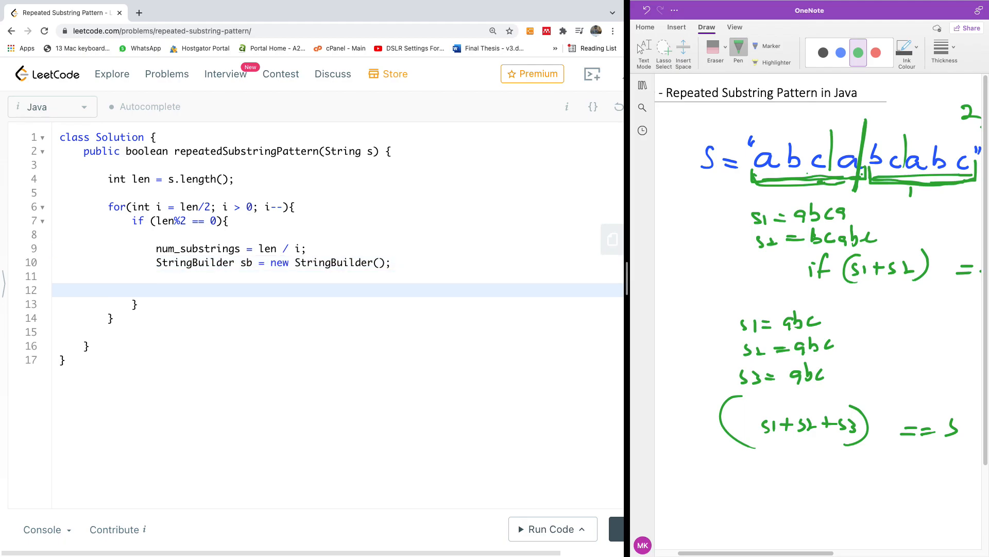
click(158, 276)
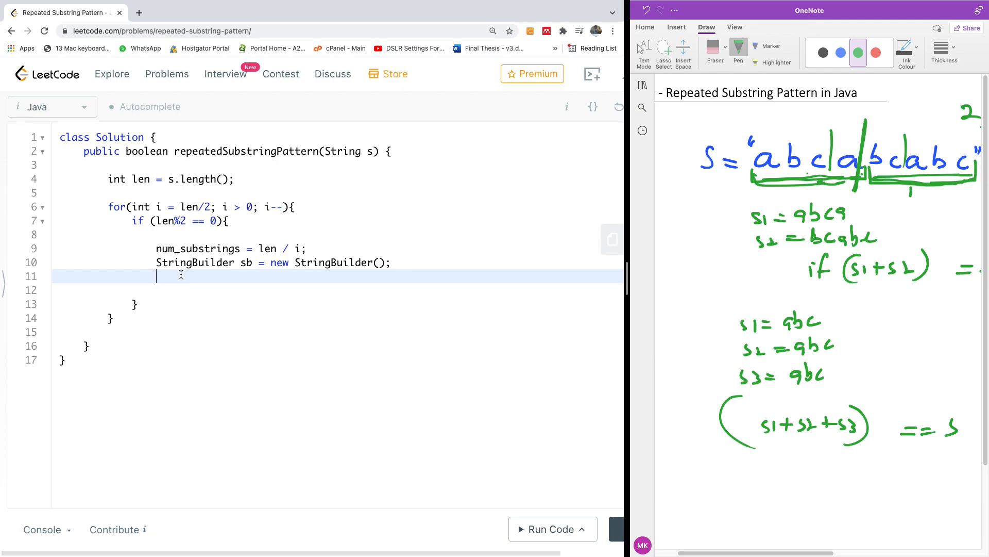
- Add str = s.substring(0, i); after the StringBuilder declaration
text(stri)
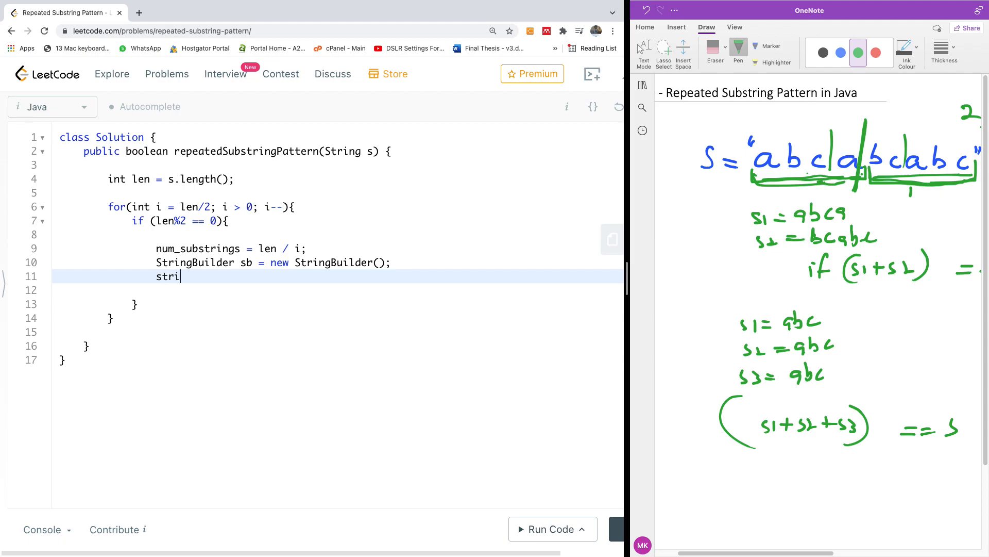
text(=)
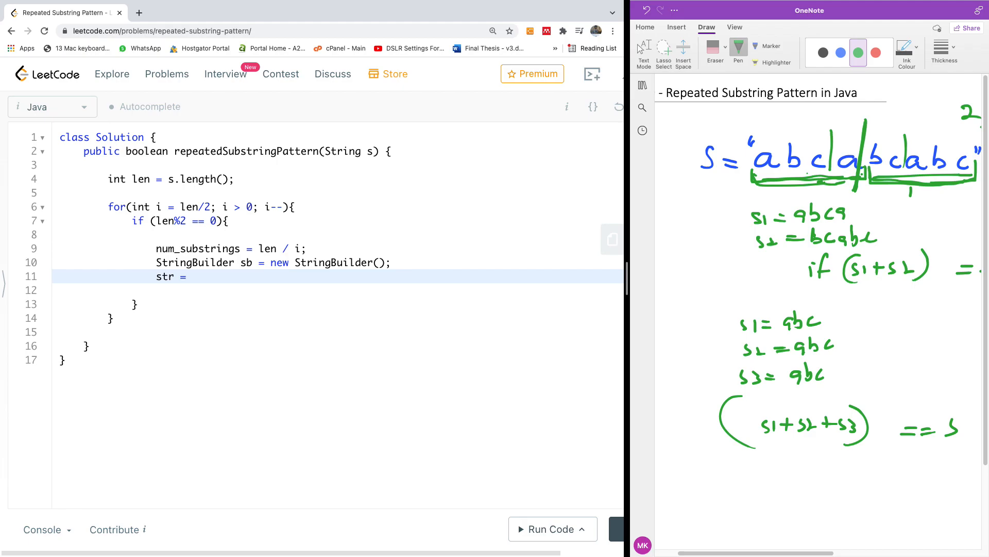
text(s)
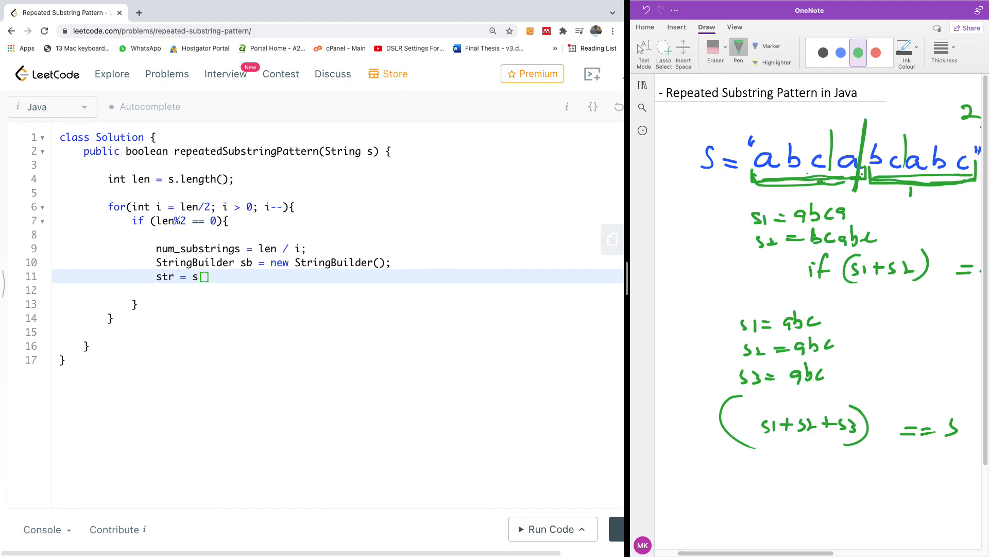
text(substring()
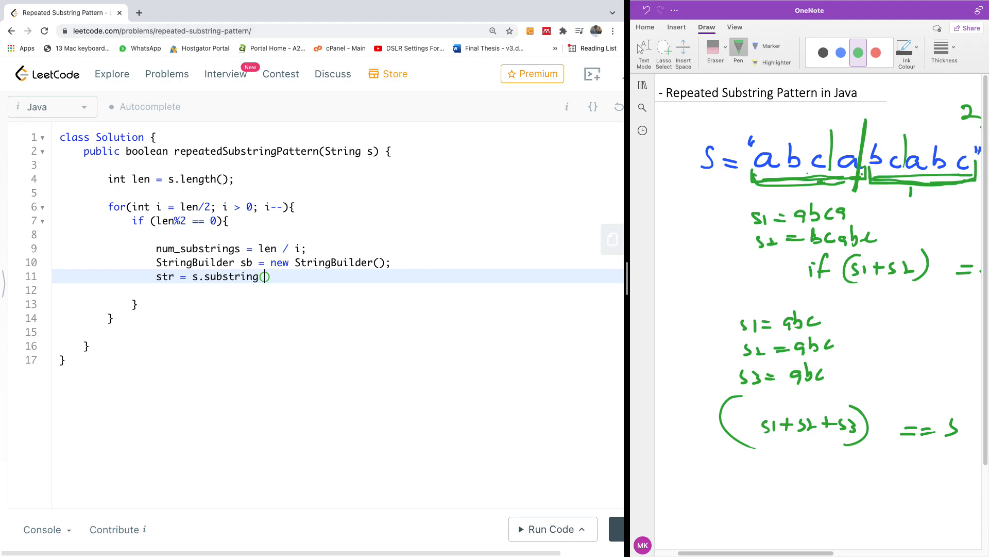
text(0)
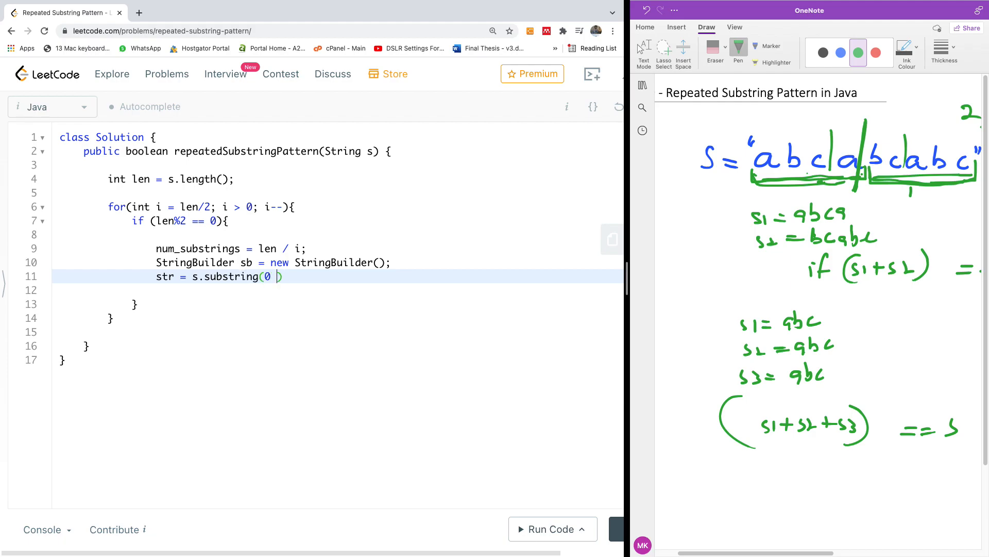
text(, i)
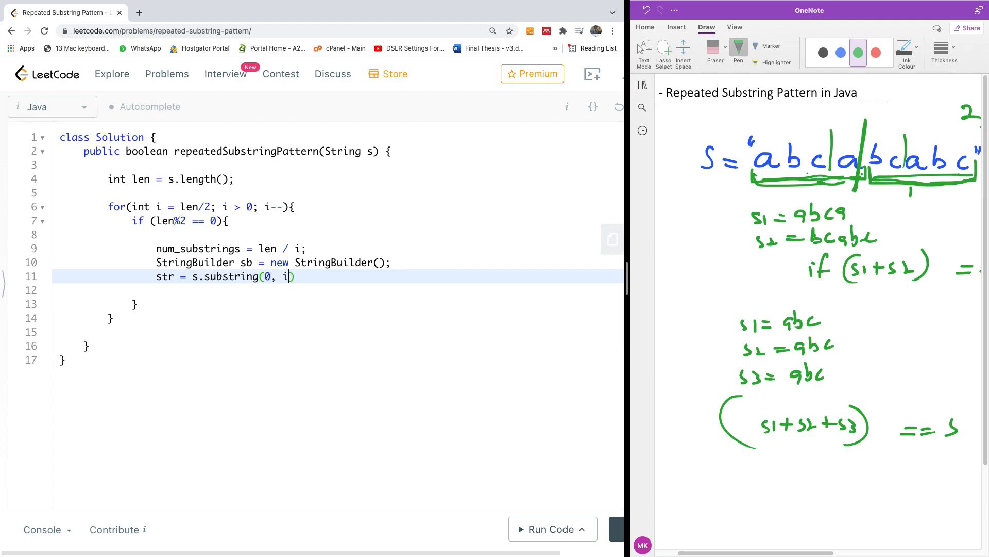
text(;)
key(Enter)
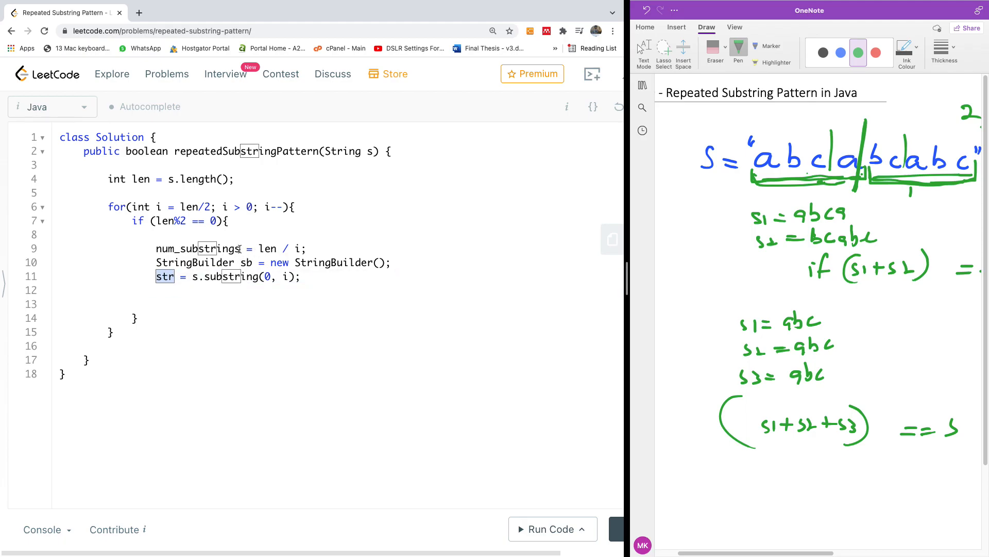
double_click(198, 248)
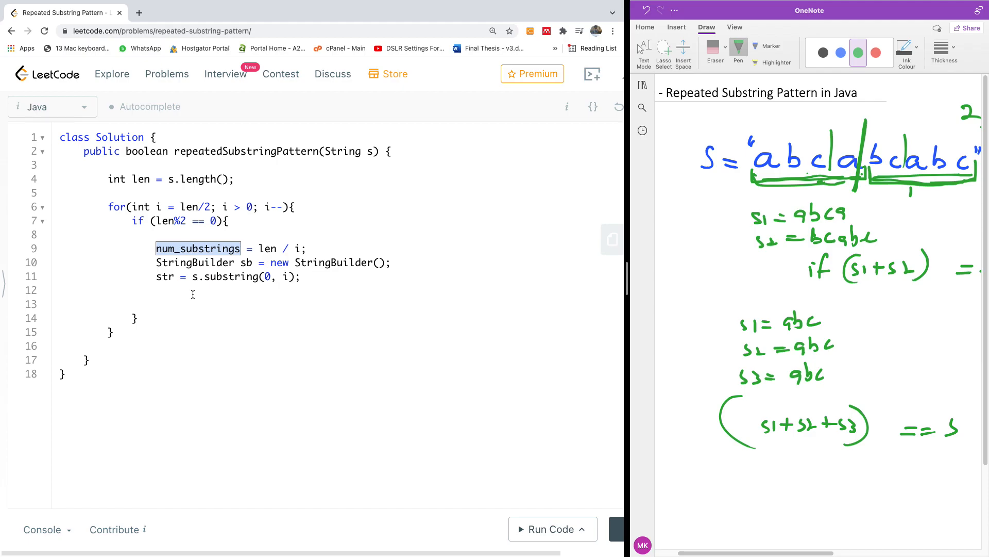
click(192, 290)
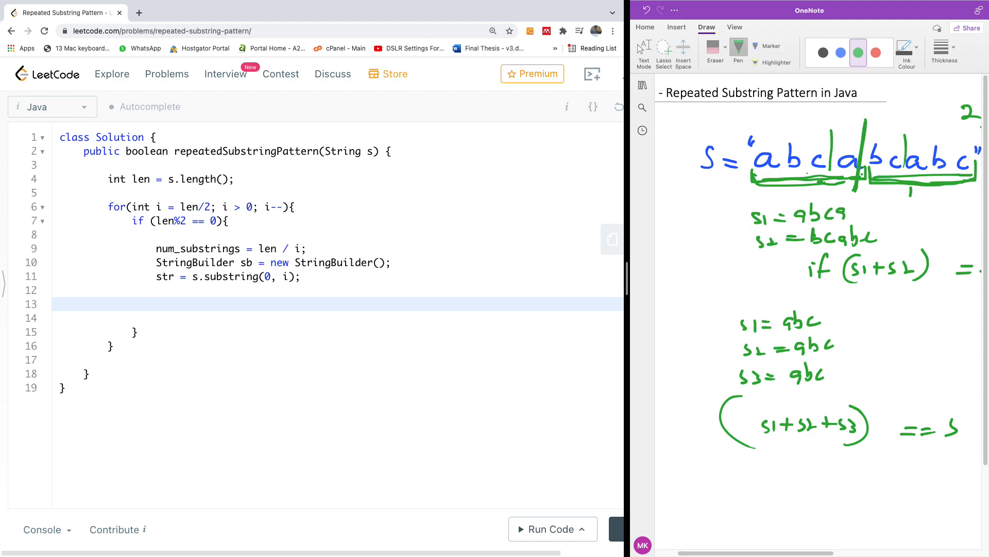
- Write an inner loop from 0 to num_substrings that calls sb.append(str);
text(for ()
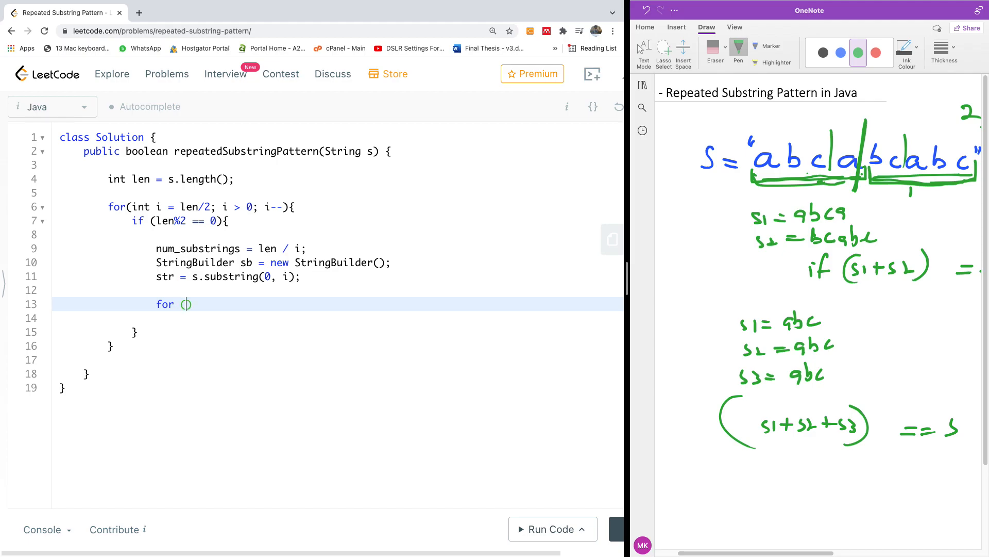
text(i)
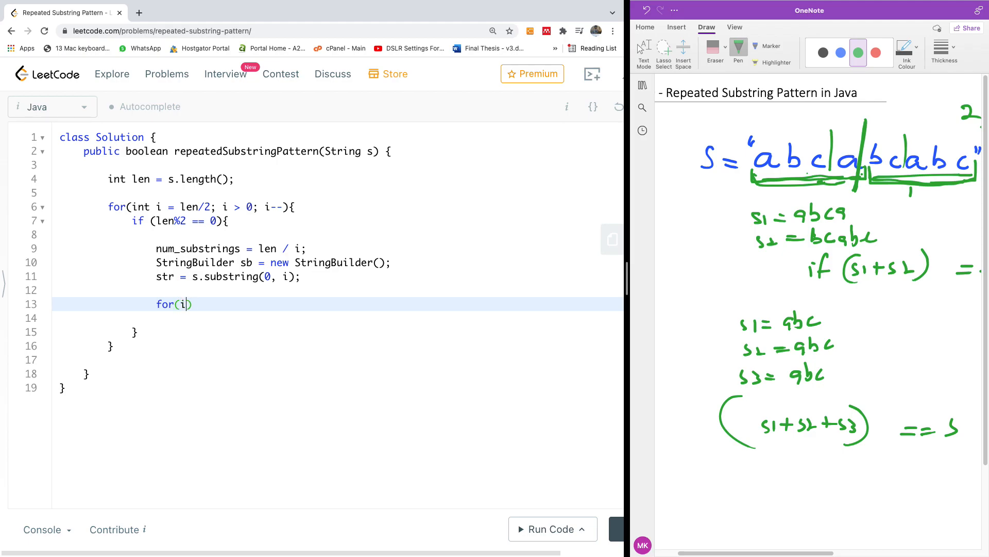
text(nt i = 0)
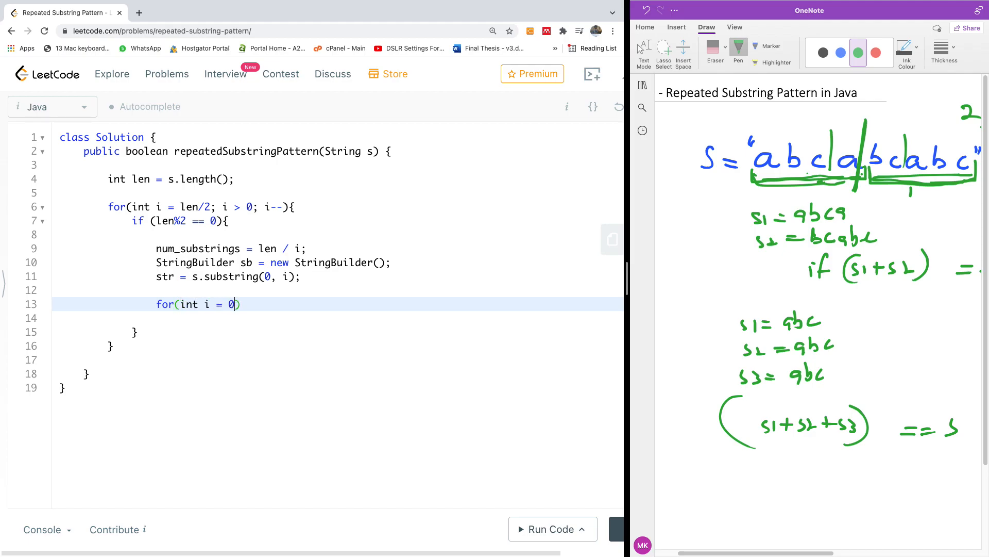
text(; i)
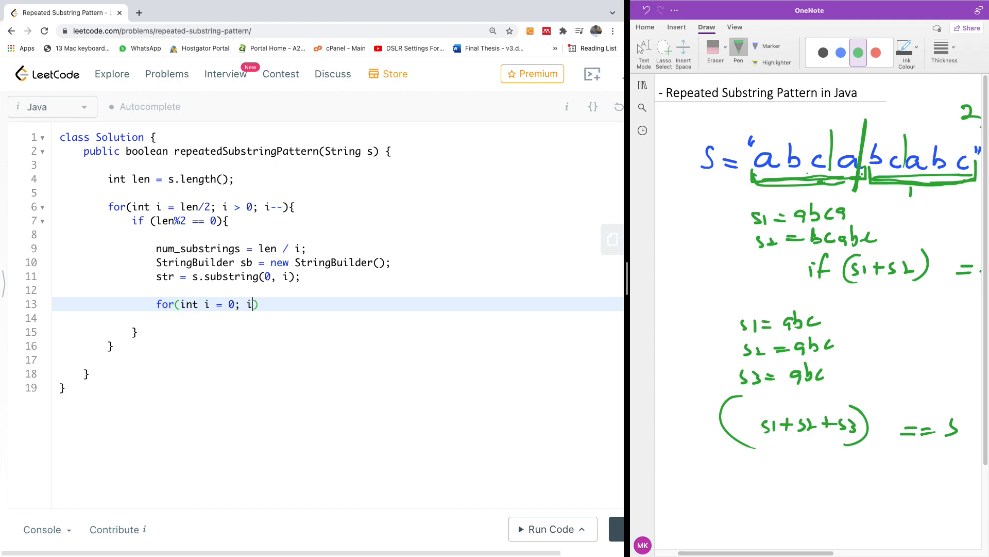
text(<)
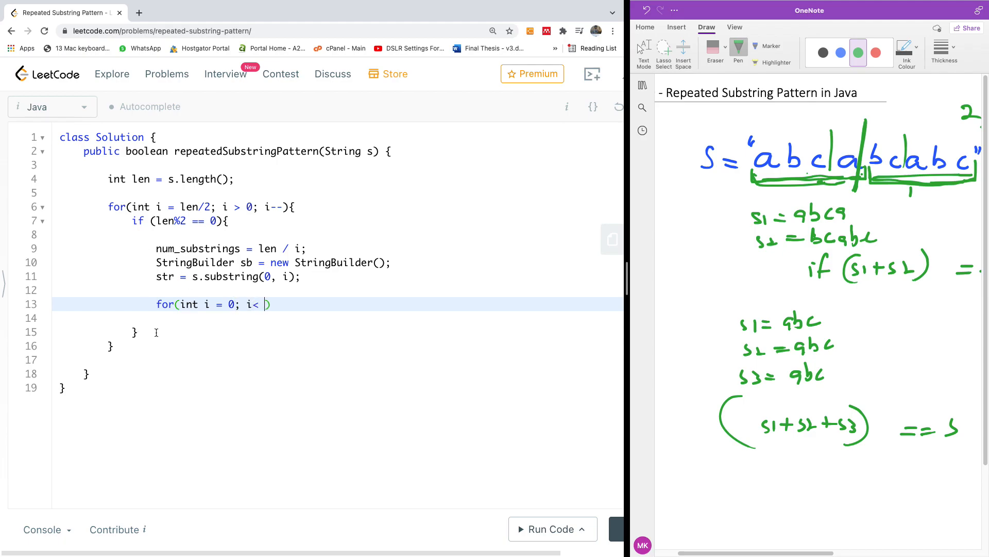
text(n)
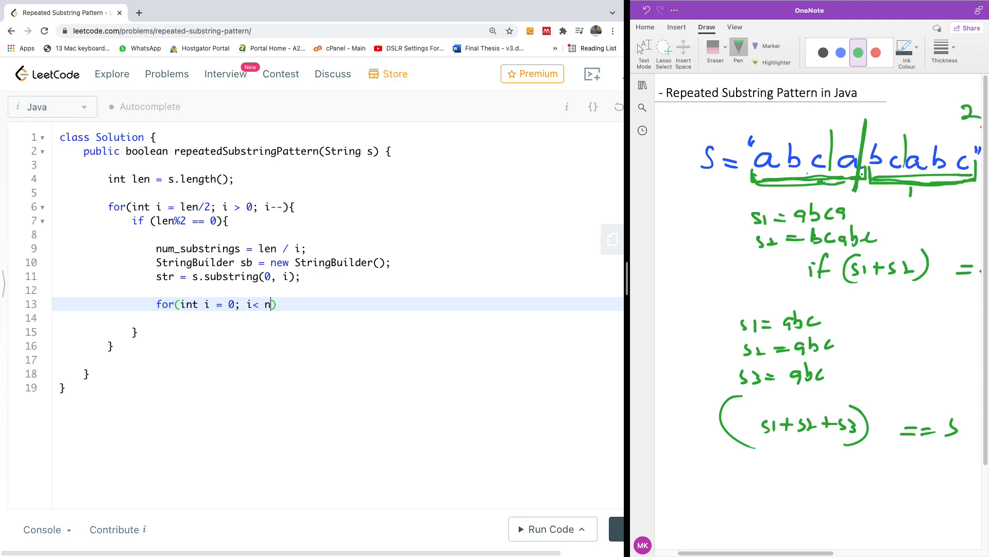
text(um_substrings;)
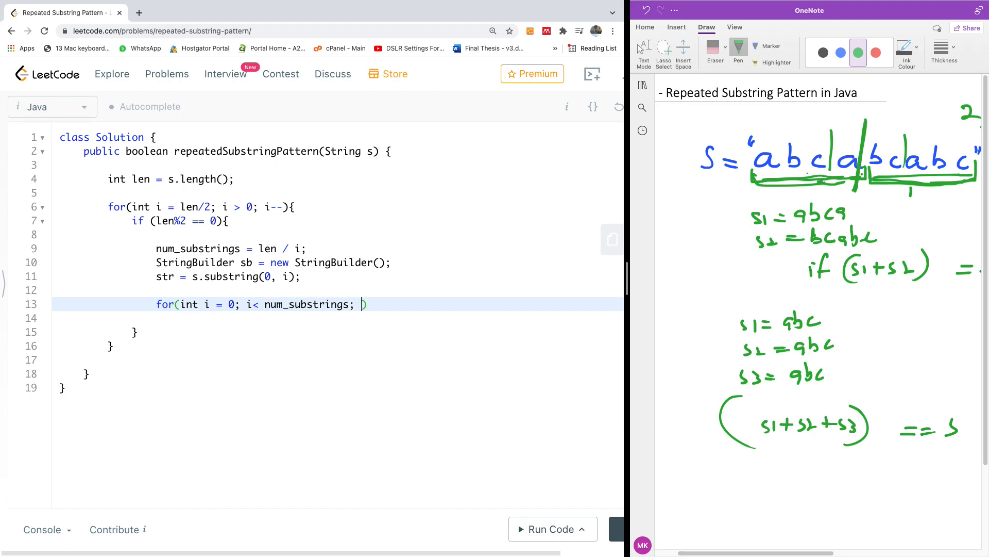
text(i++)
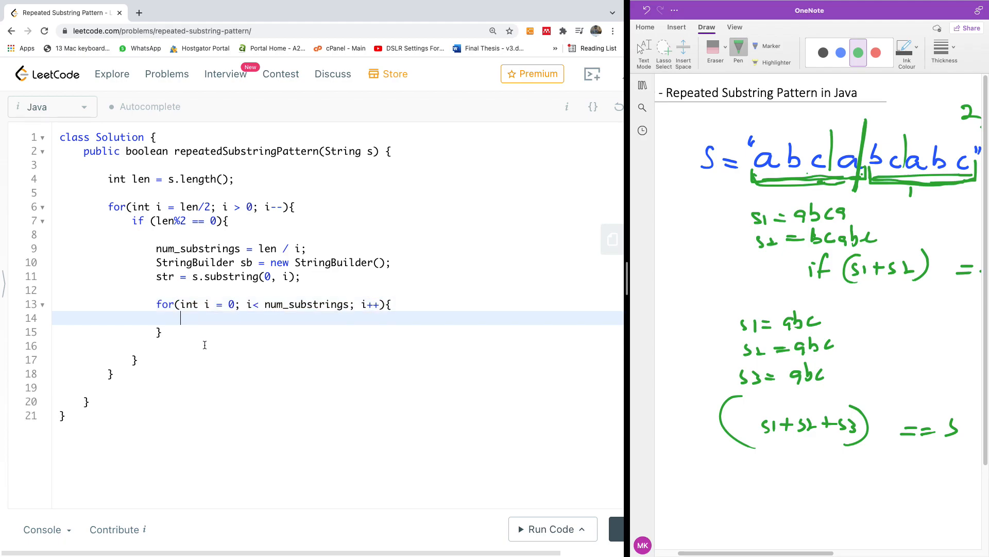
mouse_move(214, 318)
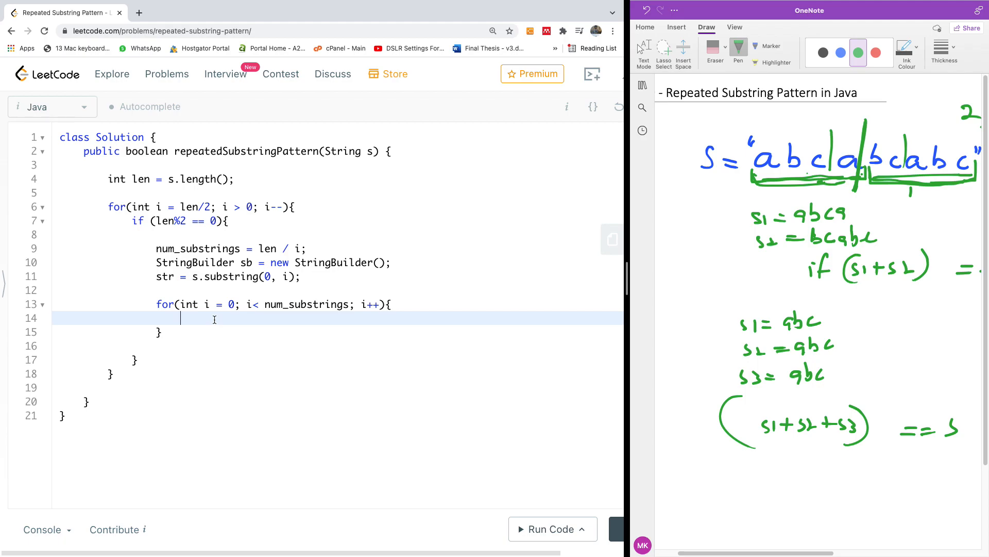
text(sb.ap)
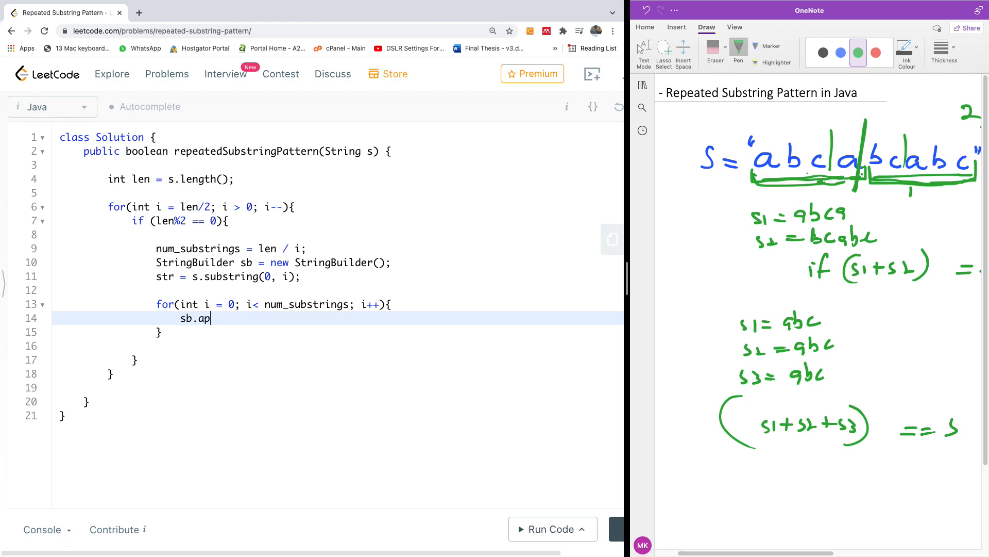
text(pend())
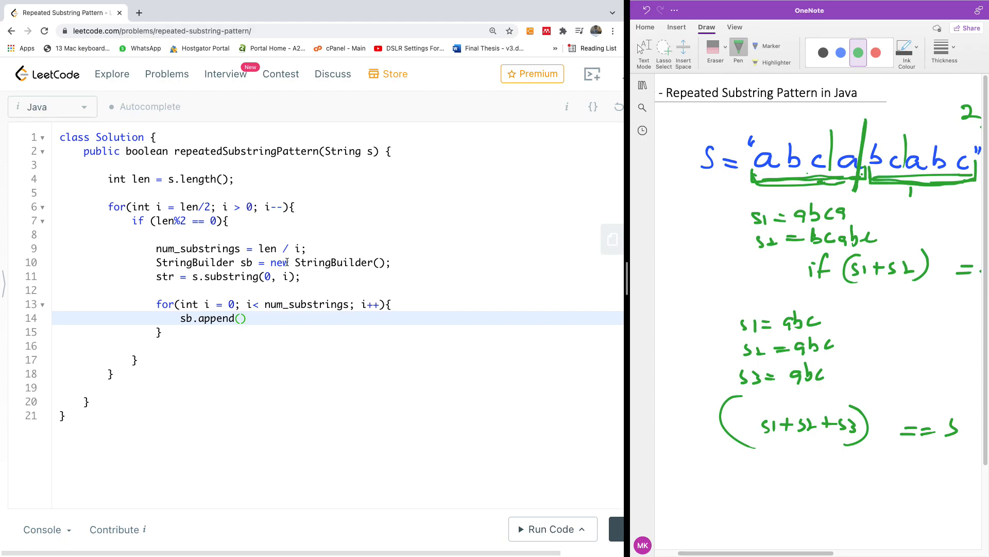
mouse_move(259, 311)
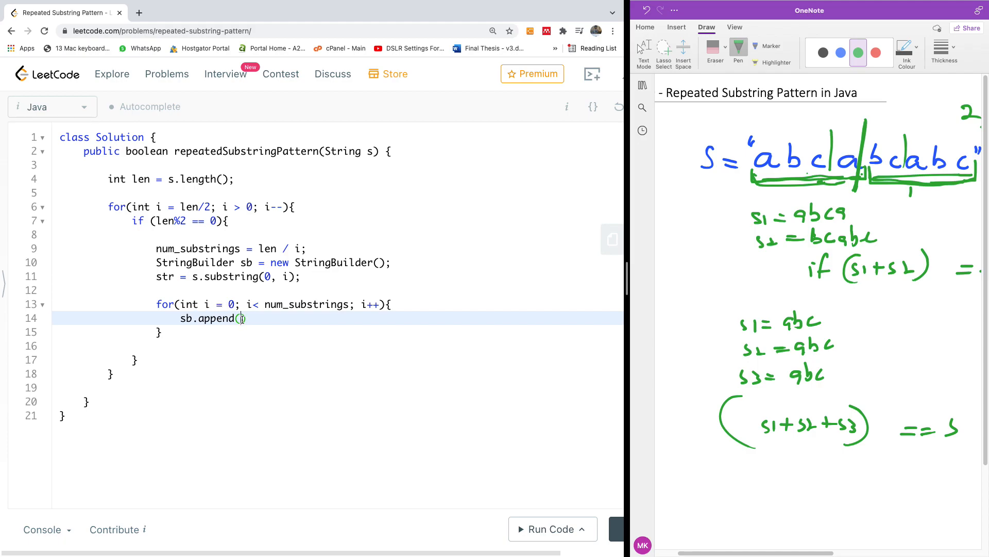
text(str))
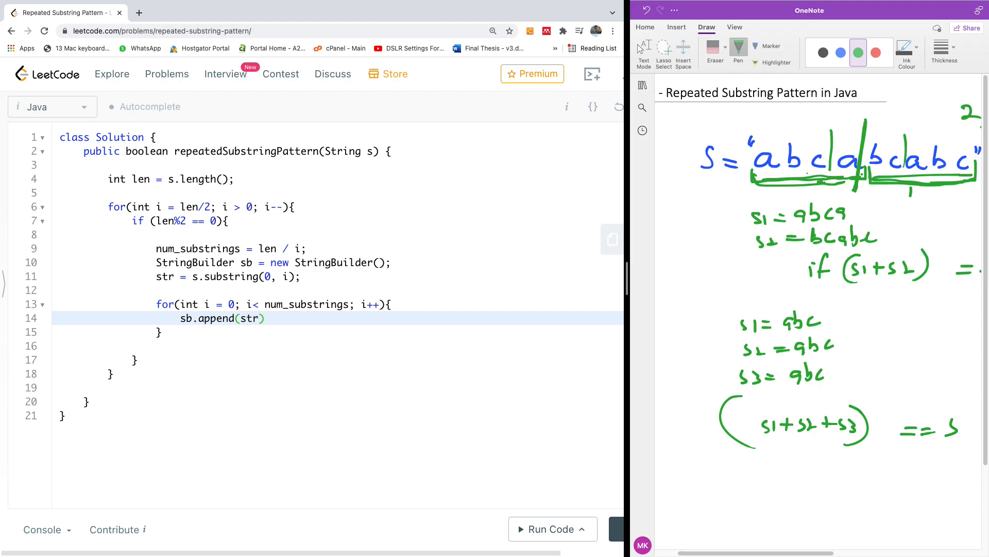
text(;)
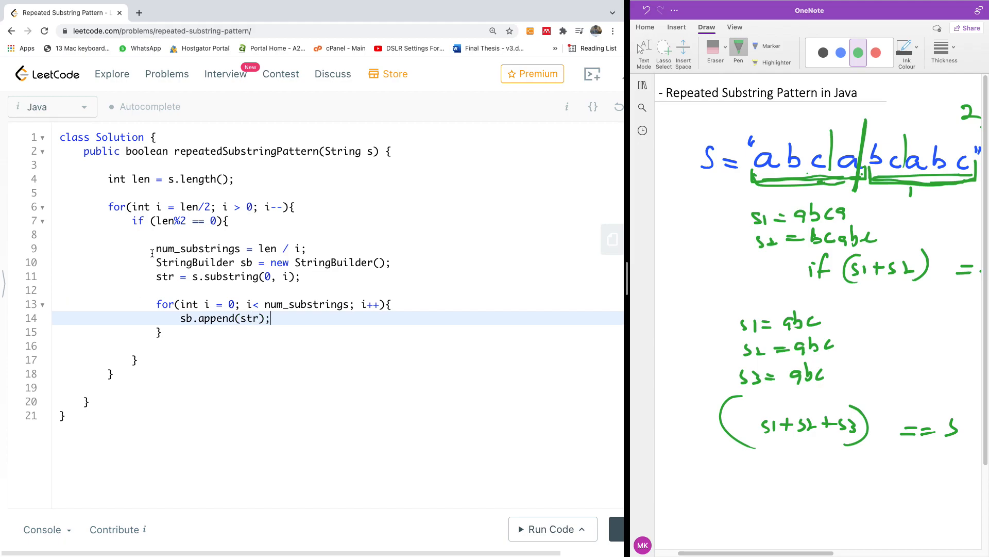
- Declare num_substrings as int and str as String
click(155, 248)
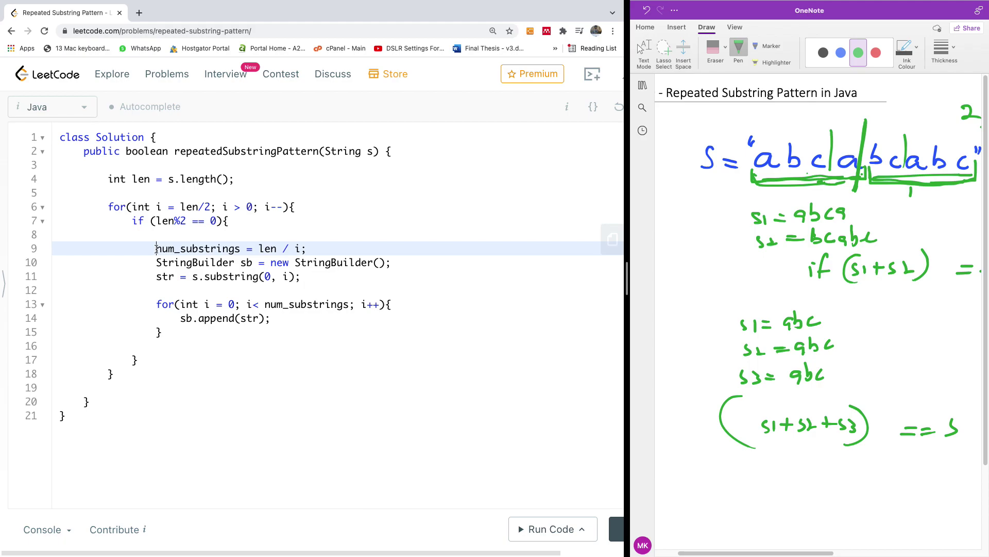
text(int)
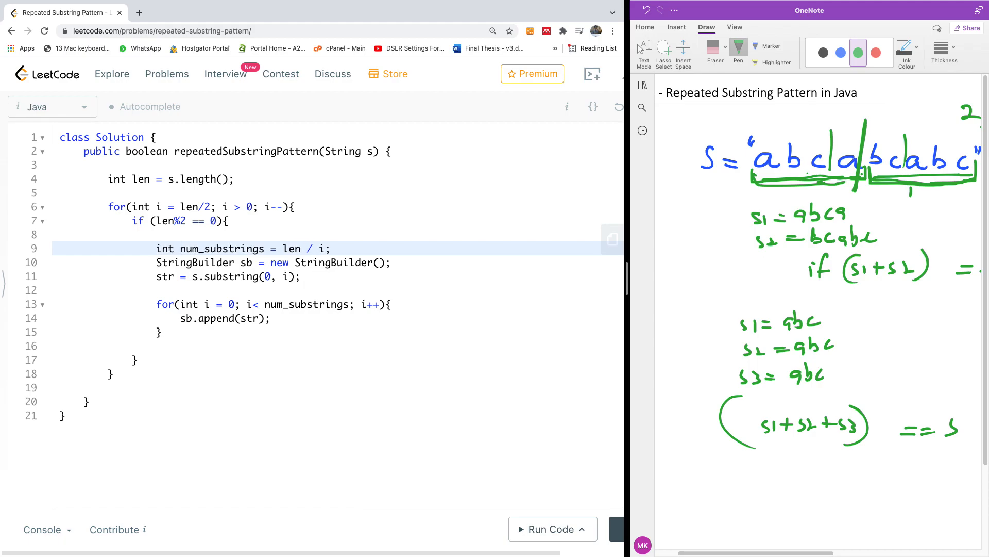
click(157, 276)
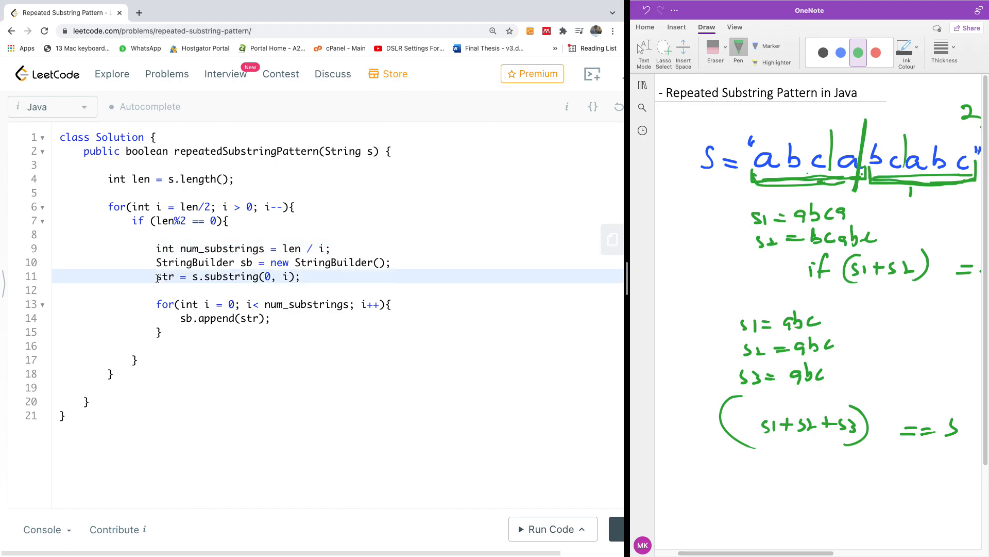
text(String)
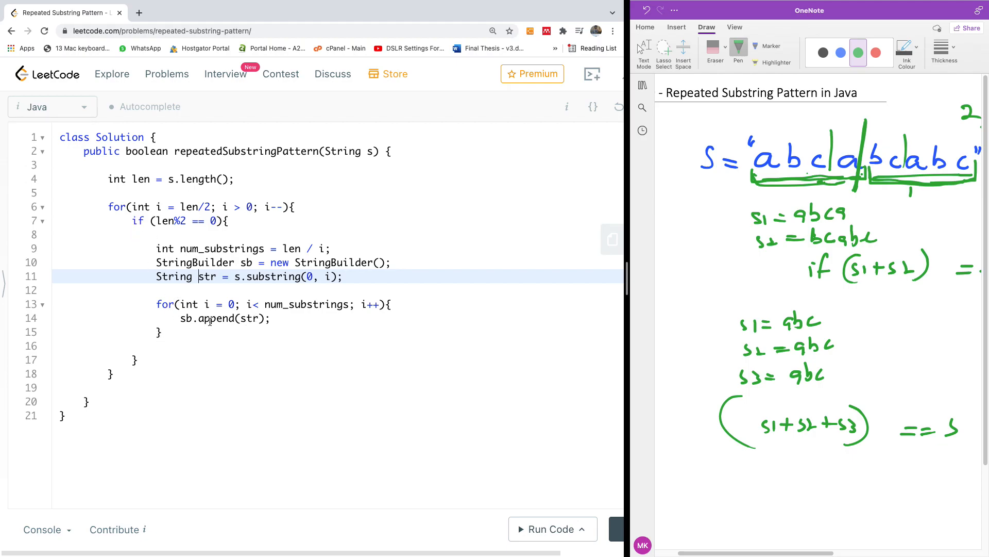
mouse_move(175, 341)
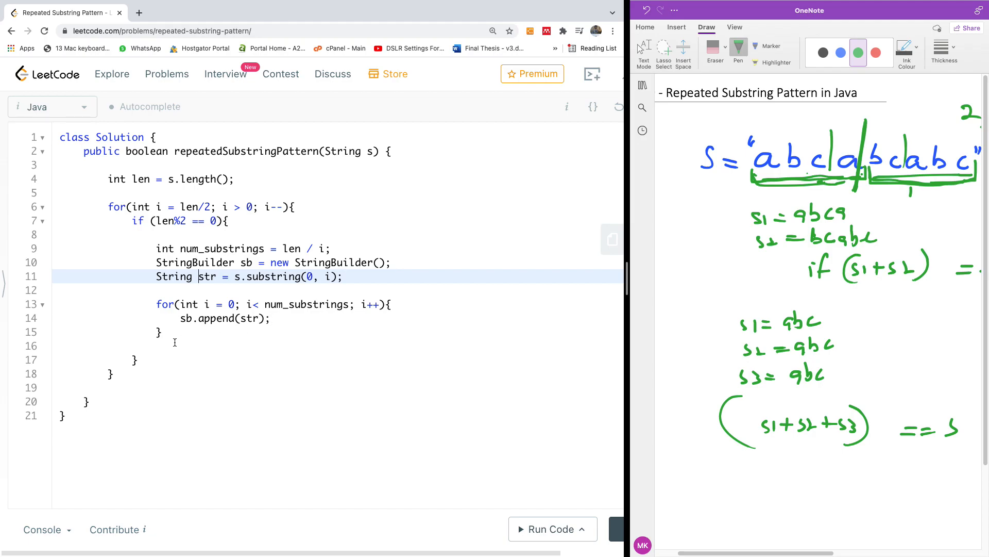
click(171, 346)
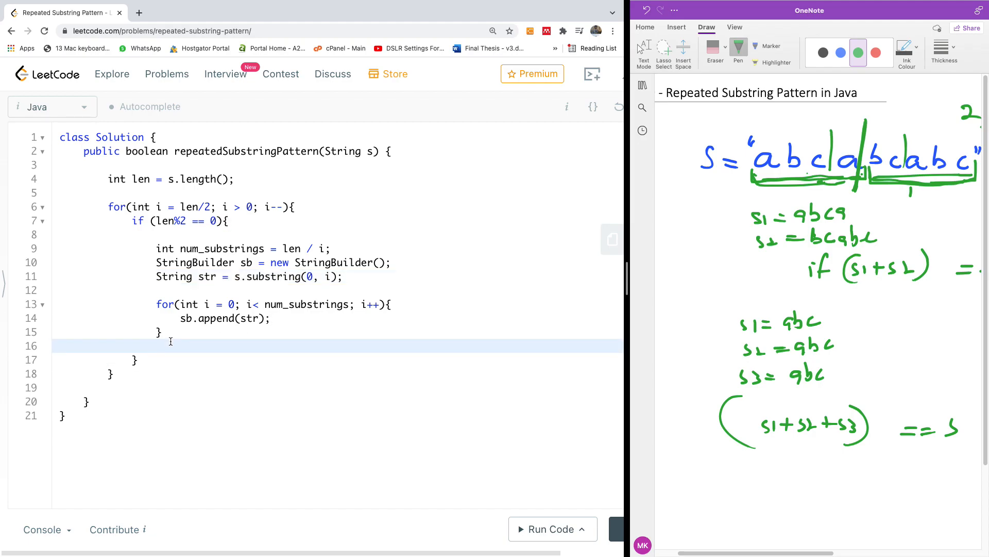
- After the inner loop, return true when sb.toString.equals(s)
text(if sb.)
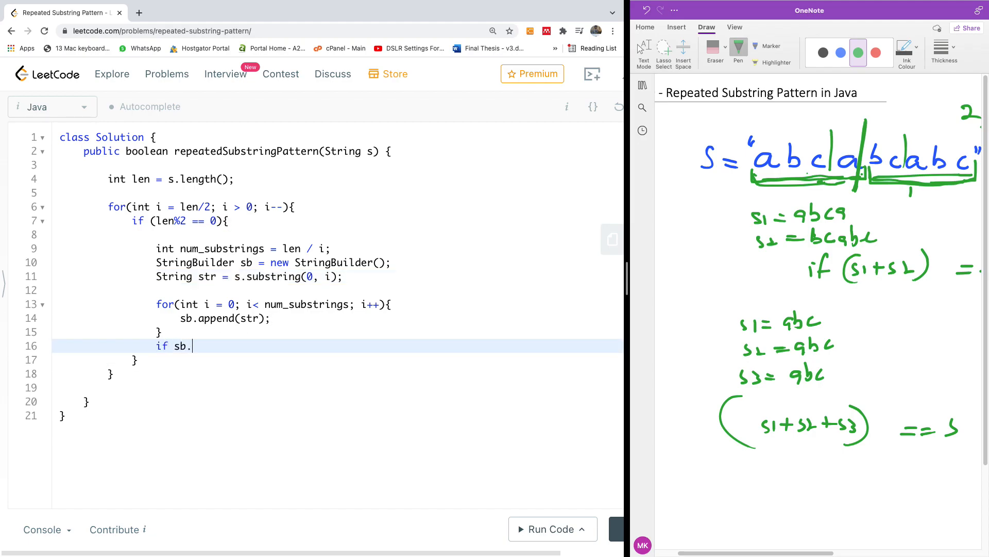
text(t)
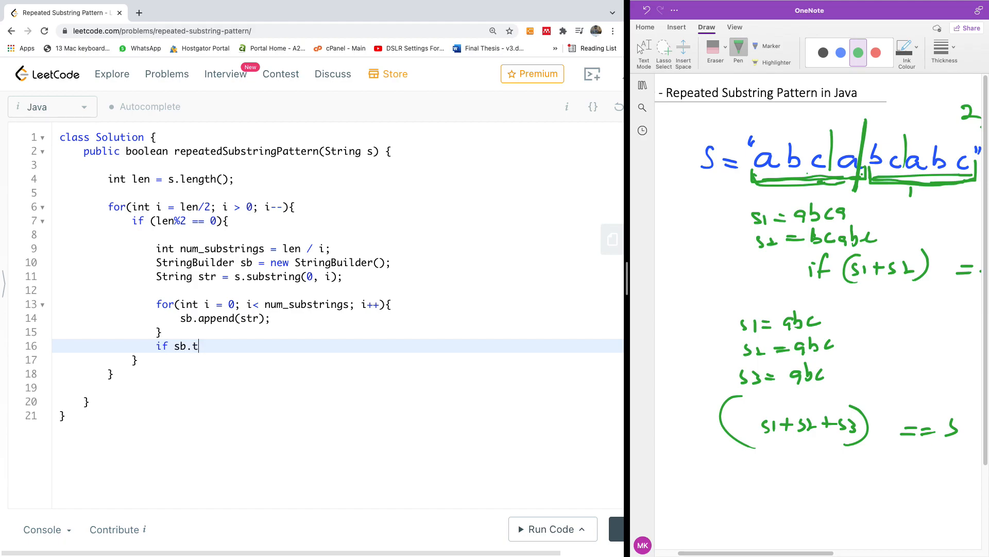
text(oString.)
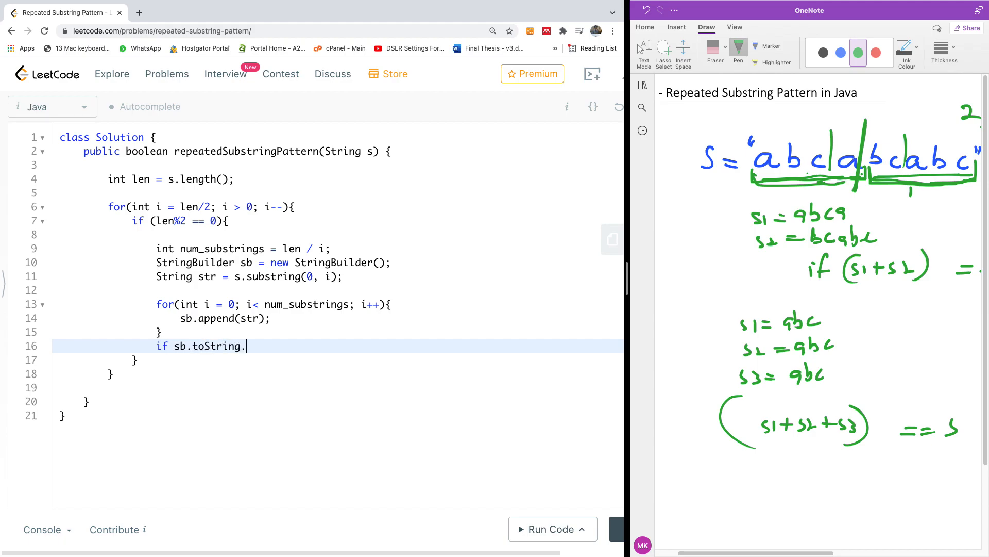
text(equals)
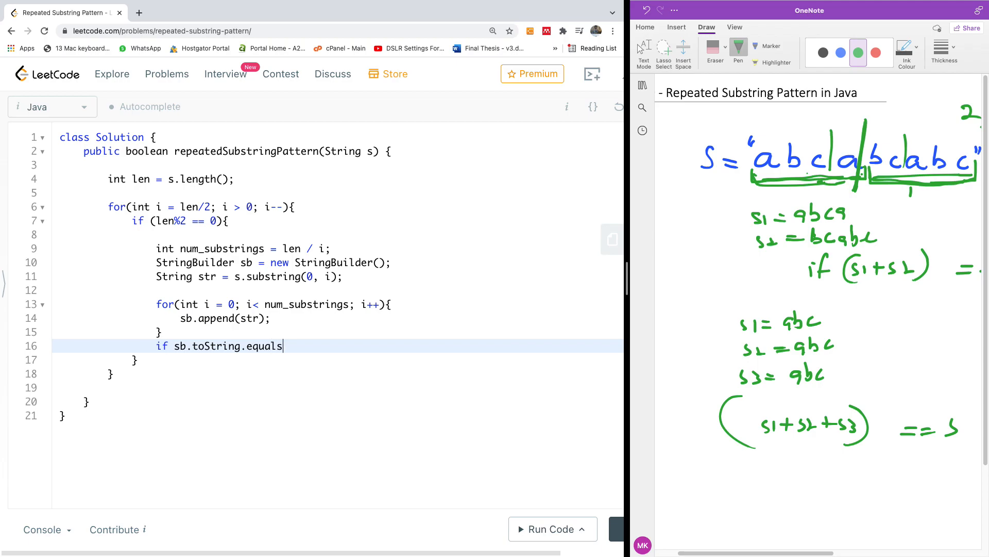
text((s) tr)
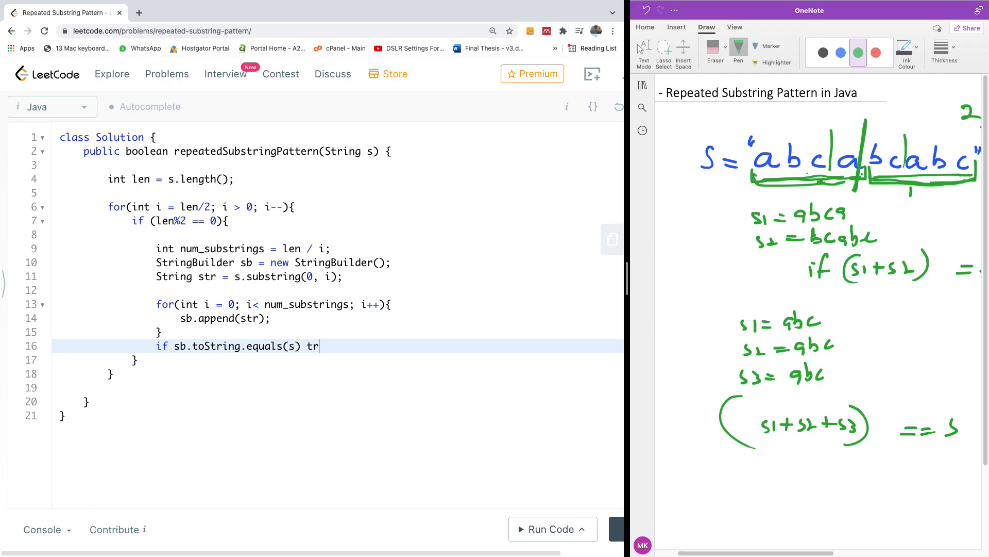
text(e)
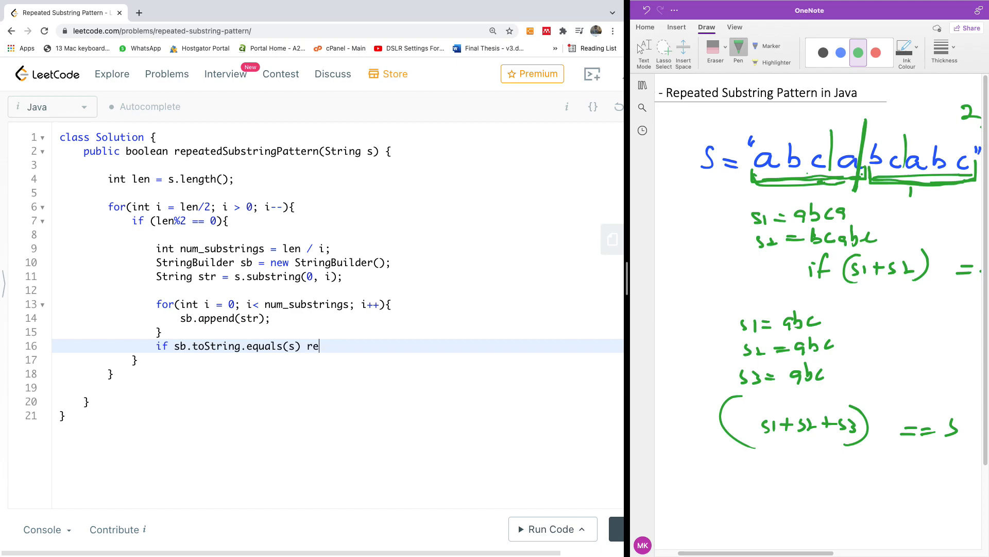
text(turn)
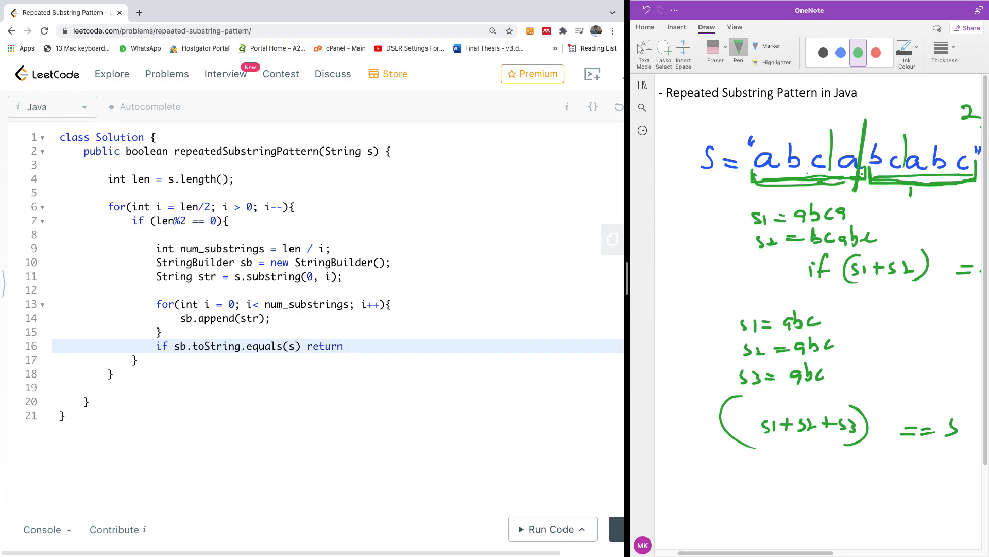
text(true;)
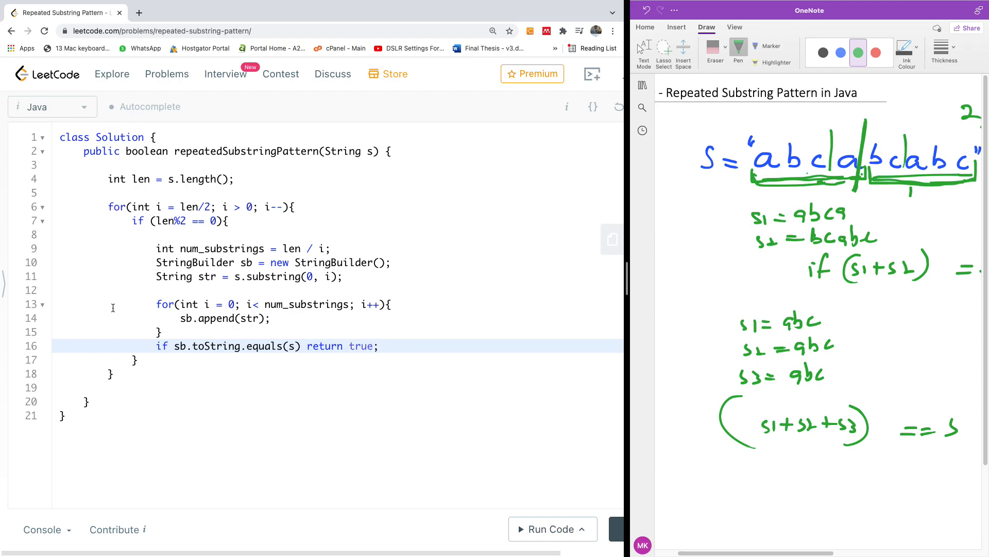
- Add return false; after the outer loop
click(119, 387)
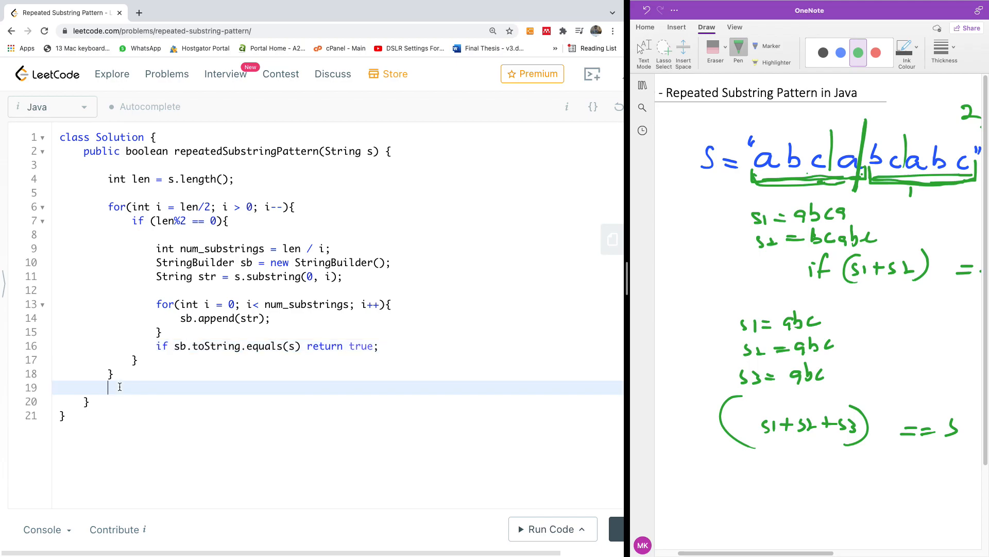
text(rr)
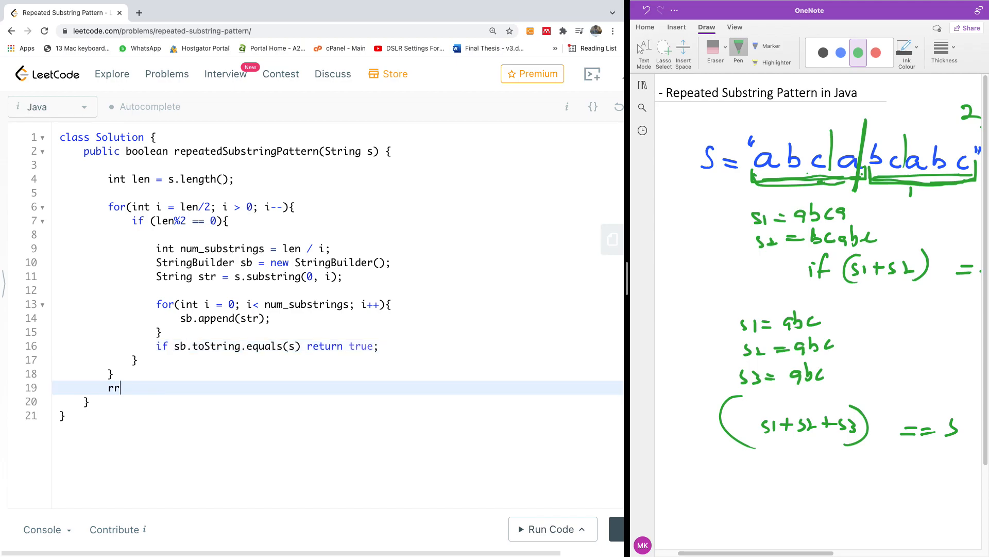
text(eturn)
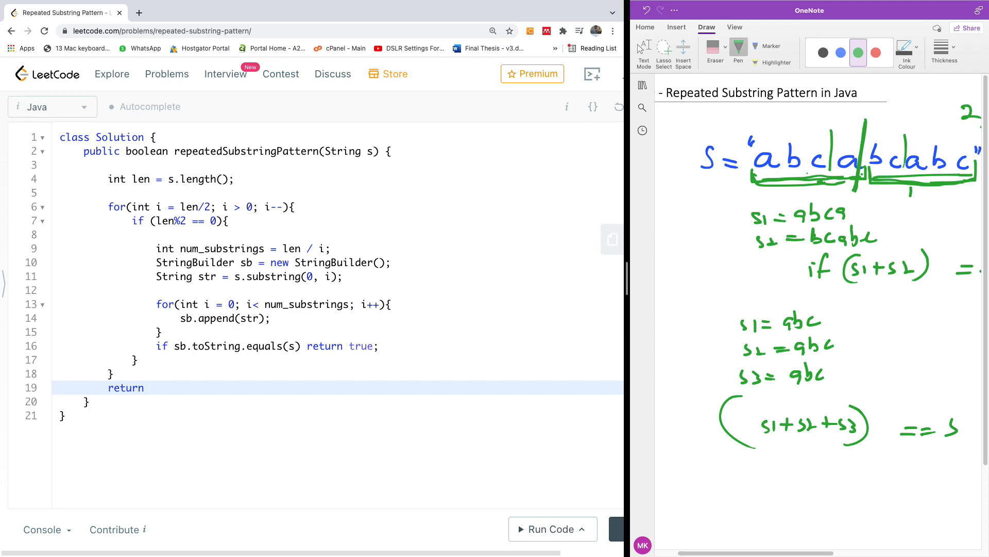
text(false;)
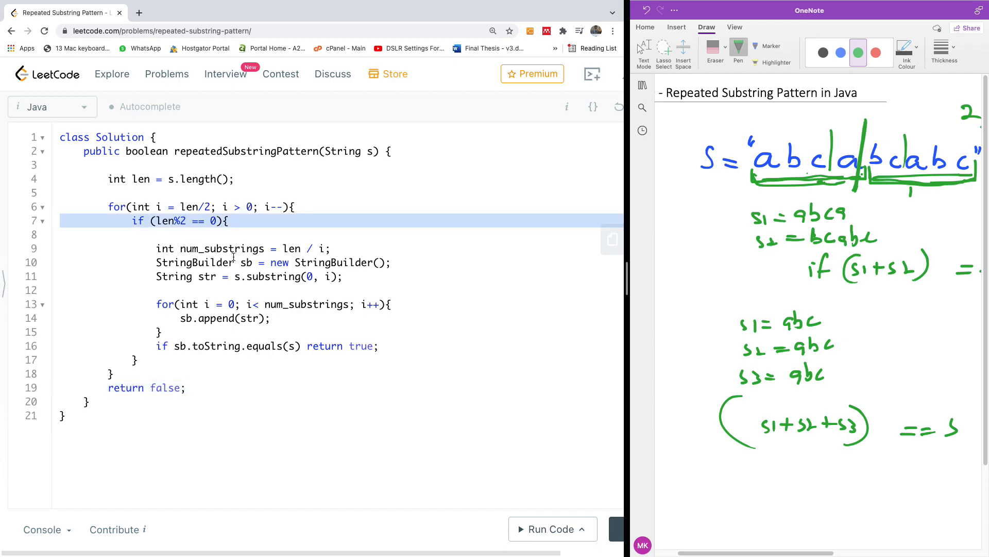
double_click(222, 248)
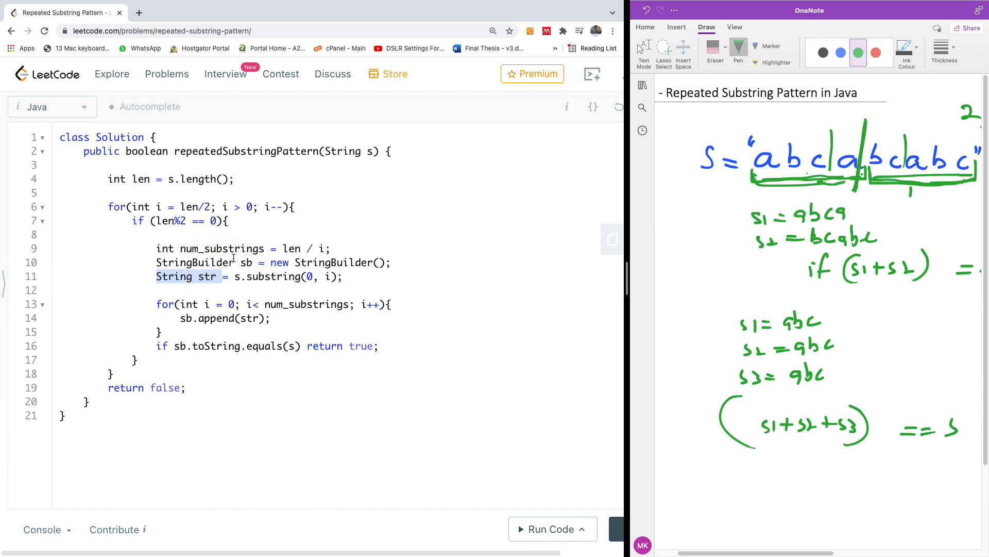
mouse_move(118, 352)
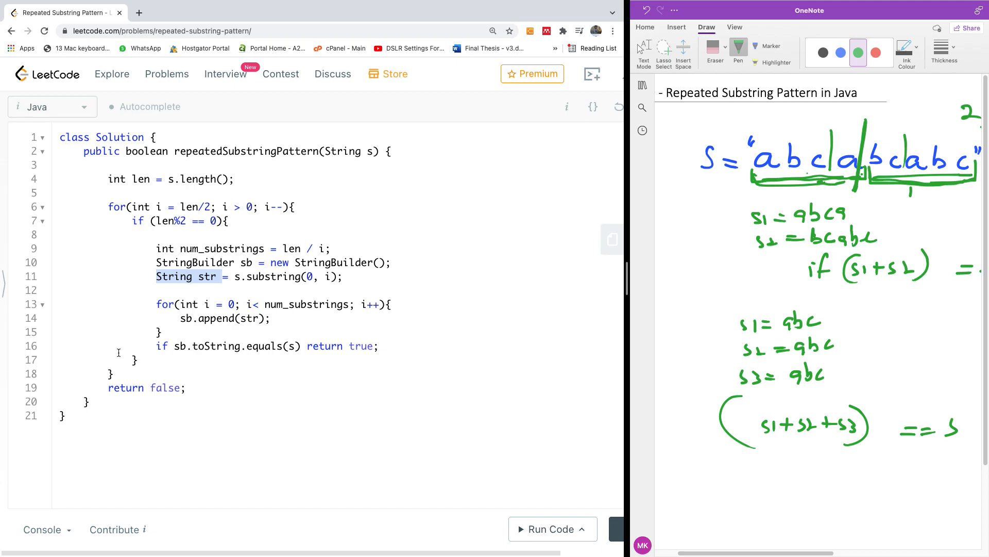
mouse_move(561, 501)
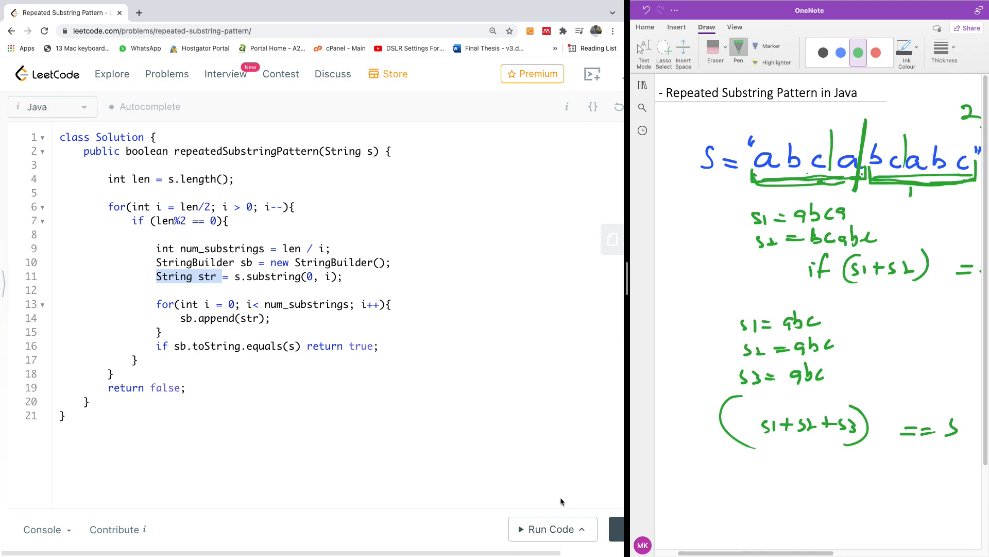
- Zoom the browser page out, run the code, and begin parenthesizing the if condition on line 16
click(611, 31)
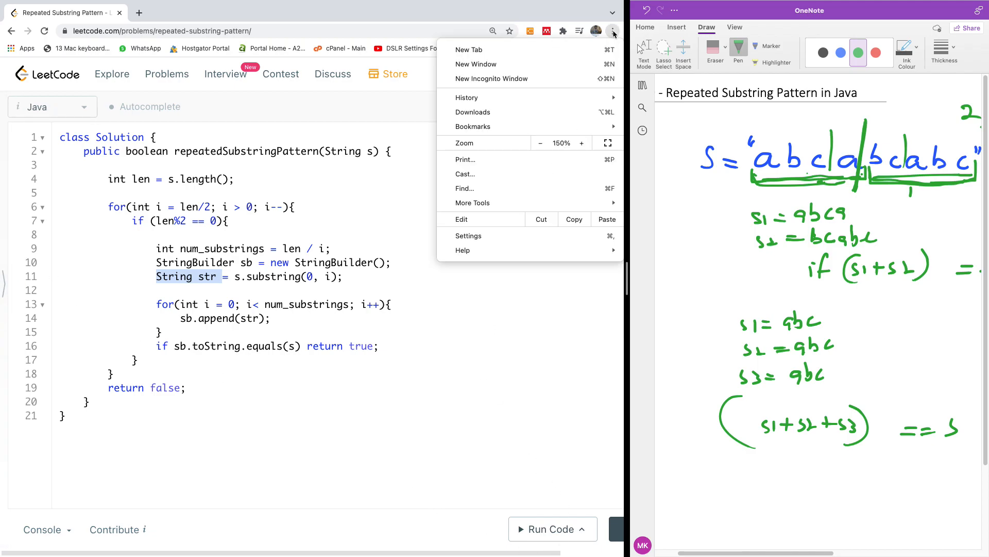
click(540, 142)
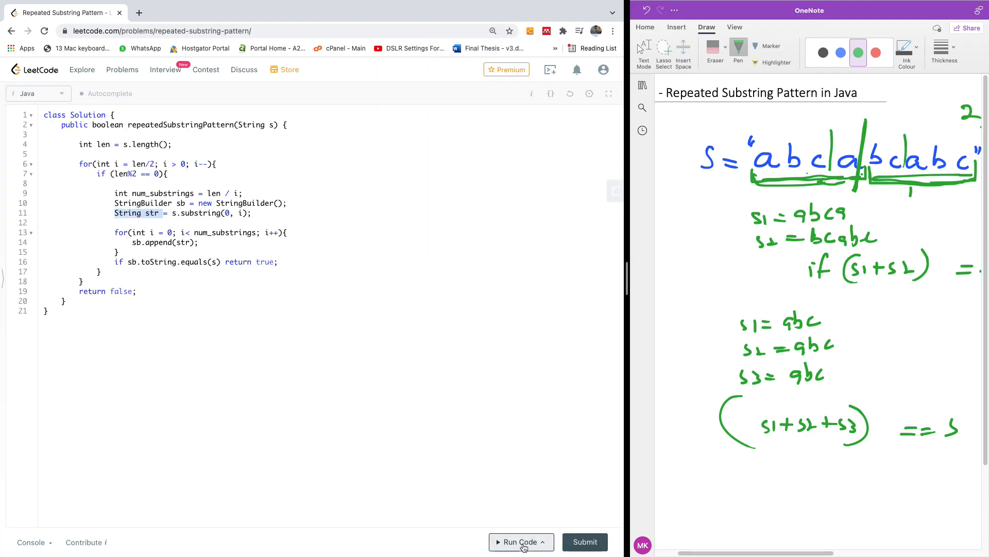
click(520, 542)
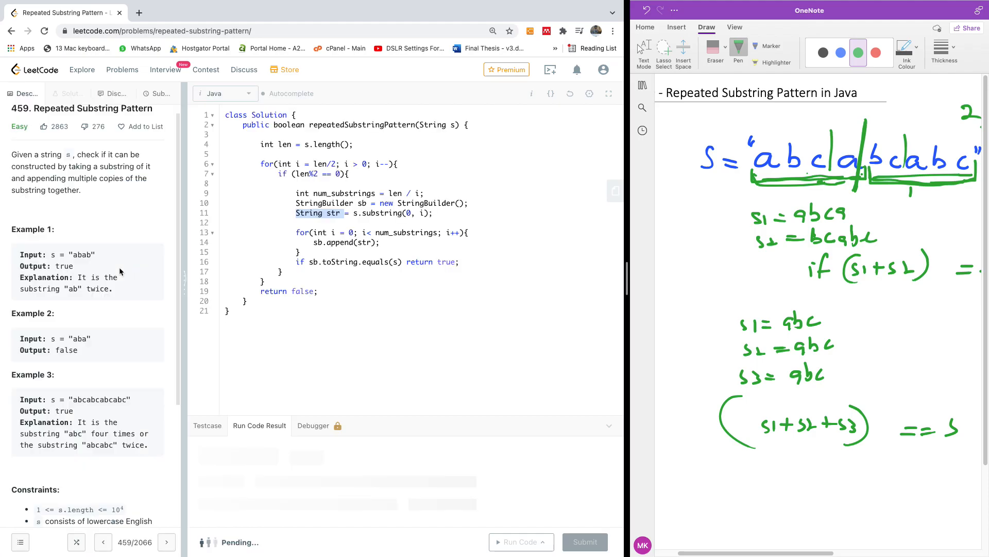
click(517, 542)
text())
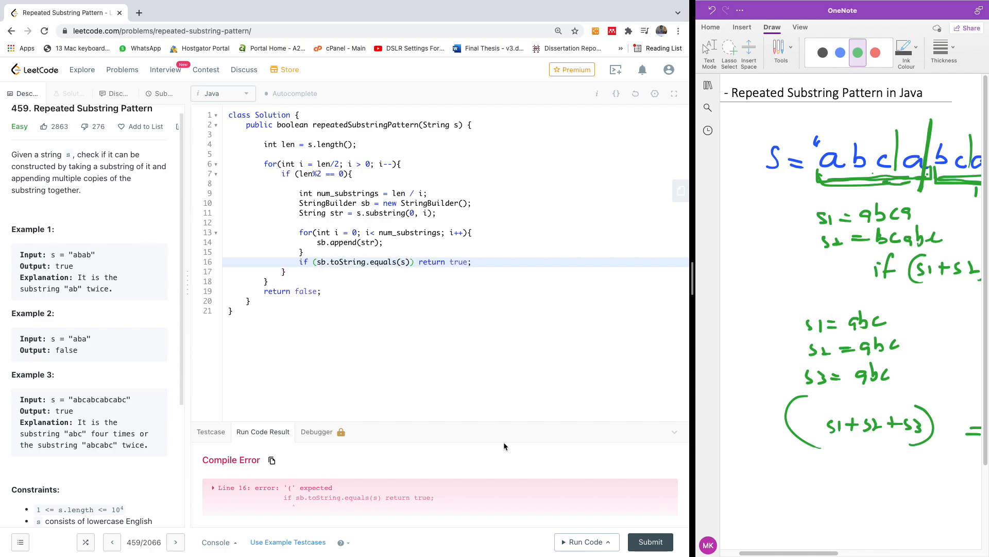
- Run the example, rename the inner loop counter to j and run it again
click(582, 542)
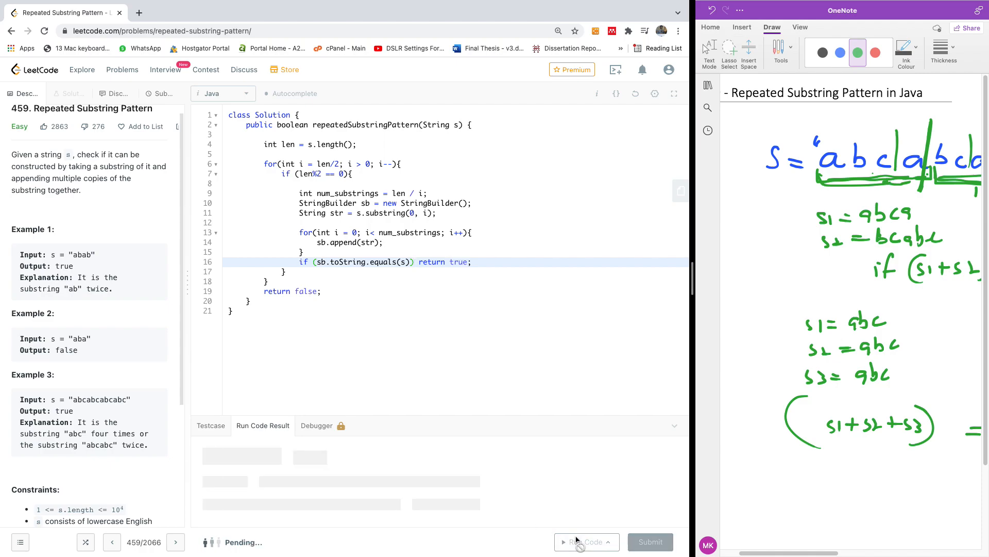
click(582, 542)
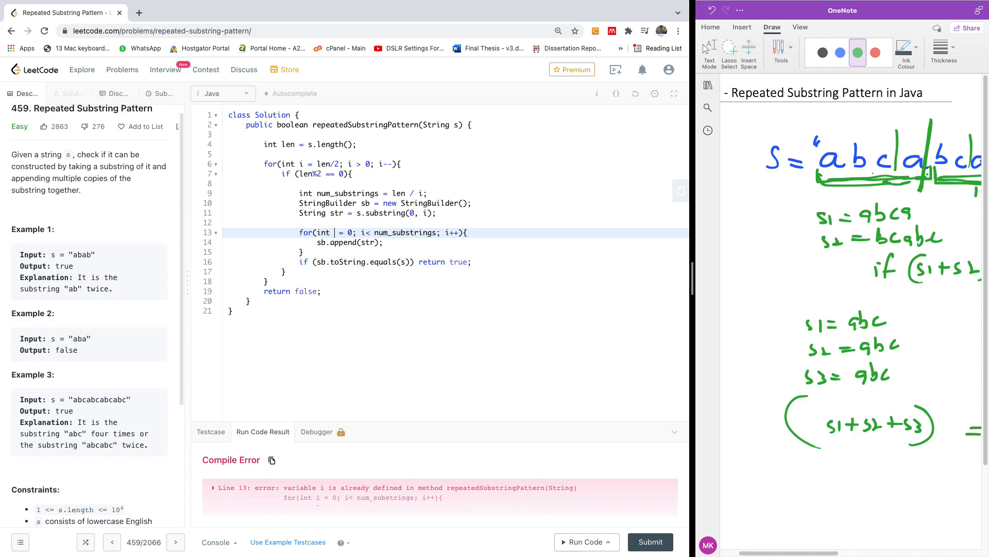
text(j)
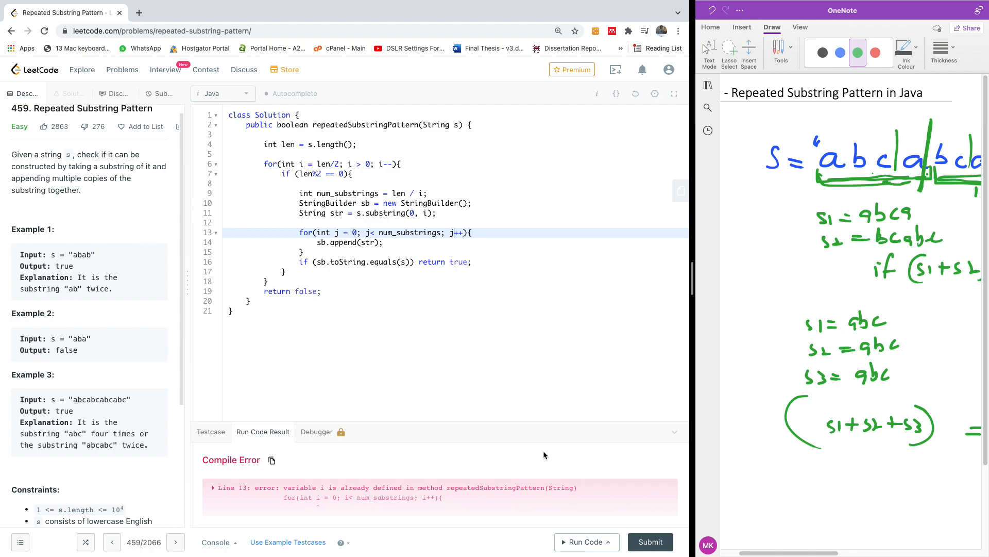
click(582, 541)
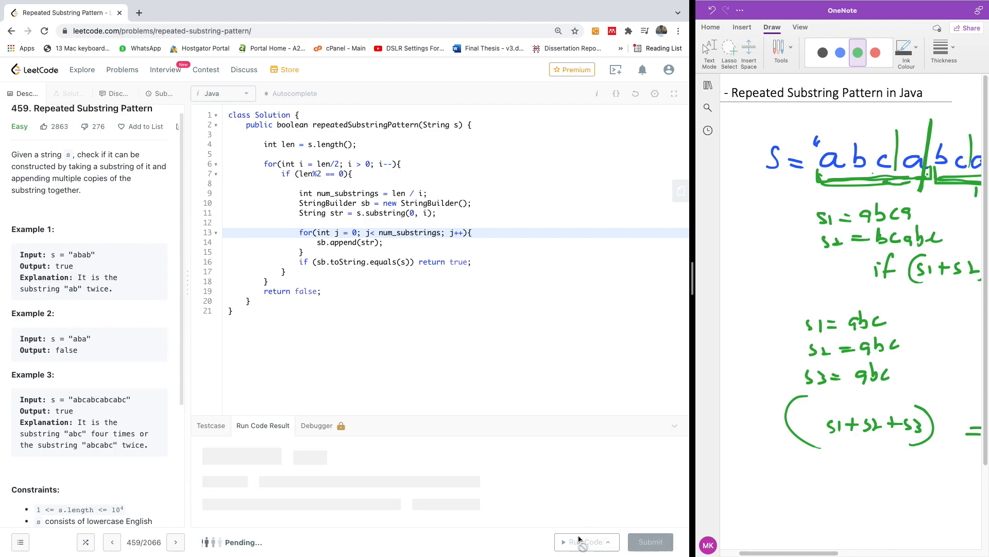
click(587, 541)
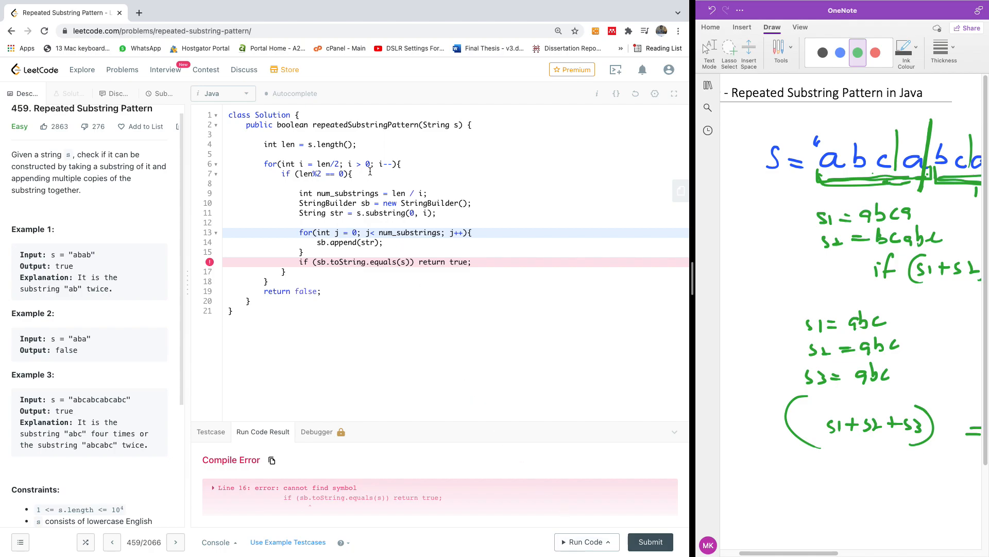
mouse_move(350, 475)
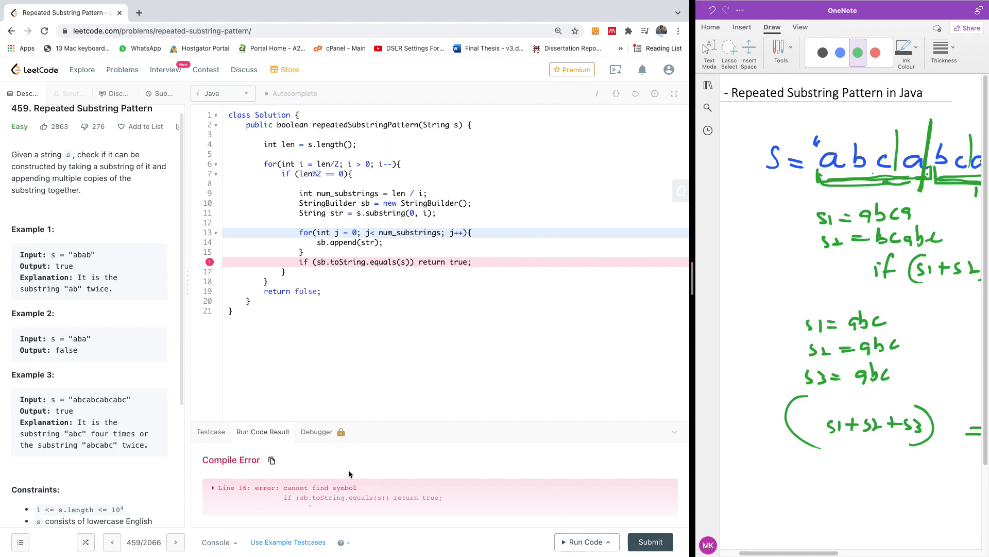
mouse_move(399, 501)
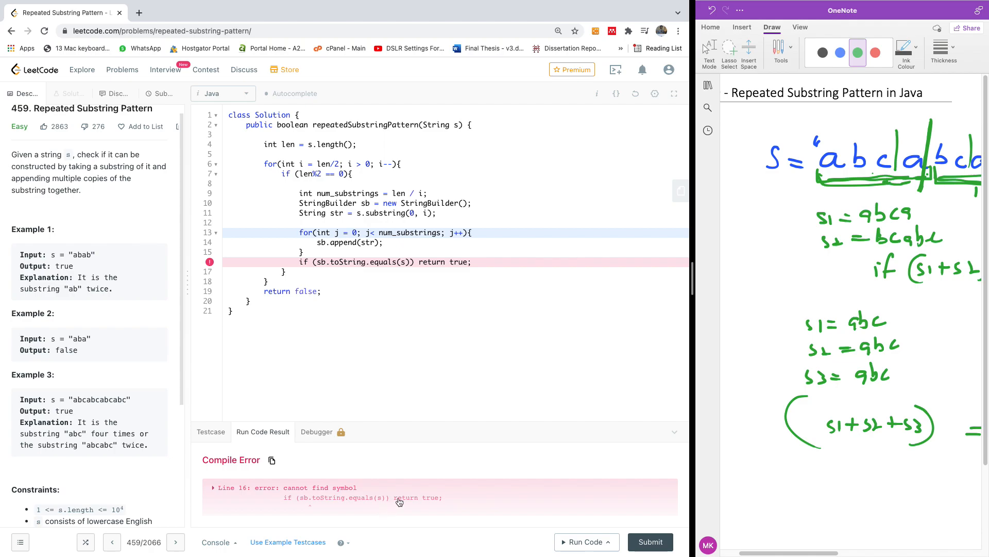
mouse_move(337, 461)
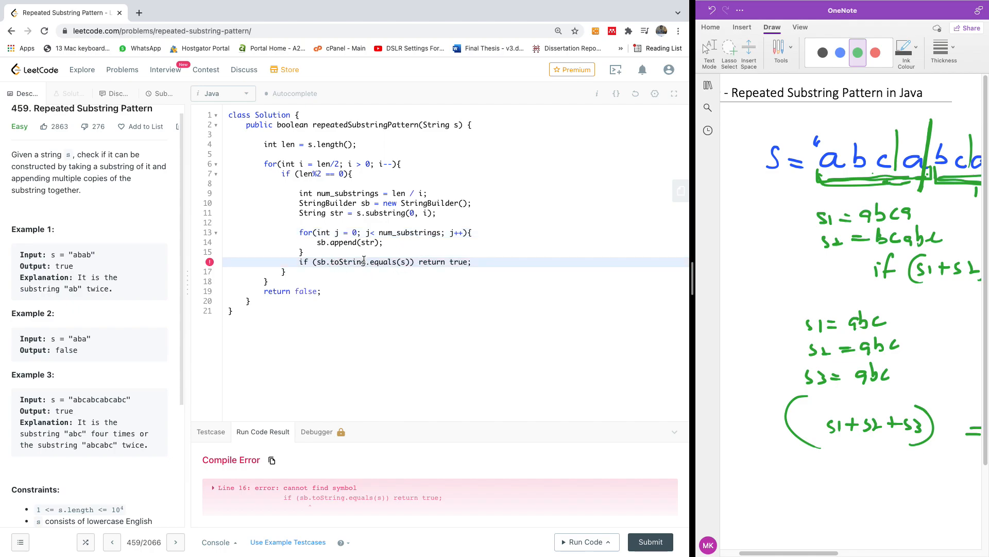
- Add the parentheses to toString() on line 16 and rerun on input "abab"
click(582, 542)
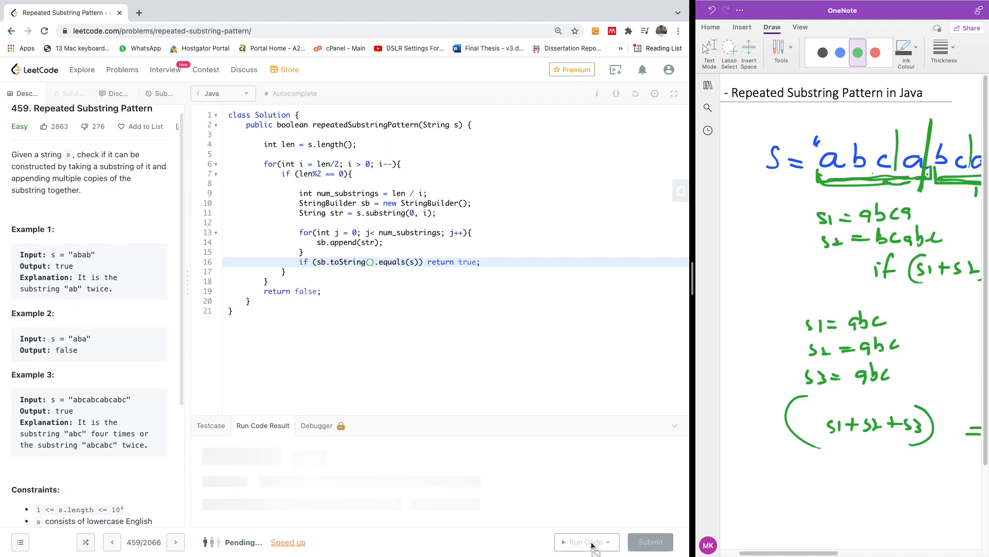
click(583, 541)
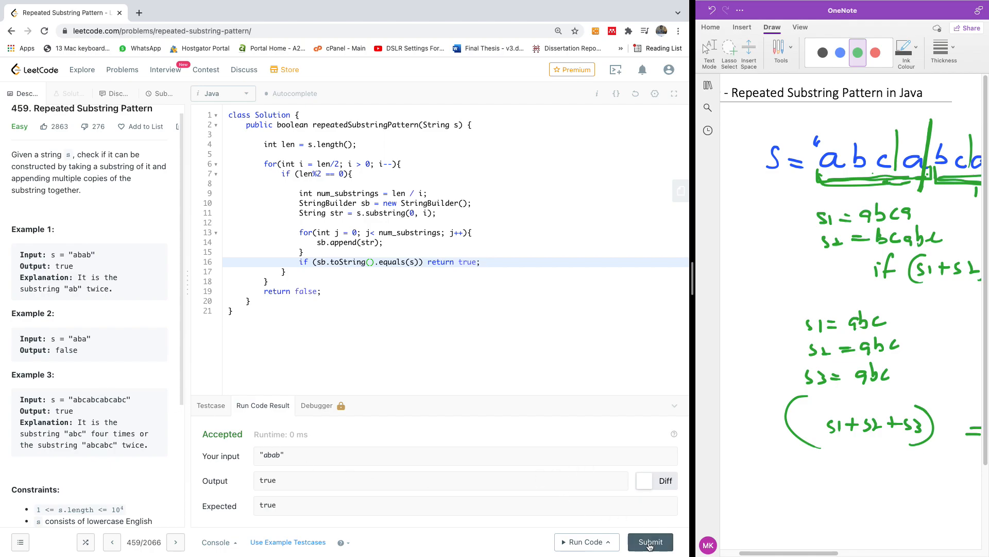
- Submit the solution, getting Wrong Answer on "babbabbabbabbab" (false instead of true)
click(650, 542)
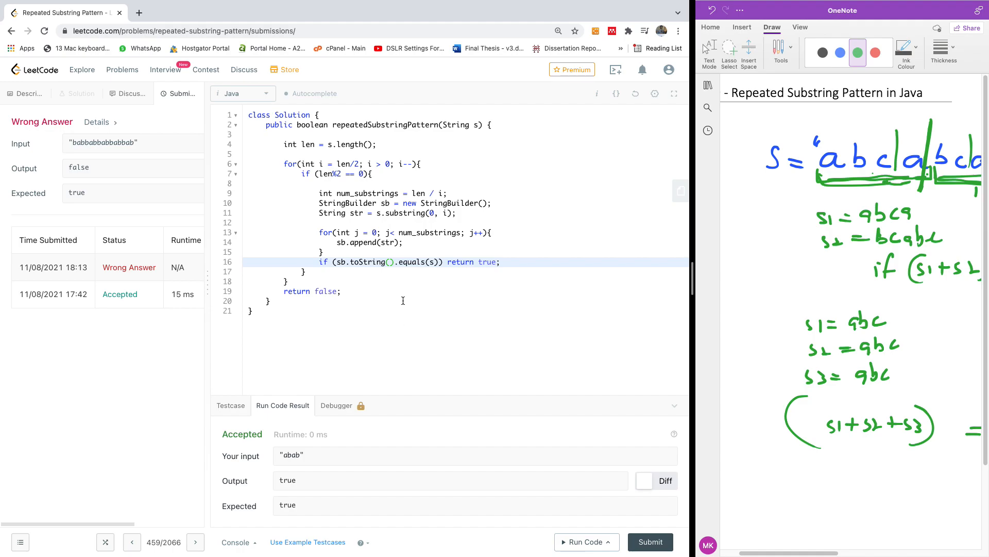
mouse_move(381, 272)
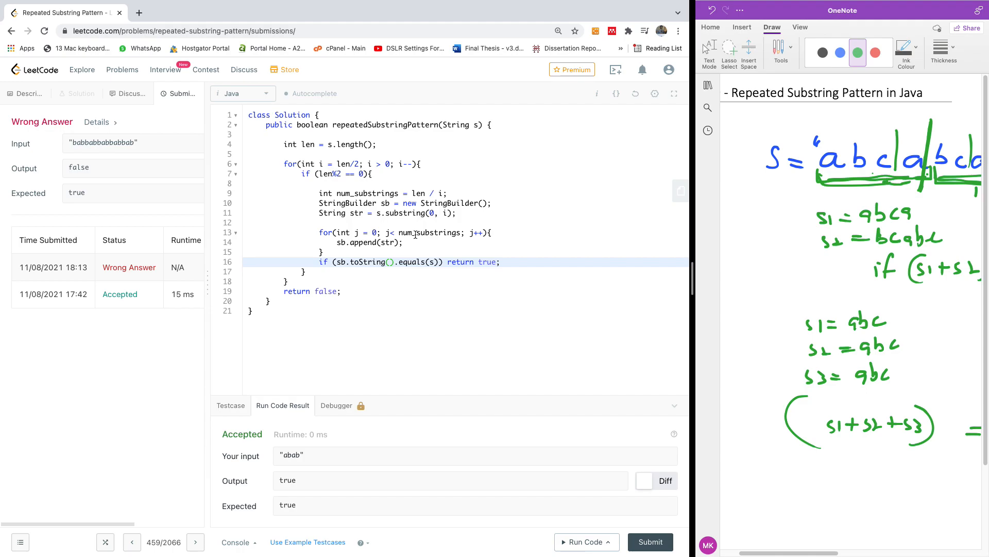
mouse_move(444, 222)
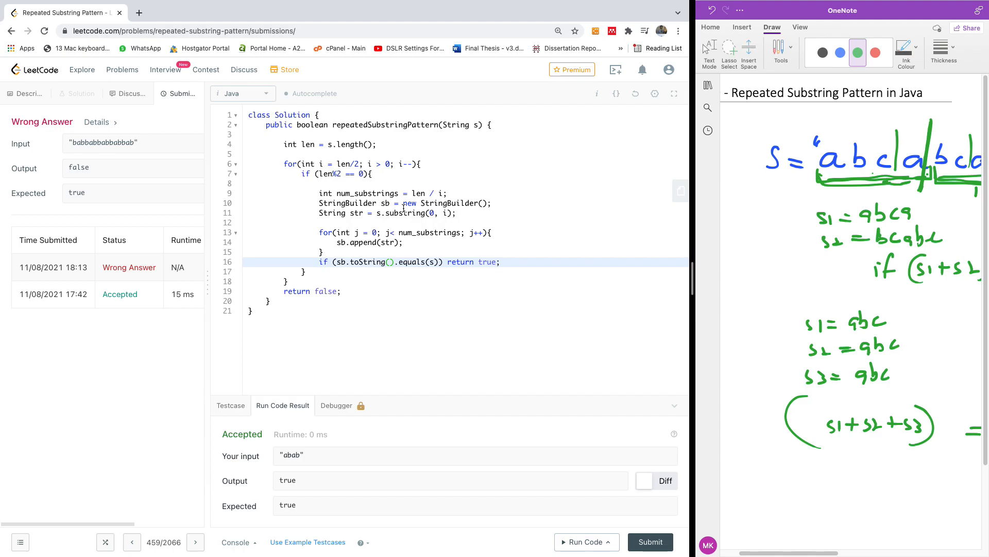
mouse_move(339, 182)
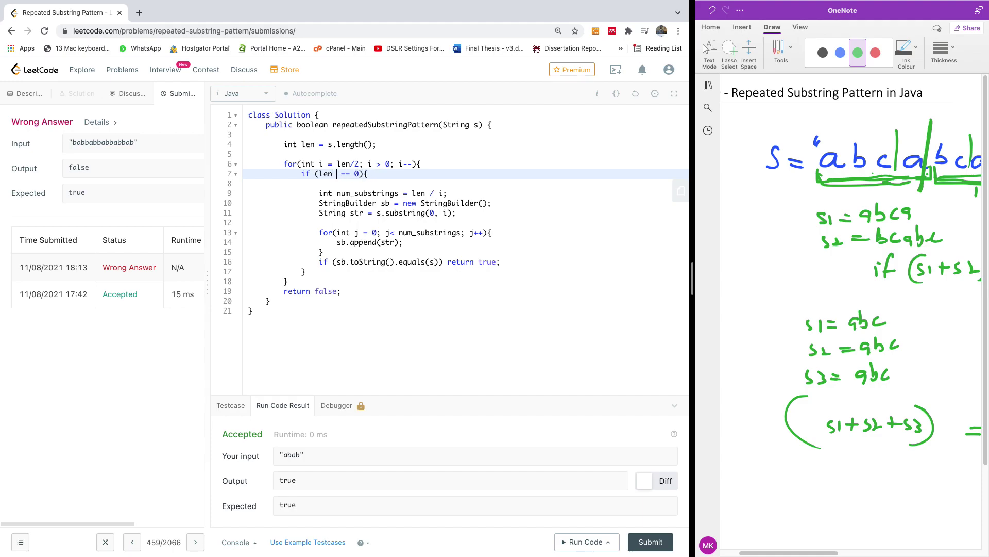
- Make line 7 check len % i == 0 and resubmit for an Accepted 15 ms result
text(% i)
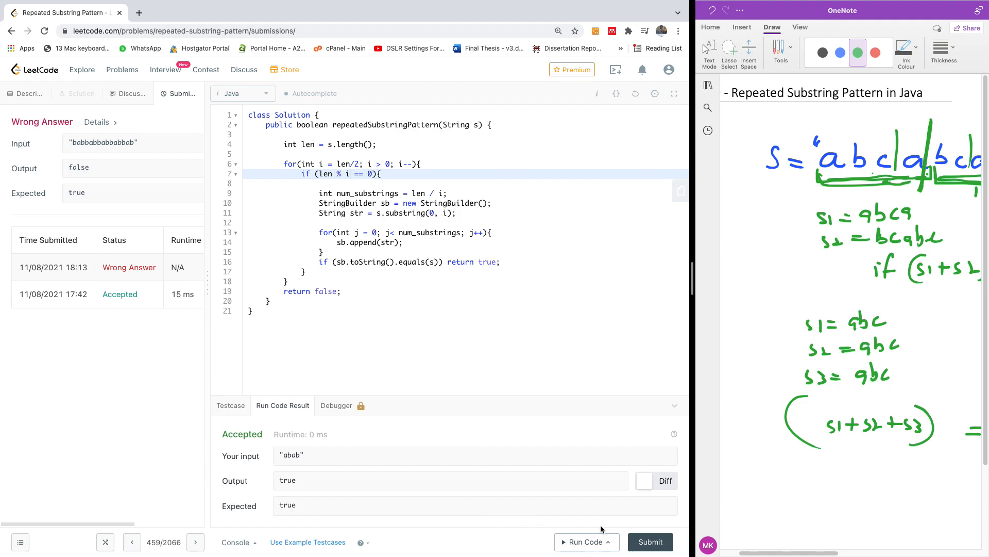
click(650, 541)
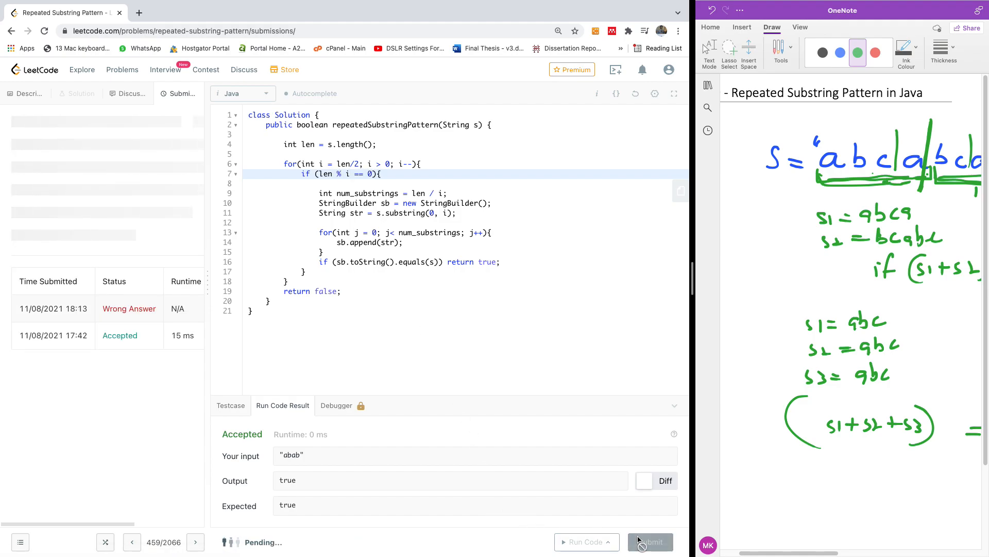
click(650, 541)
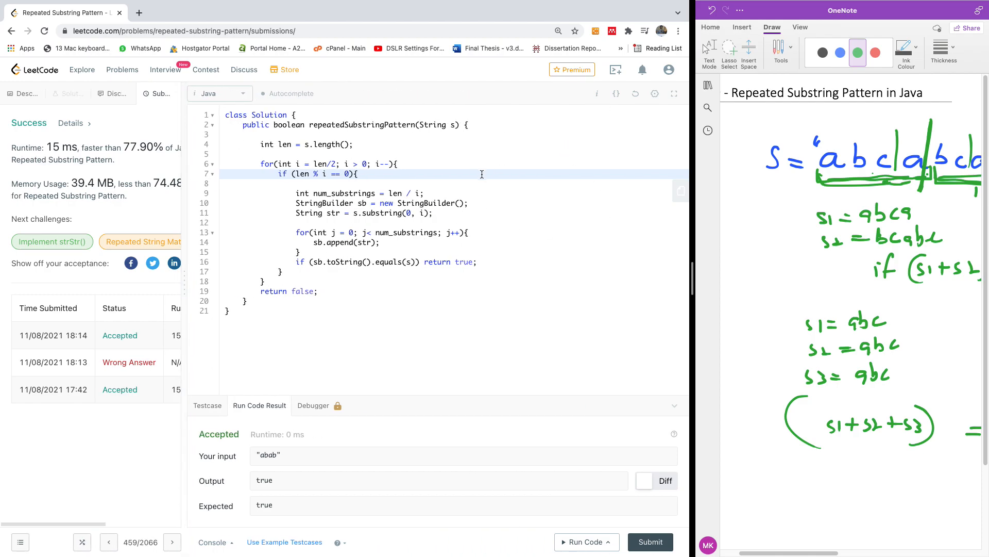
mouse_move(308, 307)
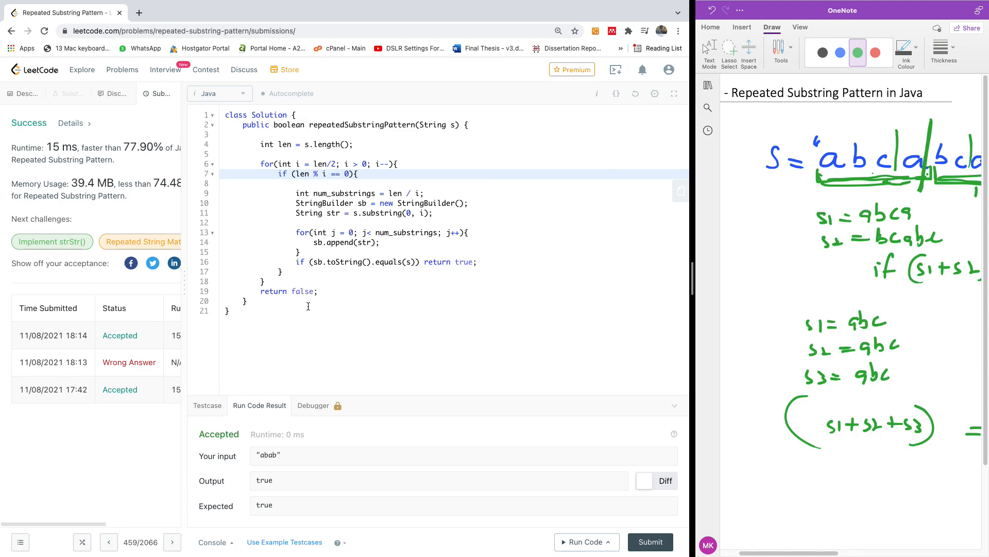
mouse_move(433, 251)
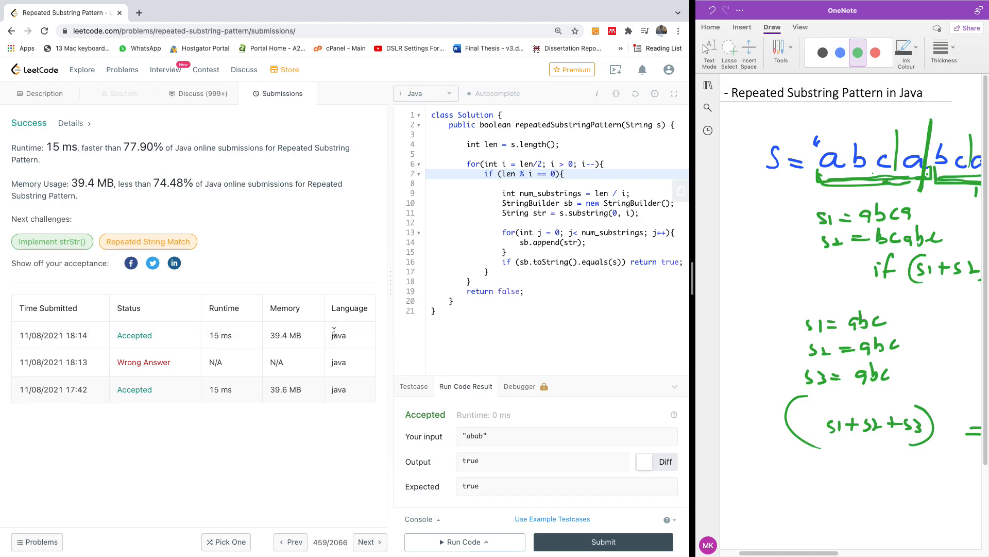
mouse_move(425, 284)
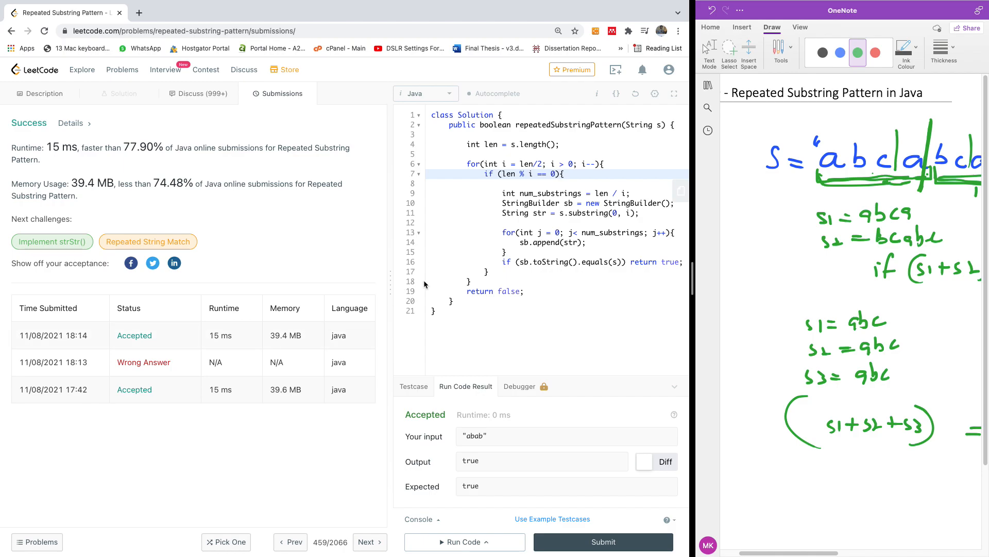
mouse_move(483, 457)
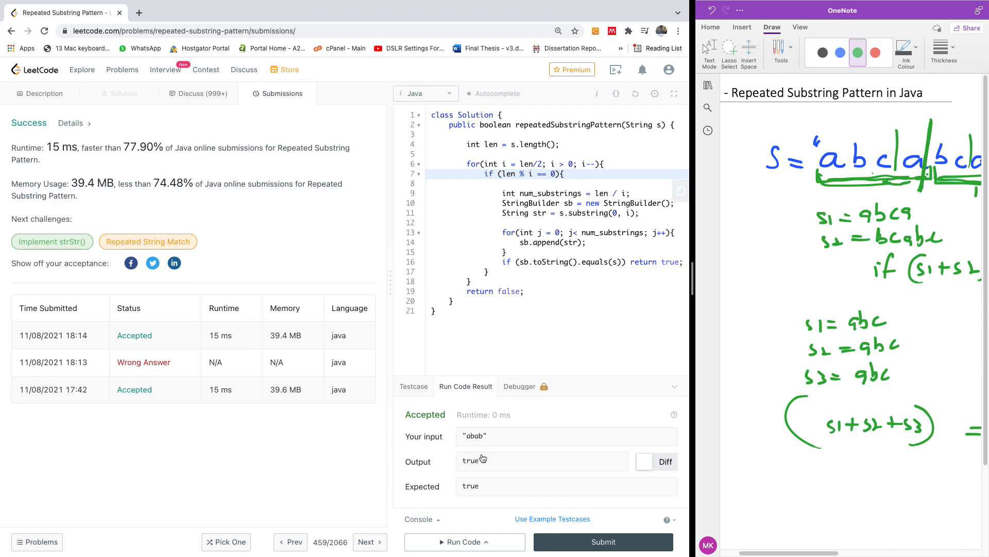